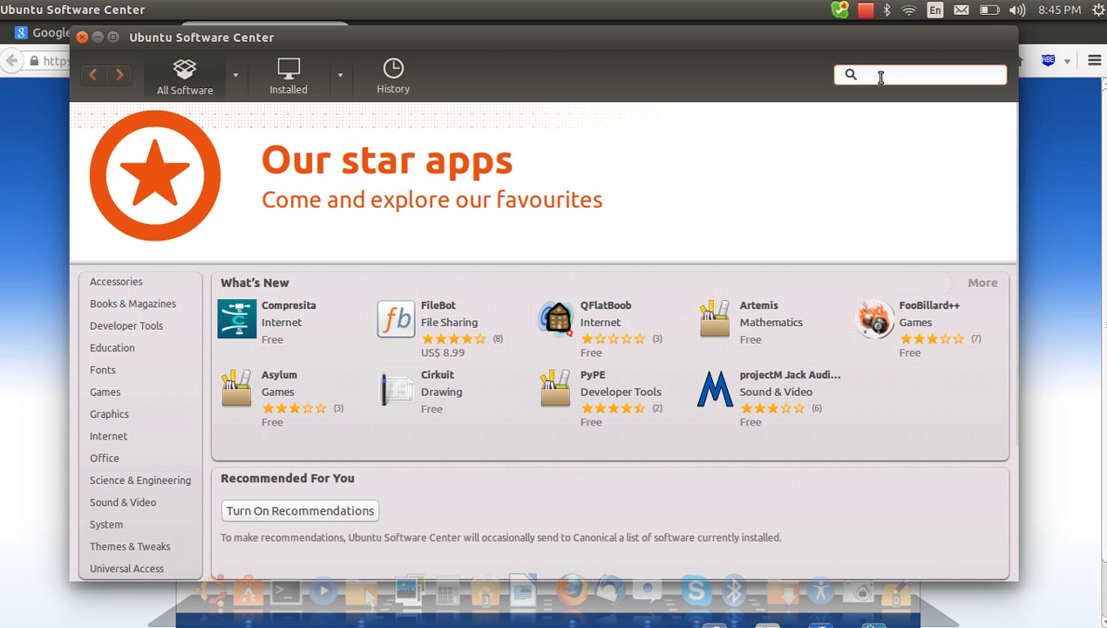
- Search 'jdk' and confirm the OpenJDK 8 package is already installed, then clear the search
text(jdk)
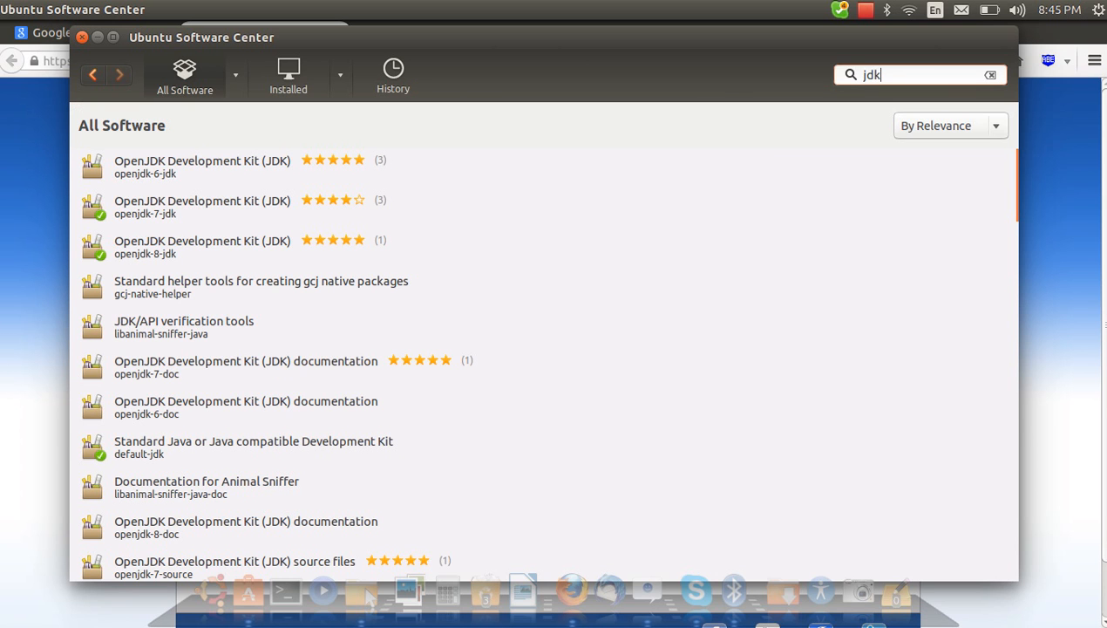
mouse_move(809, 95)
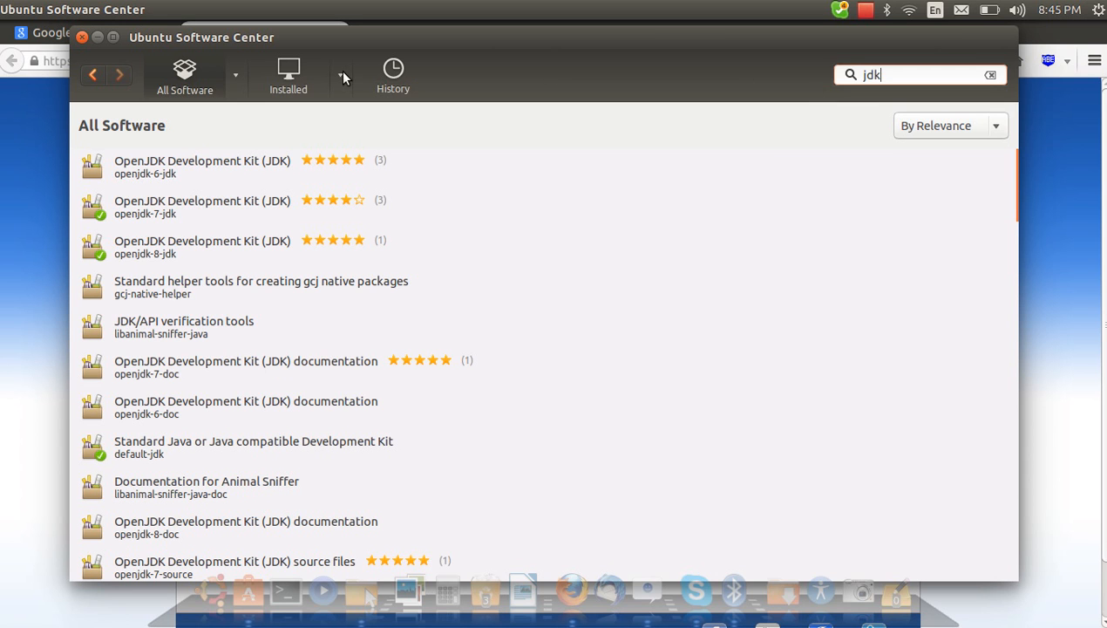
mouse_move(974, 160)
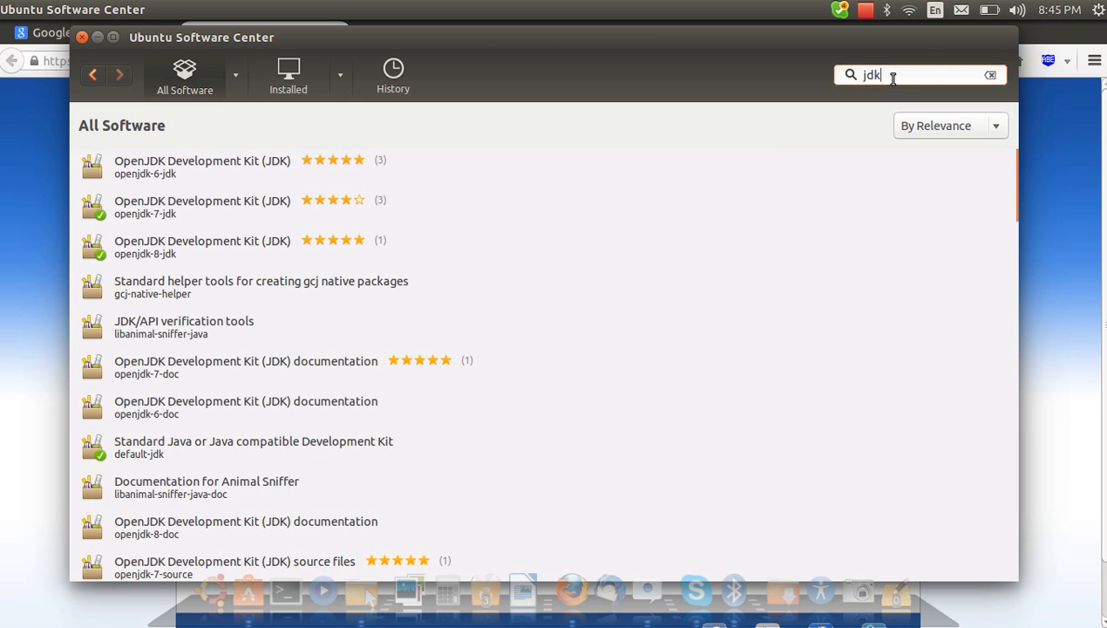
click(990, 75)
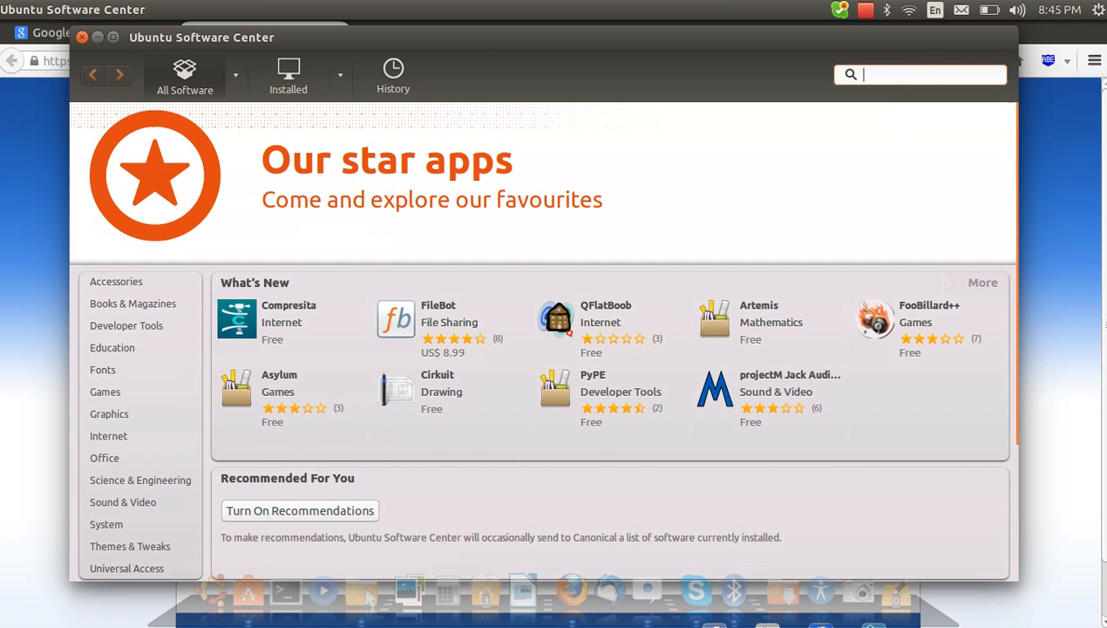
text(jdk)
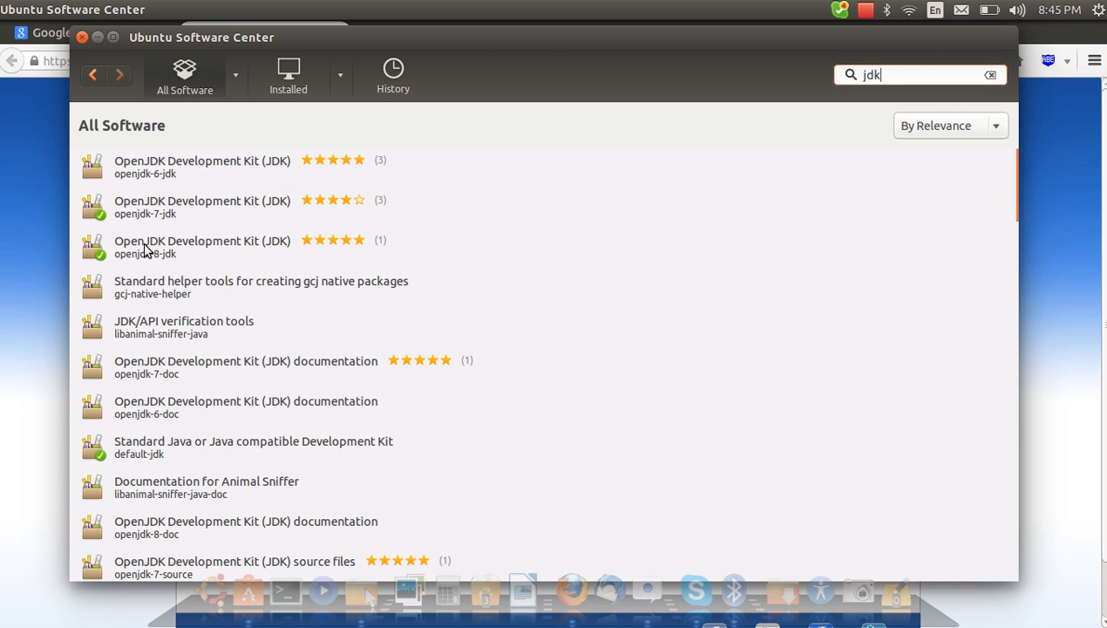
mouse_move(150, 265)
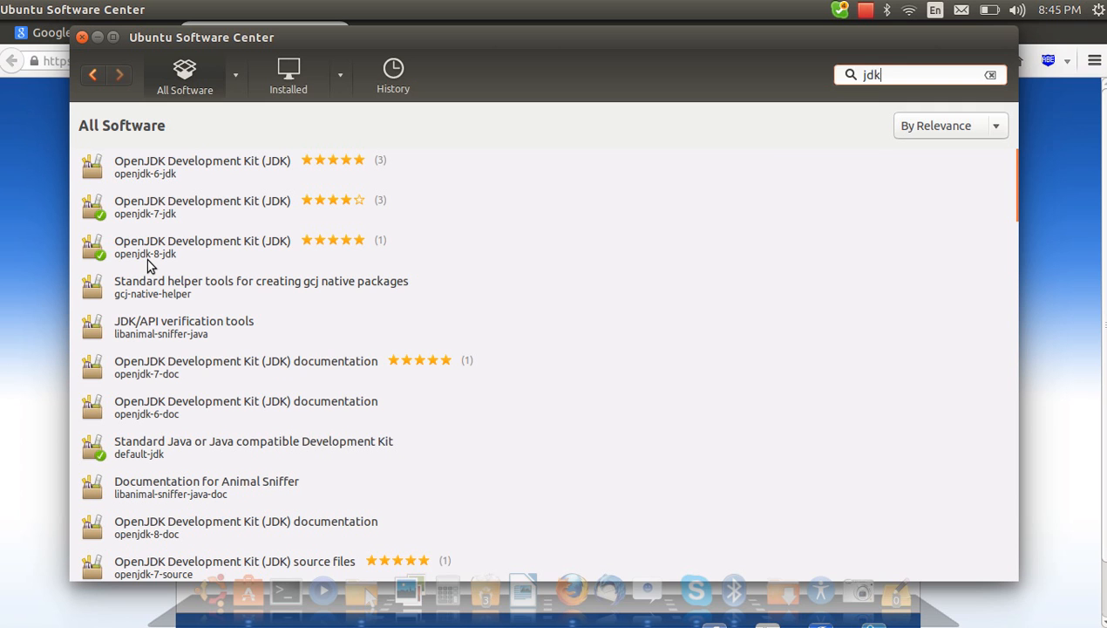
click(202, 247)
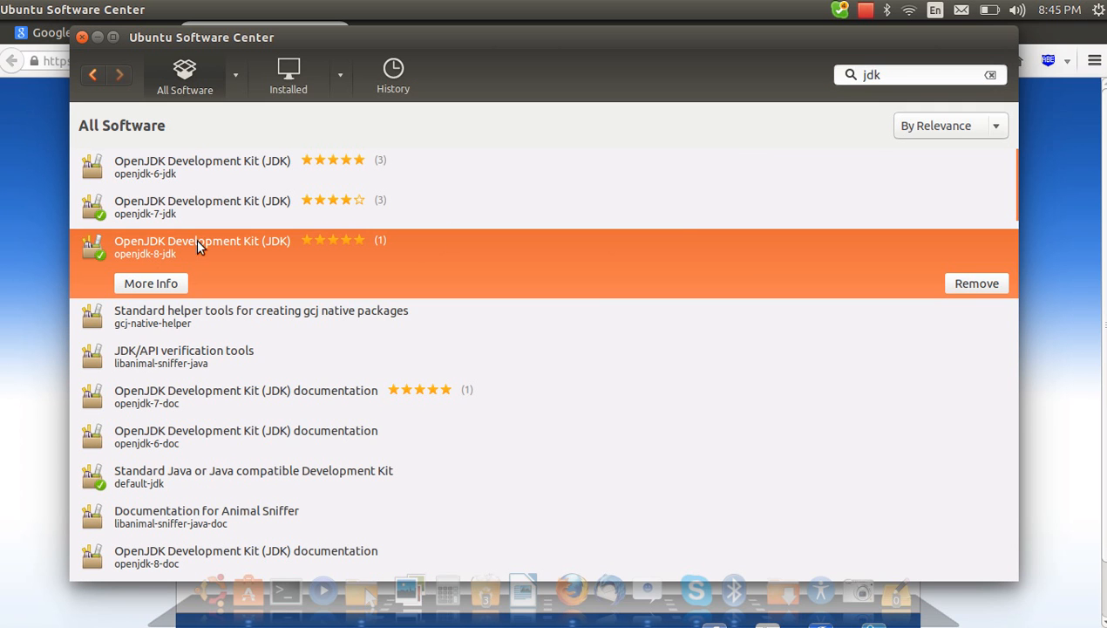
mouse_move(977, 288)
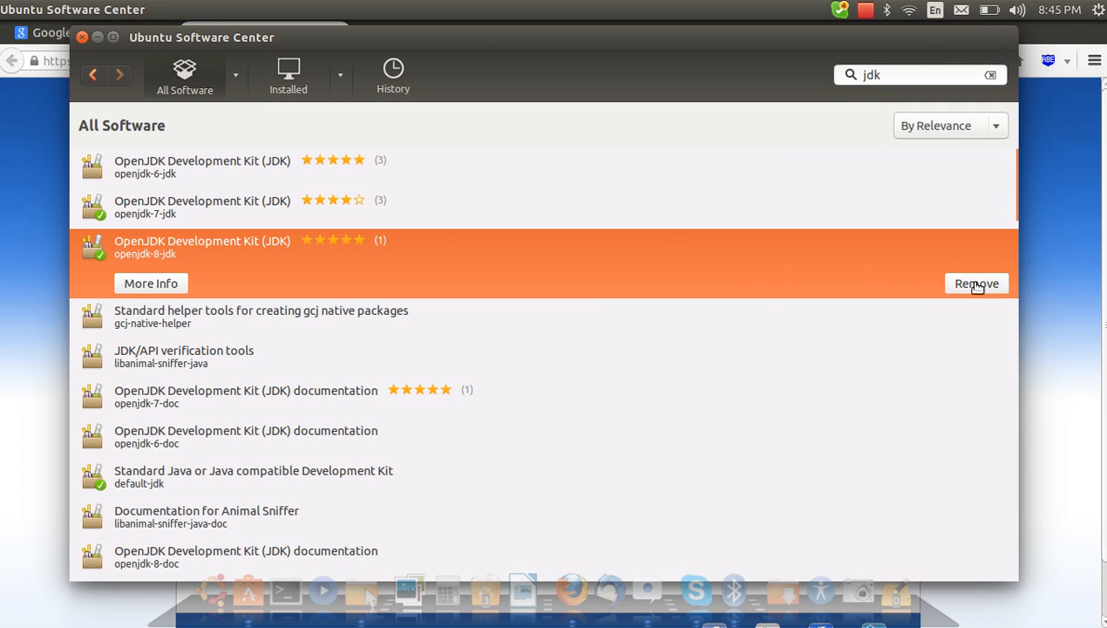
mouse_move(701, 227)
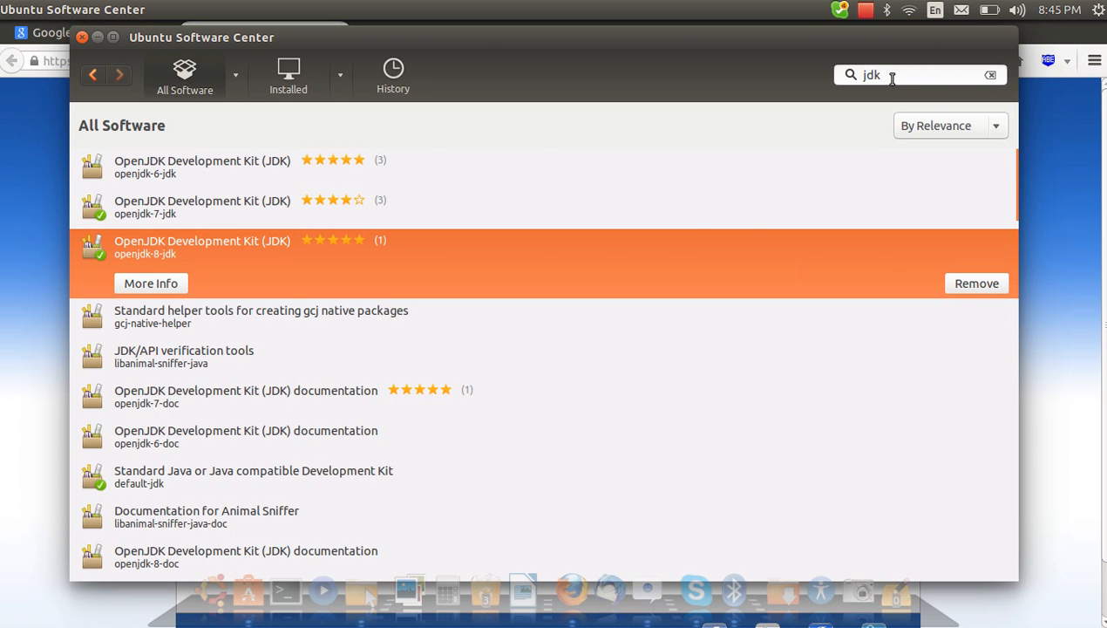
click(991, 75)
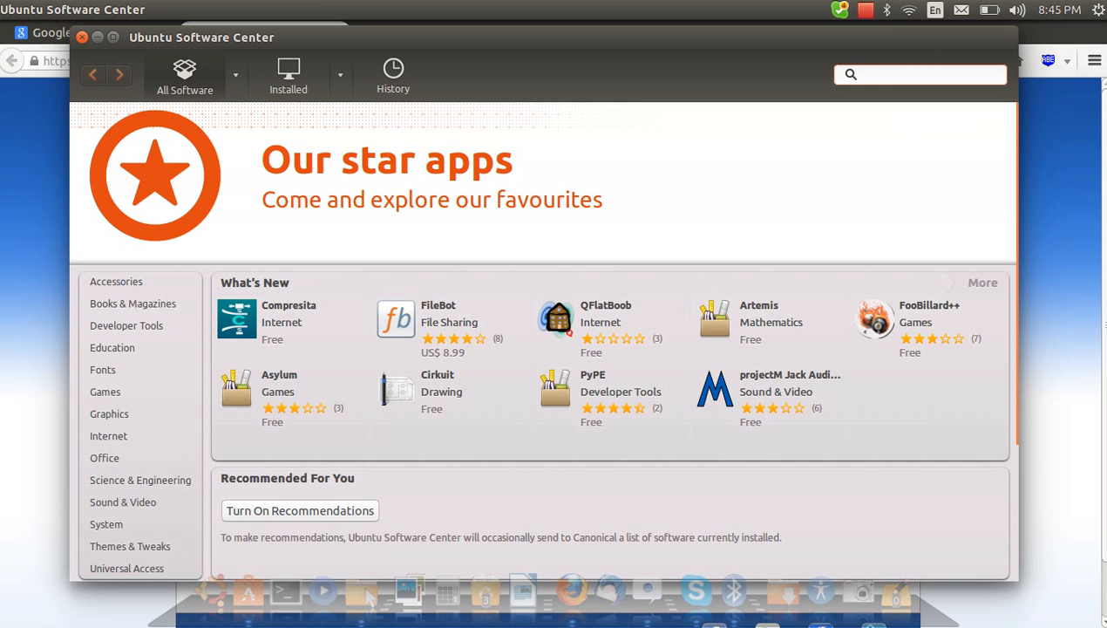
- Search 'gdb' and confirm GNU Debugger is already installed, then clear the search field
click(921, 73)
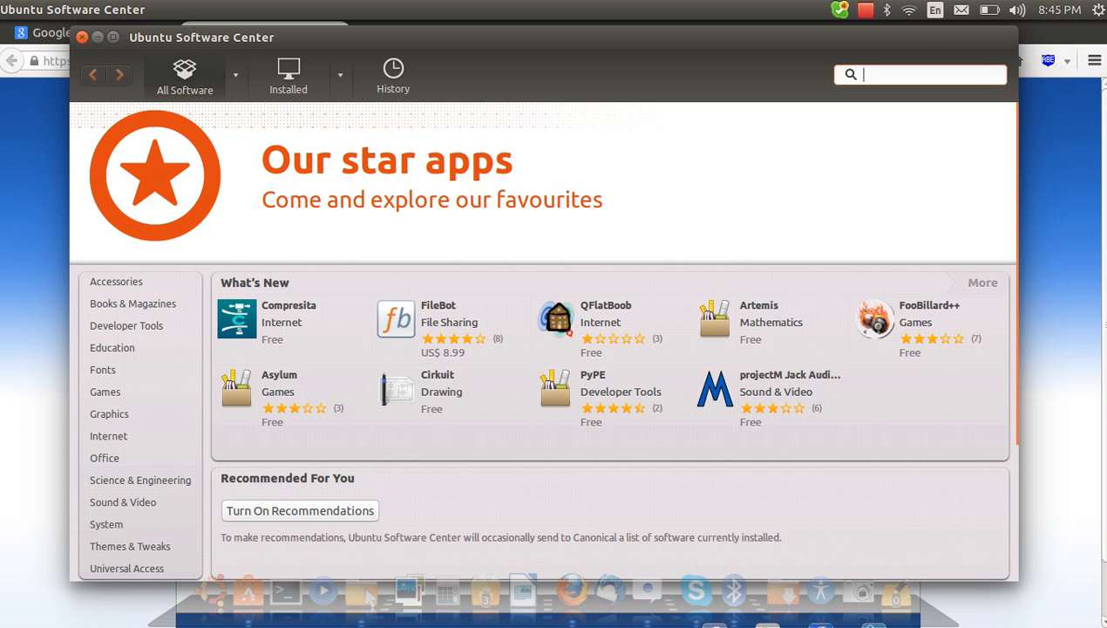
text(gdb)
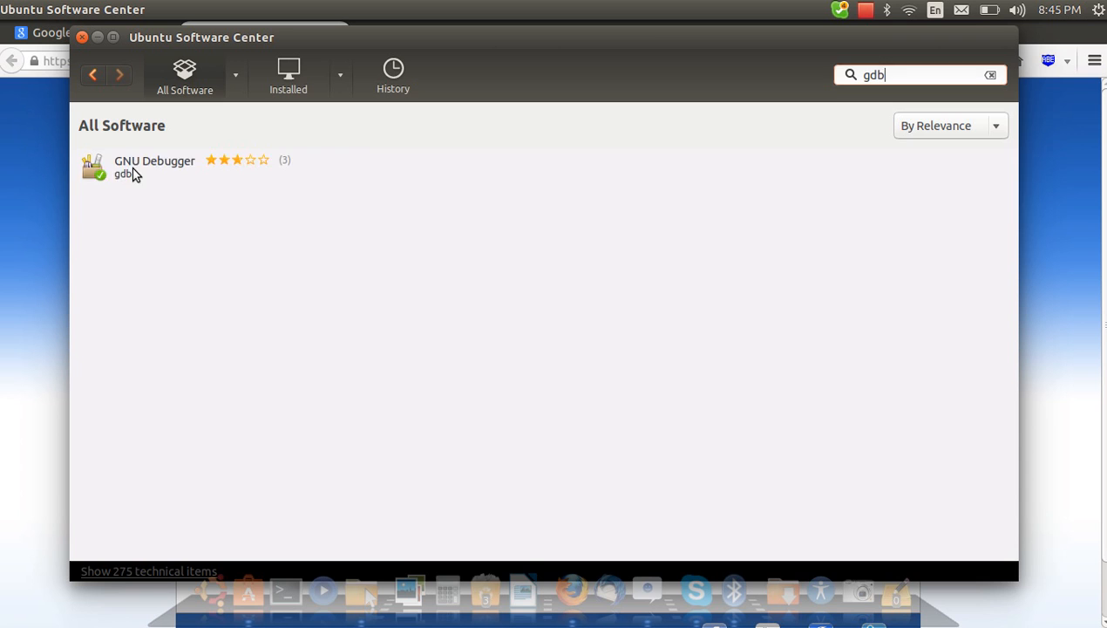
click(174, 167)
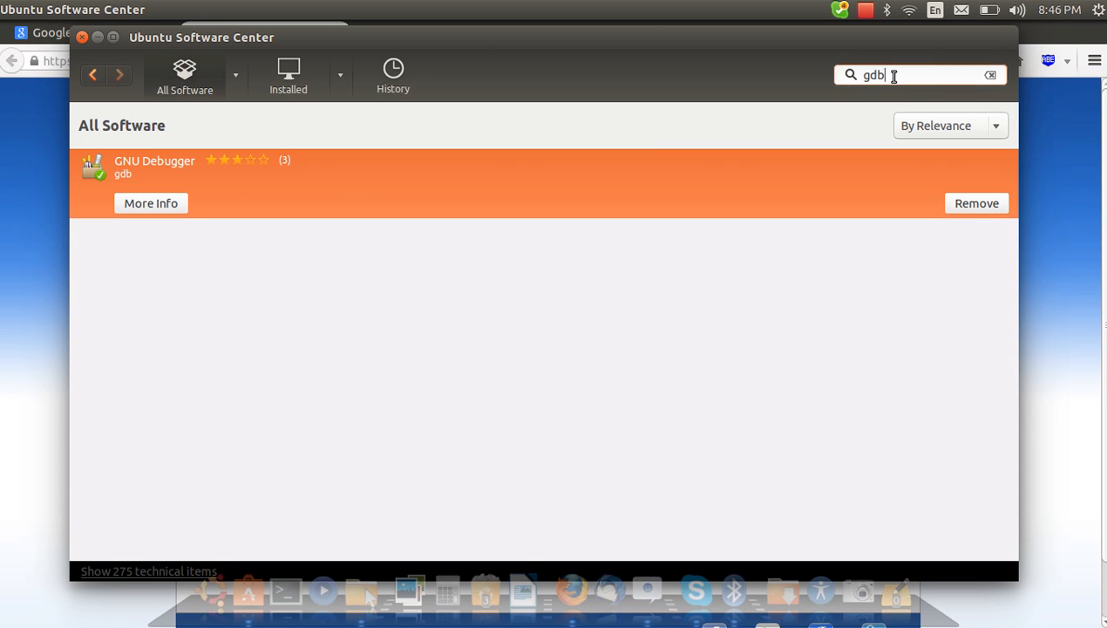
click(991, 75)
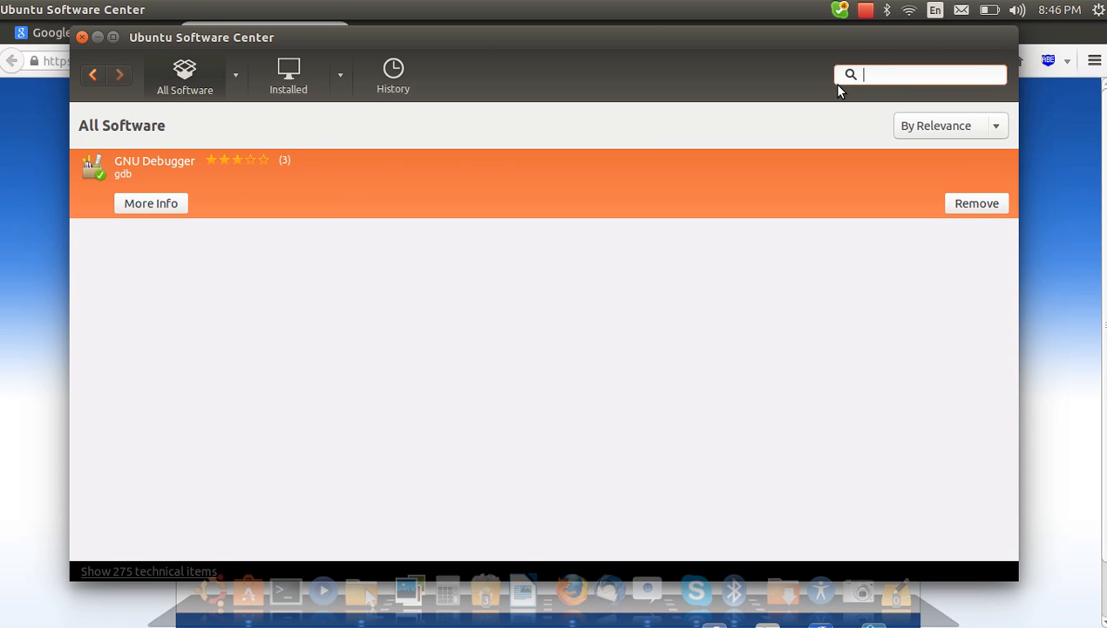
- Search 'gcc' then 'g++' and confirm both GNU C and C++ compilers show Remove
text(gcc)
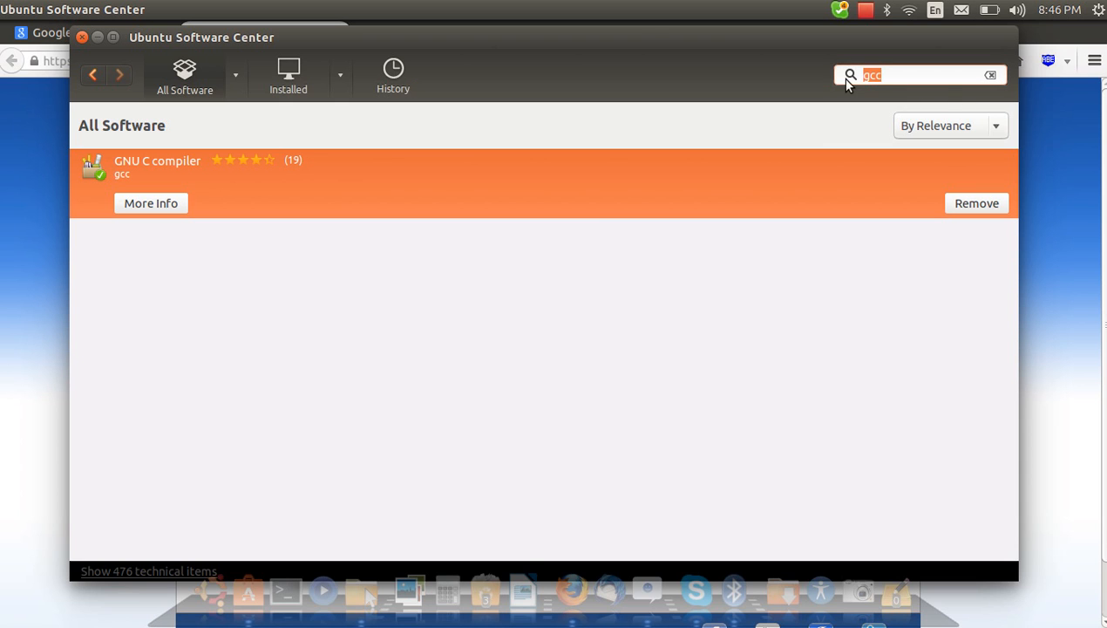
text(g)
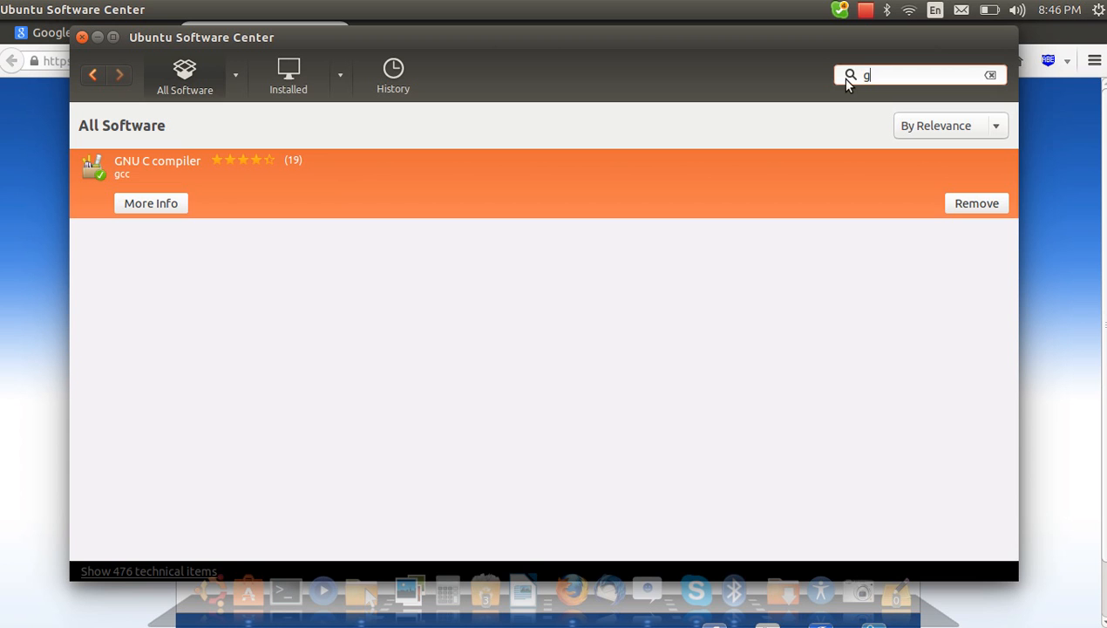
text(++)
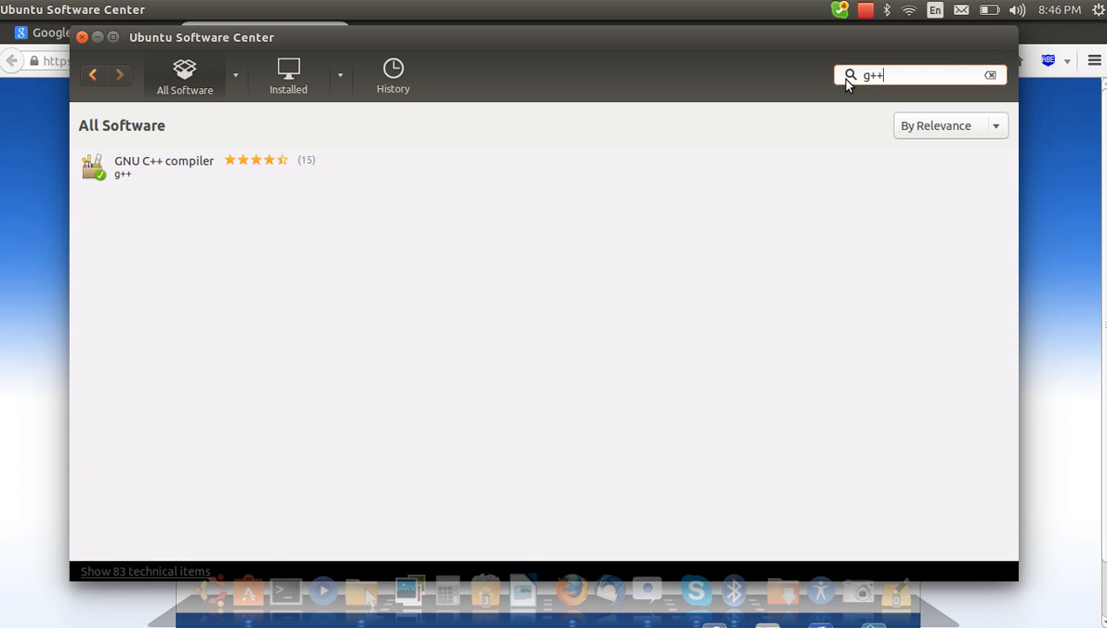
click(164, 165)
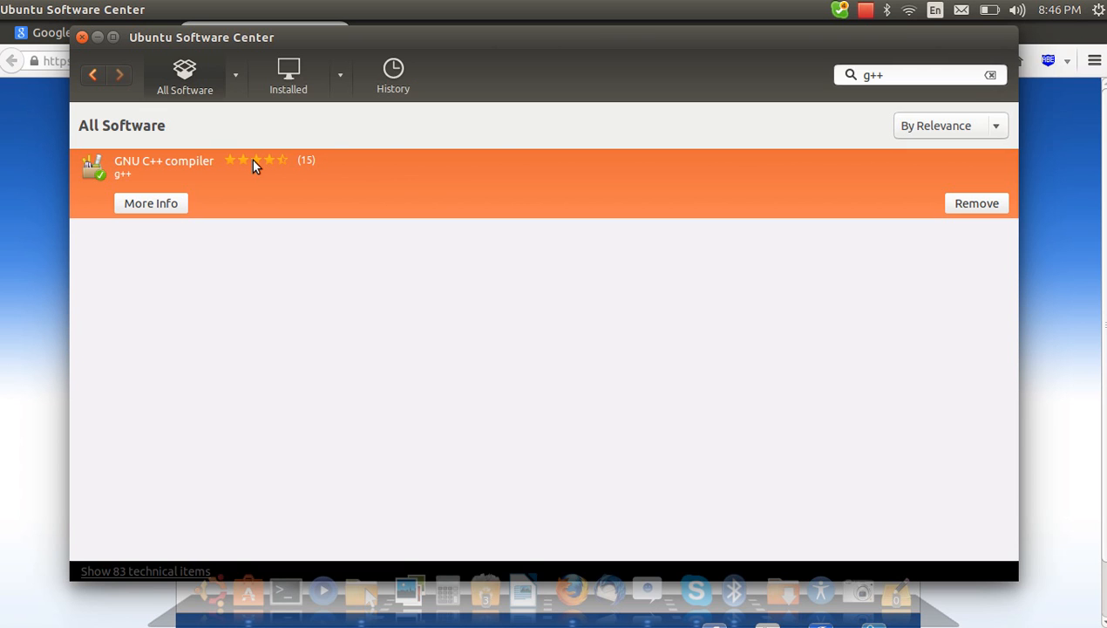
mouse_move(14, 161)
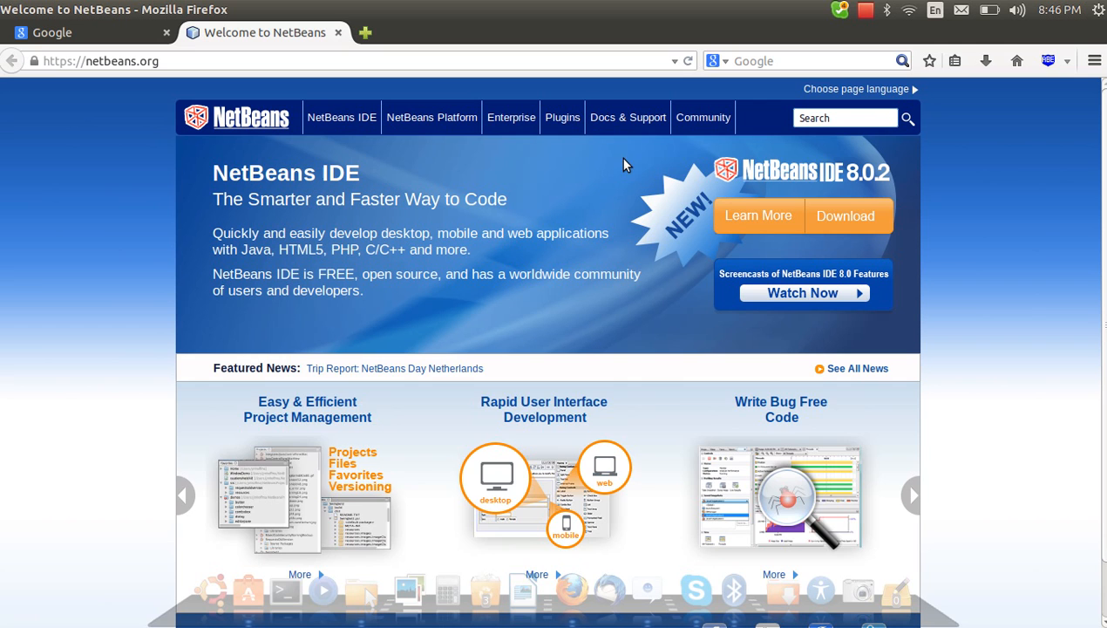
- Show the NetBeans IDE 8.0.2 download page with Linux (x86/x64) kept as the platform
click(845, 216)
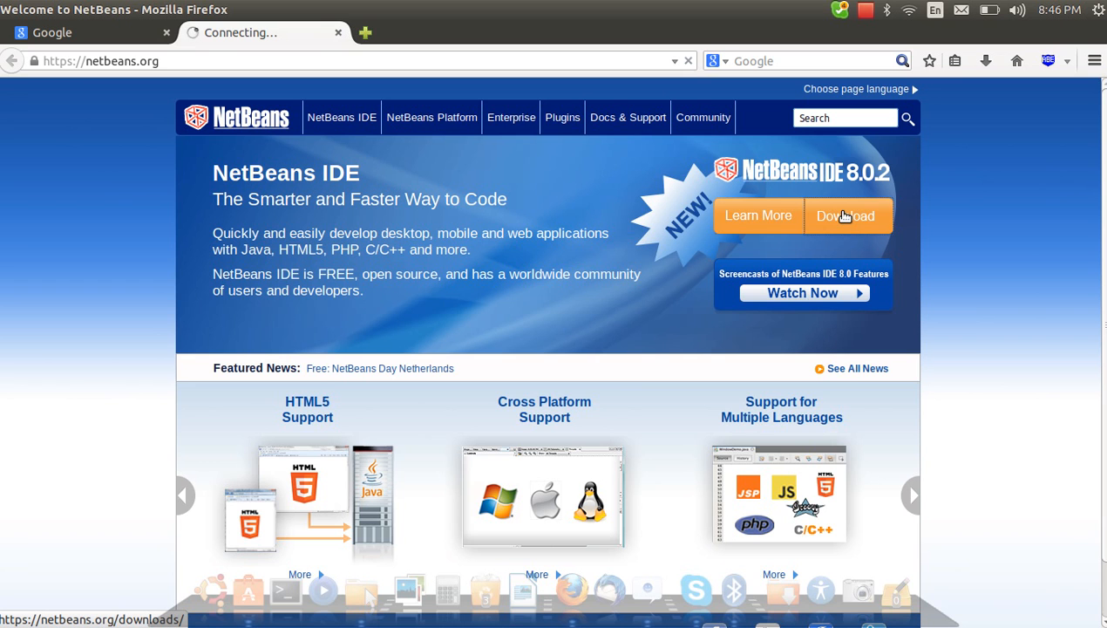
click(845, 217)
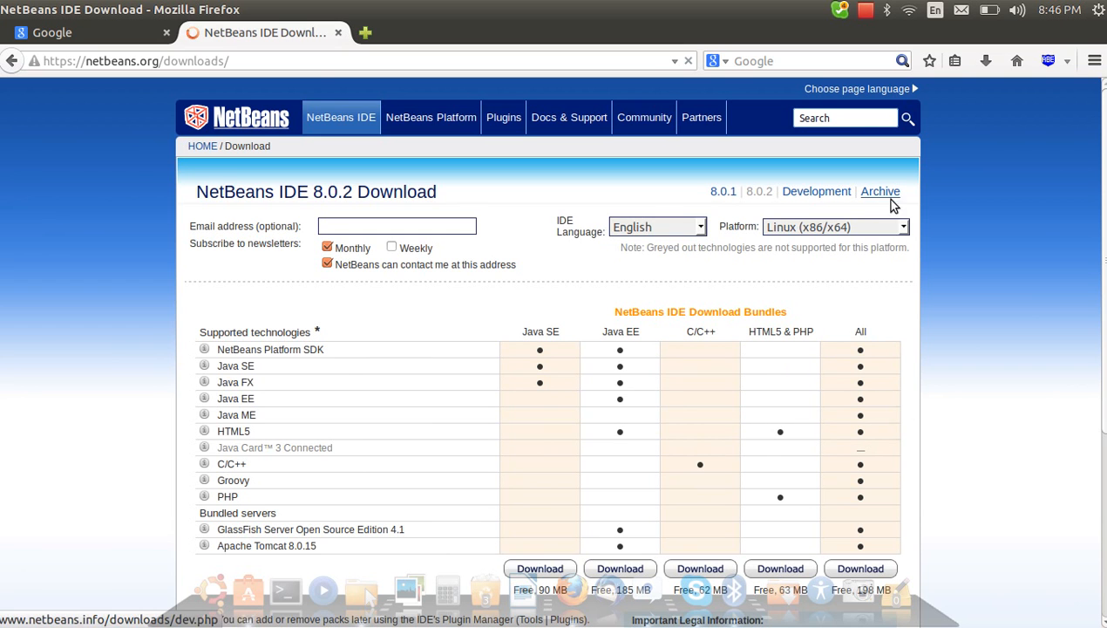
click(833, 227)
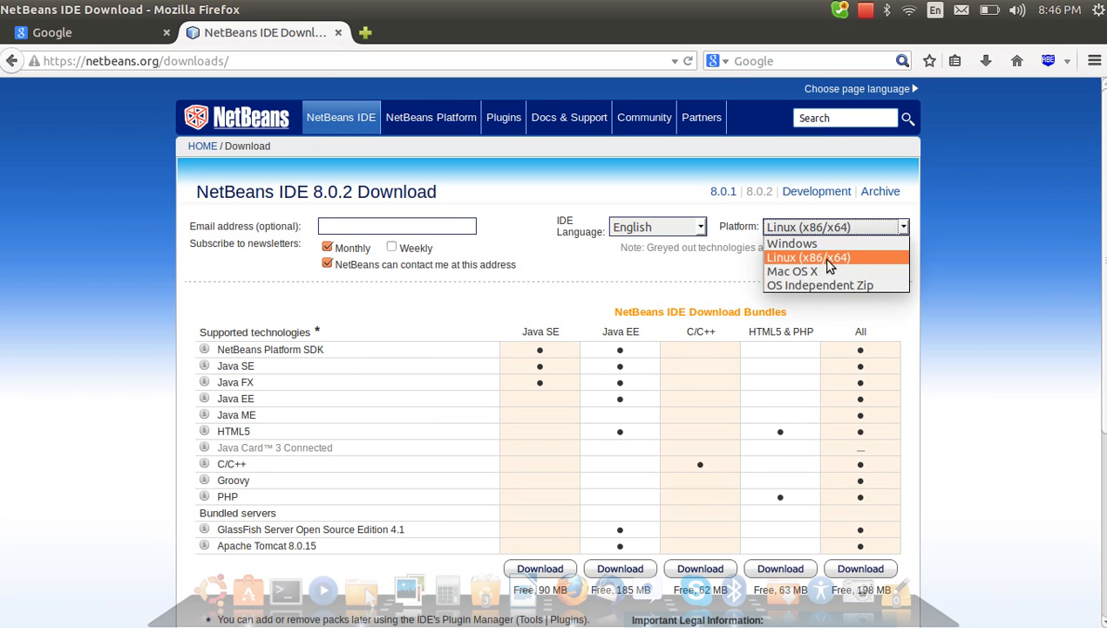
mouse_move(811, 265)
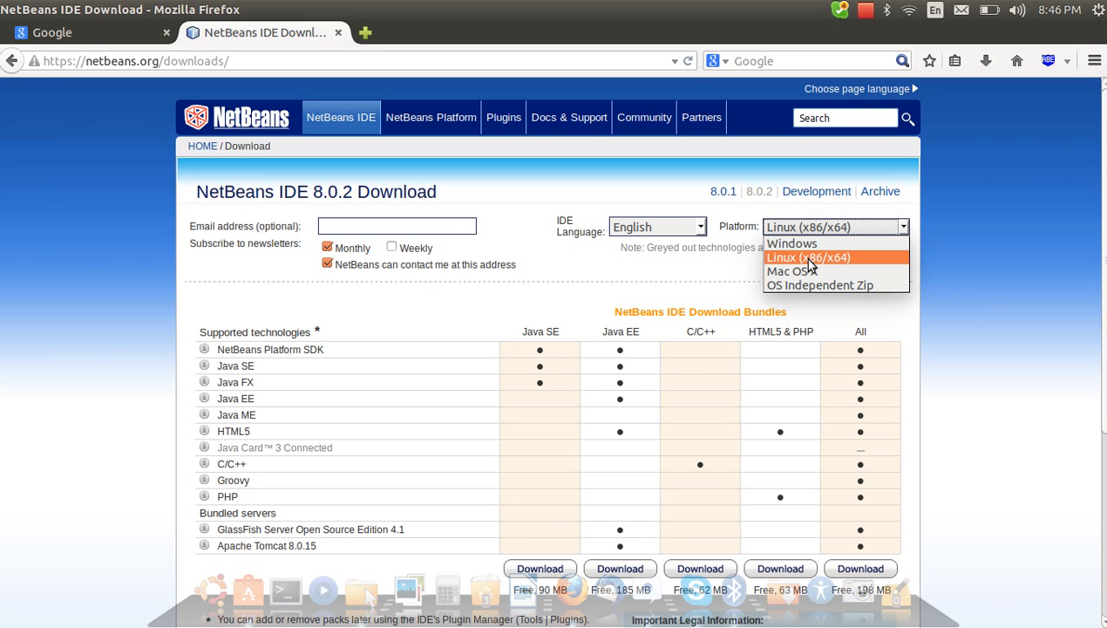
mouse_move(805, 263)
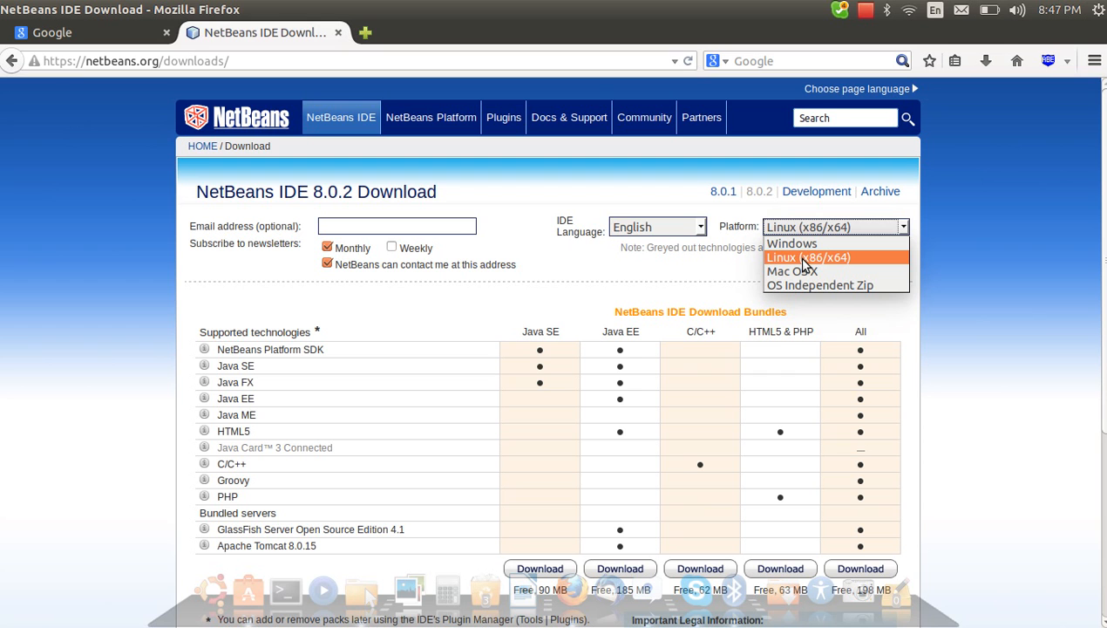
click(809, 259)
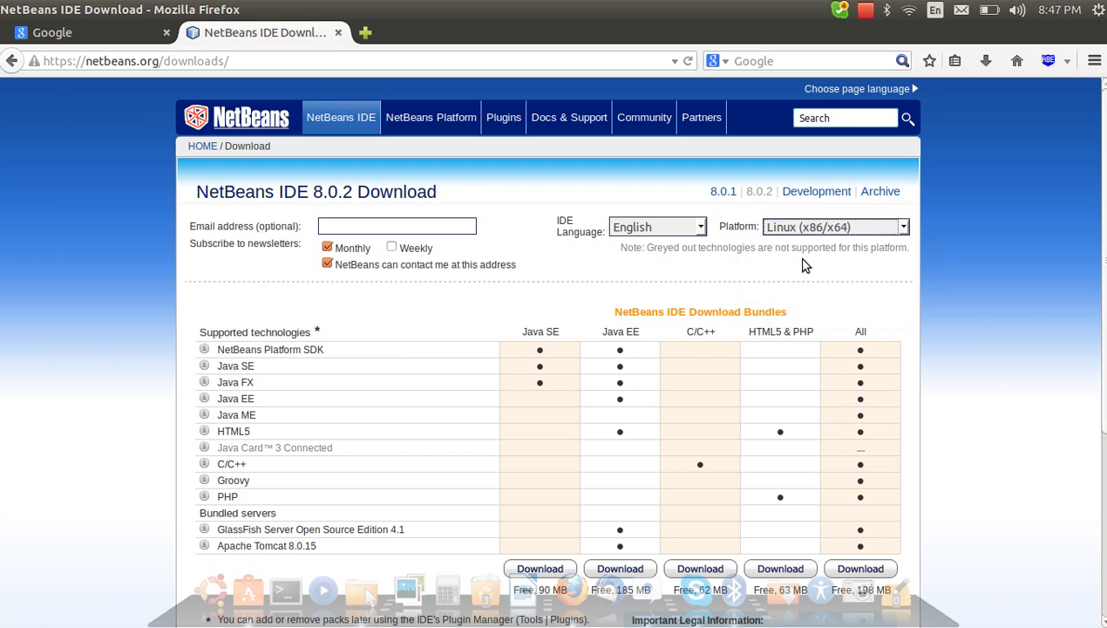
mouse_move(635, 531)
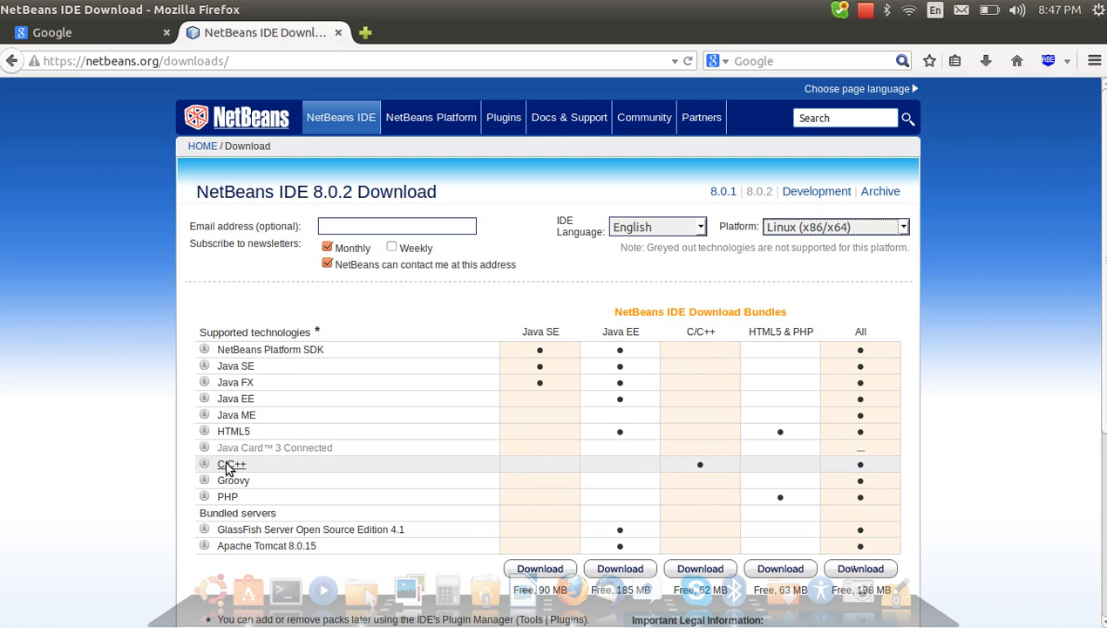
mouse_move(683, 471)
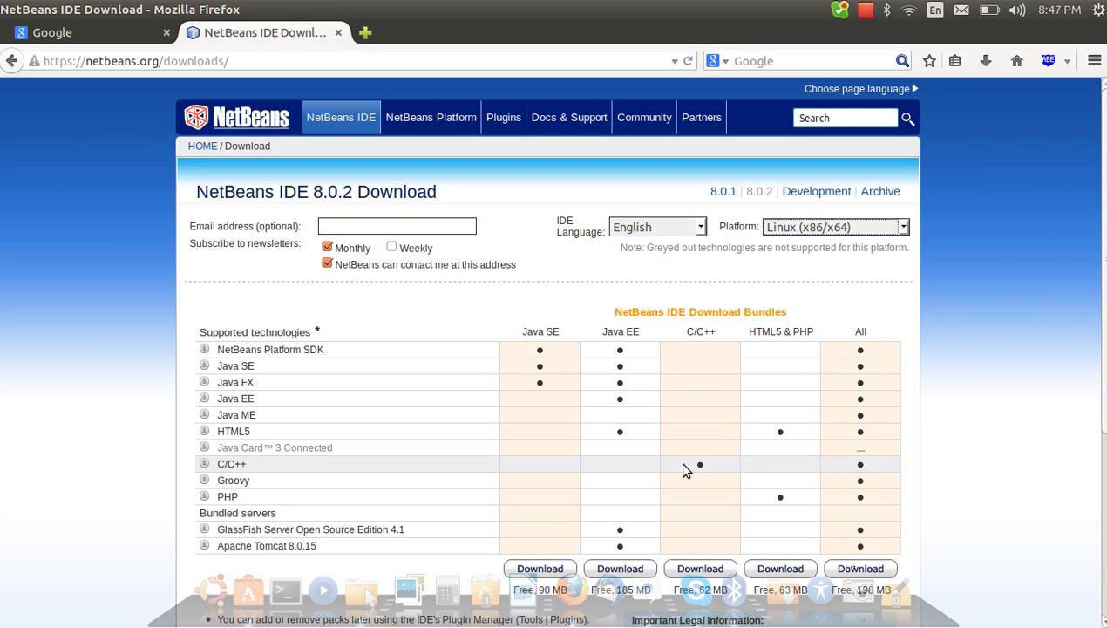
mouse_move(701, 569)
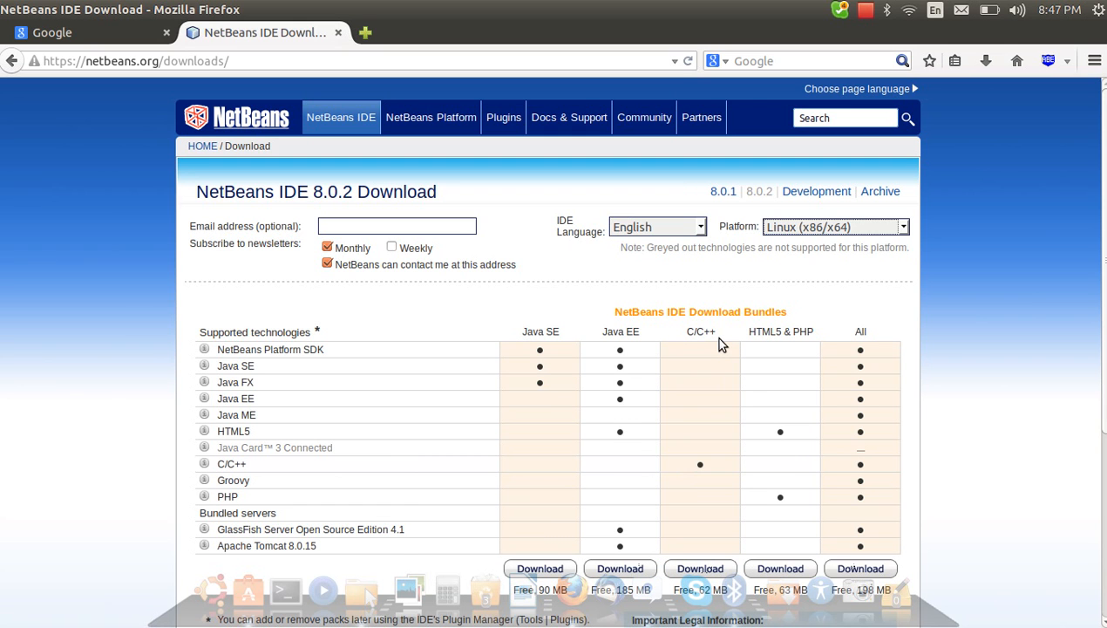
mouse_move(886, 347)
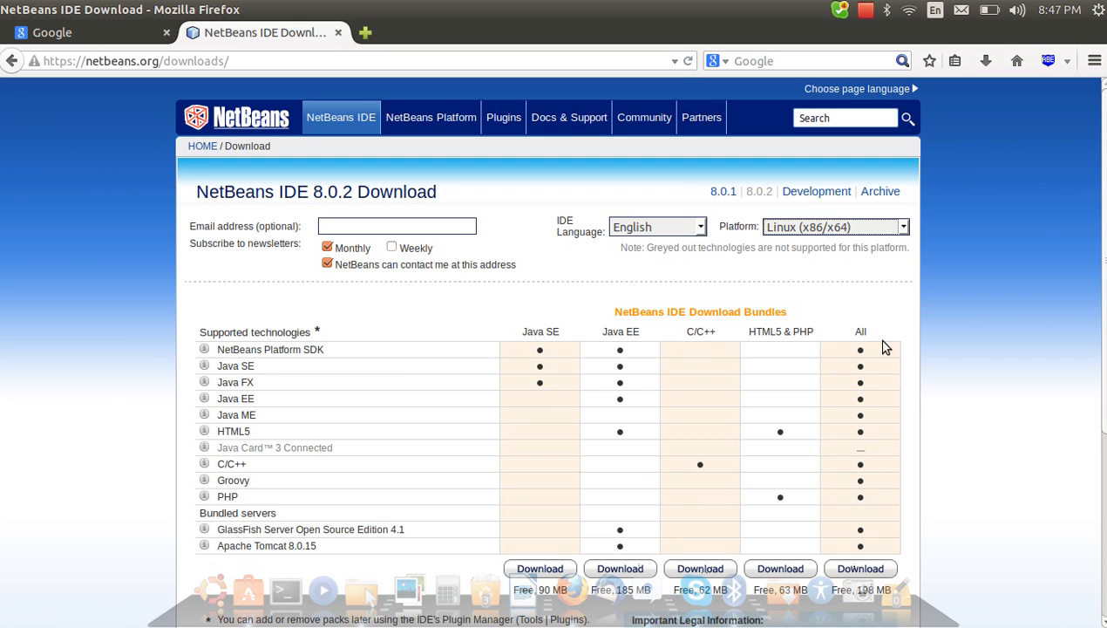
mouse_move(869, 353)
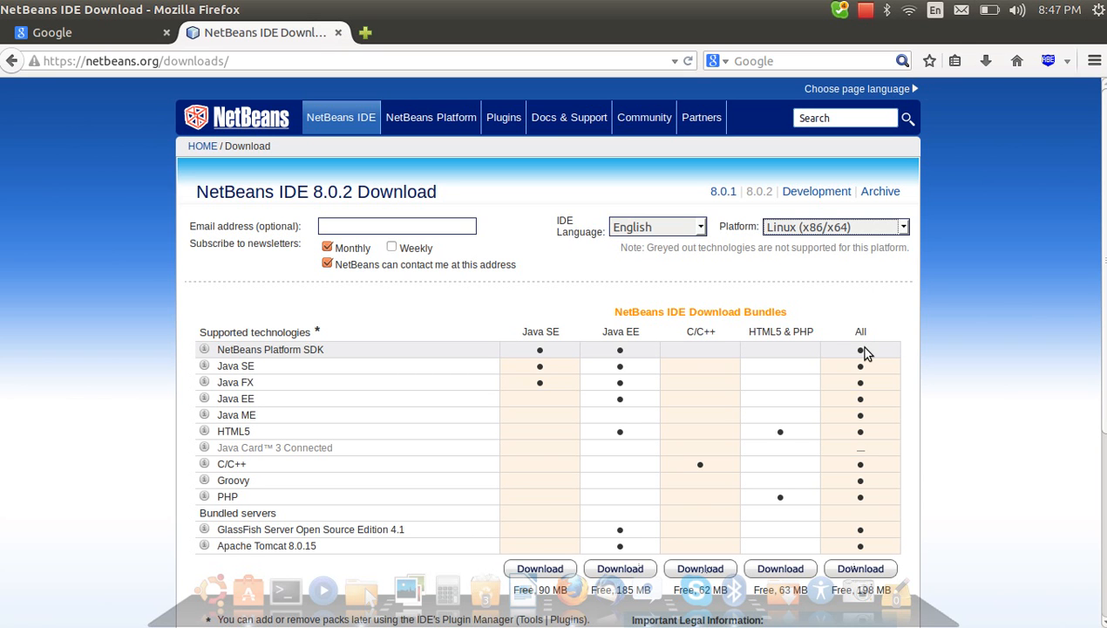
mouse_move(862, 569)
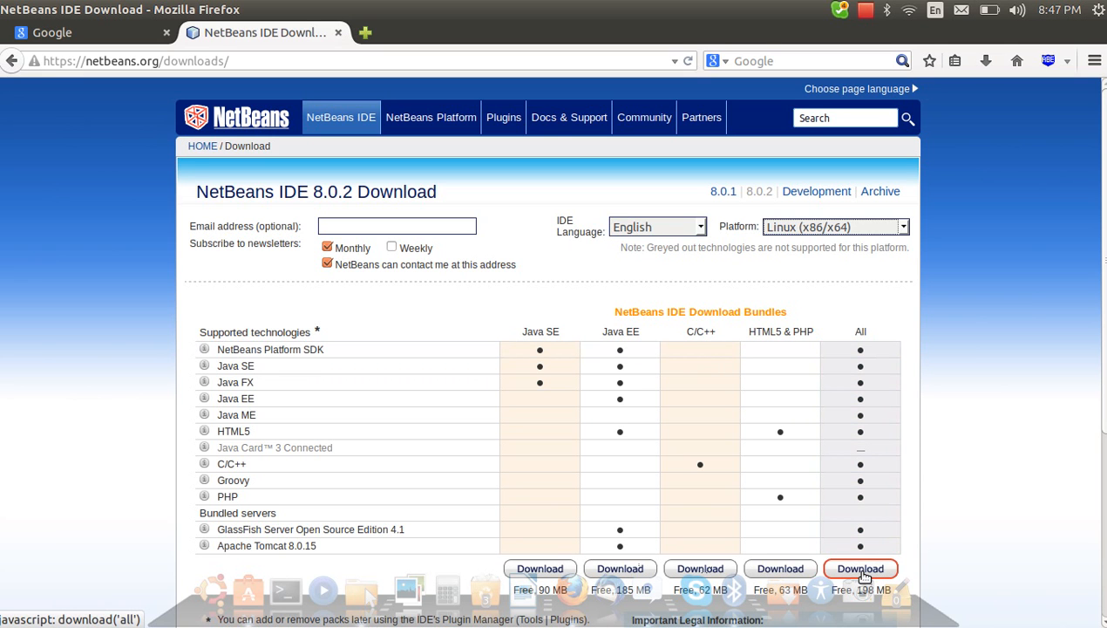
- Start downloading the All bundle netbeans-8.0.2-linux.sh and cancel the save prompt
click(862, 569)
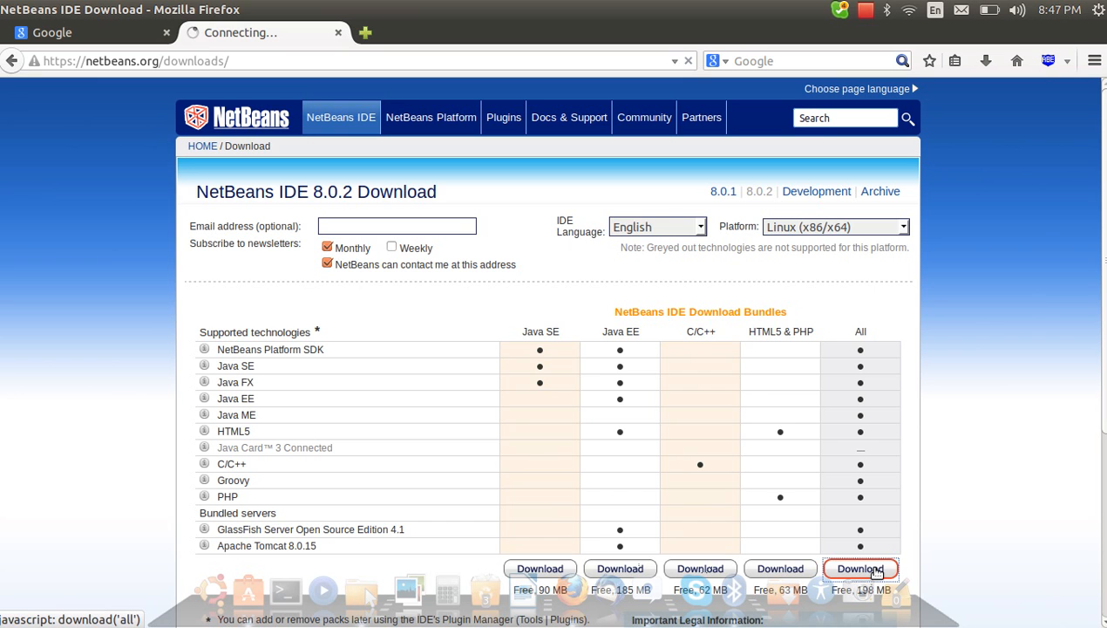
click(861, 568)
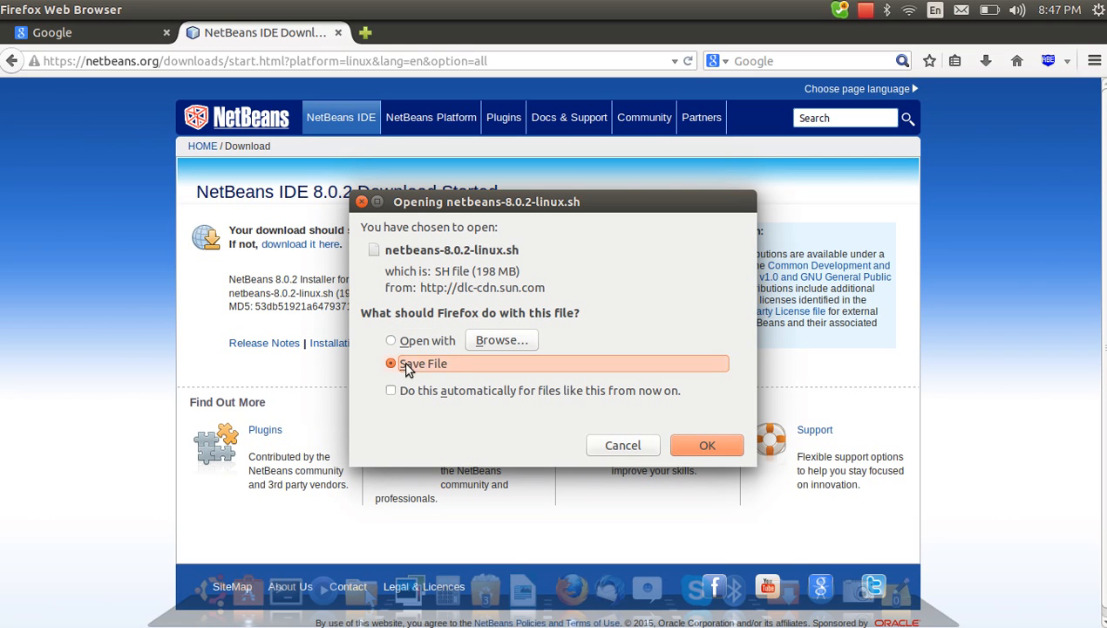
mouse_move(622, 453)
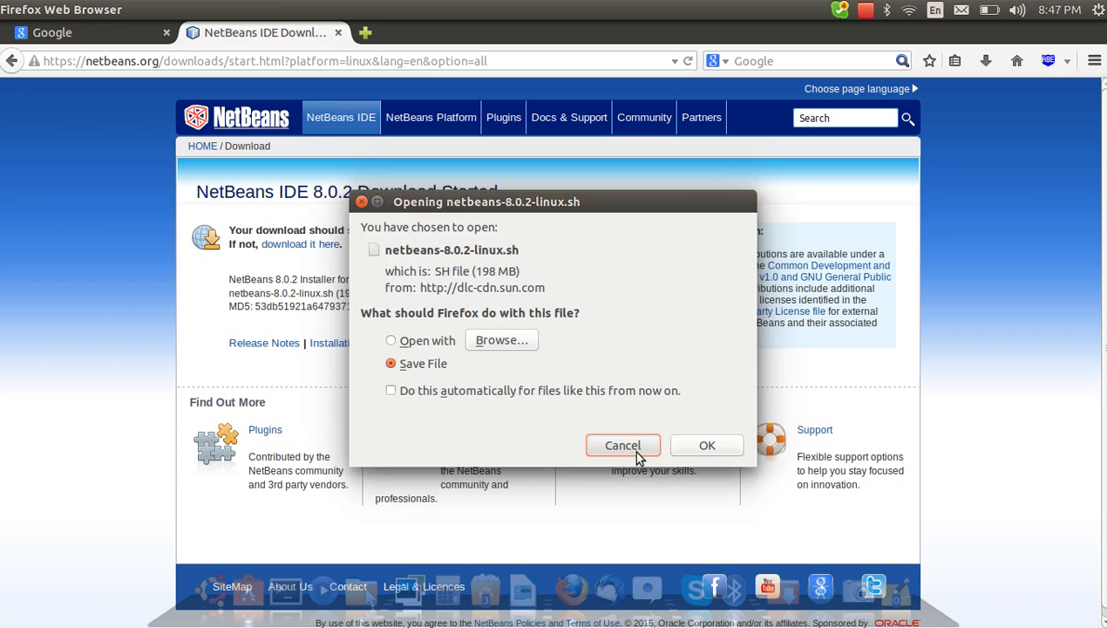
click(622, 445)
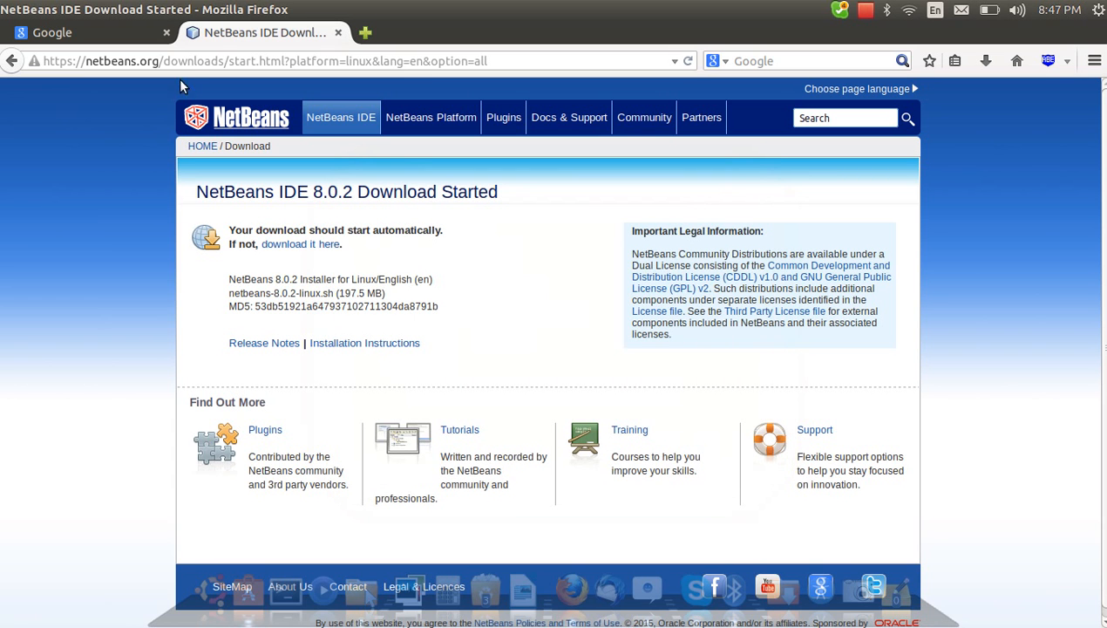
mouse_move(306, 626)
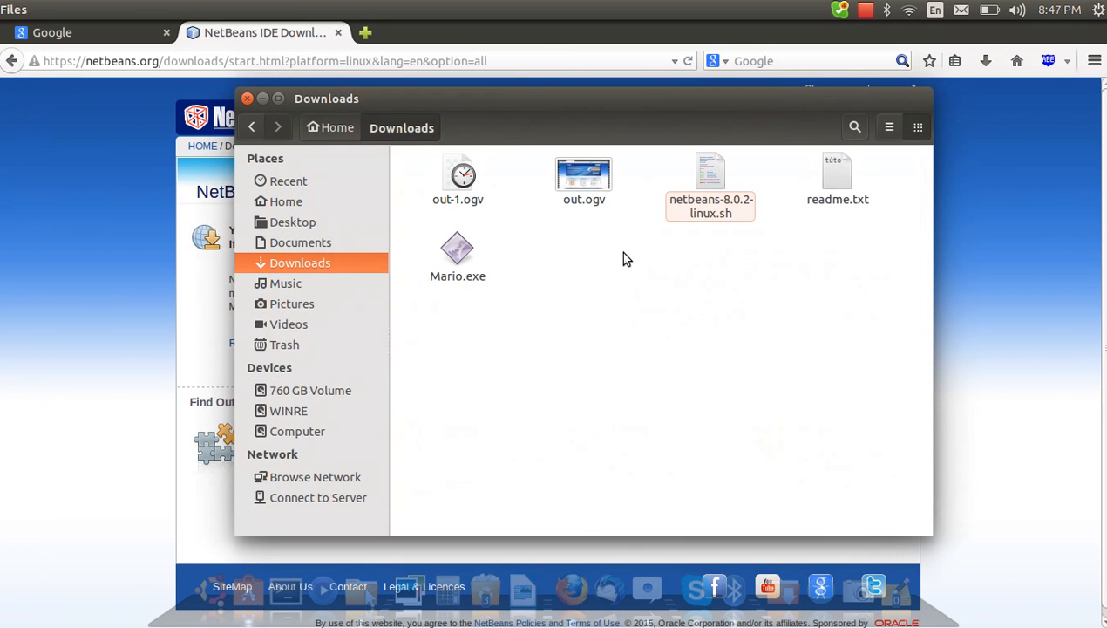
- Go to the home folder and into Downloads to see netbeans-8.0.2-linux.sh
click(284, 203)
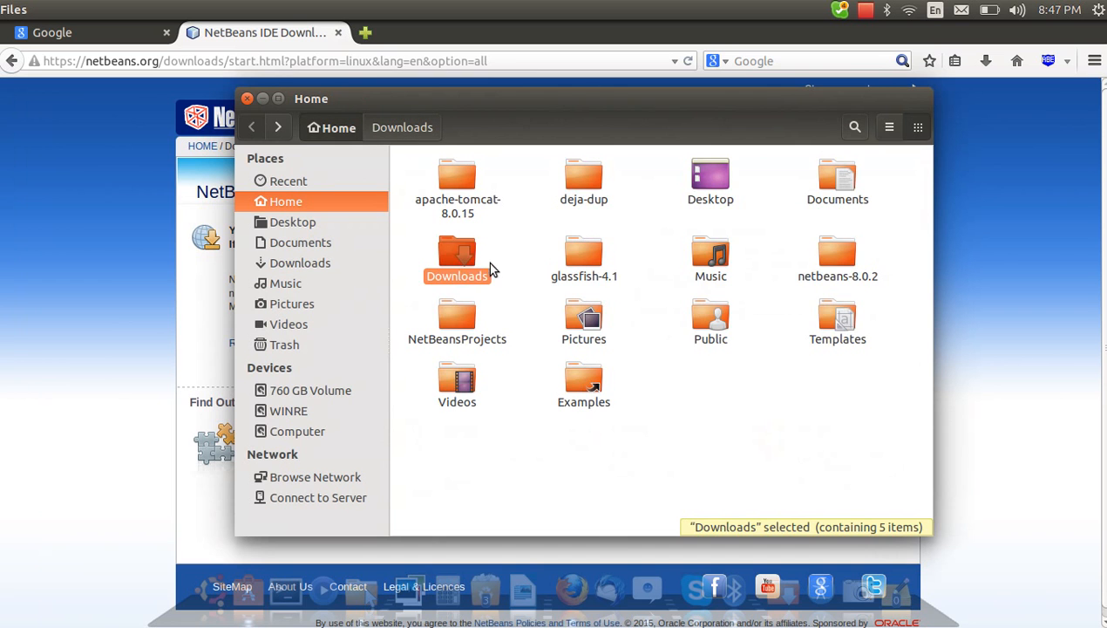
double_click(457, 258)
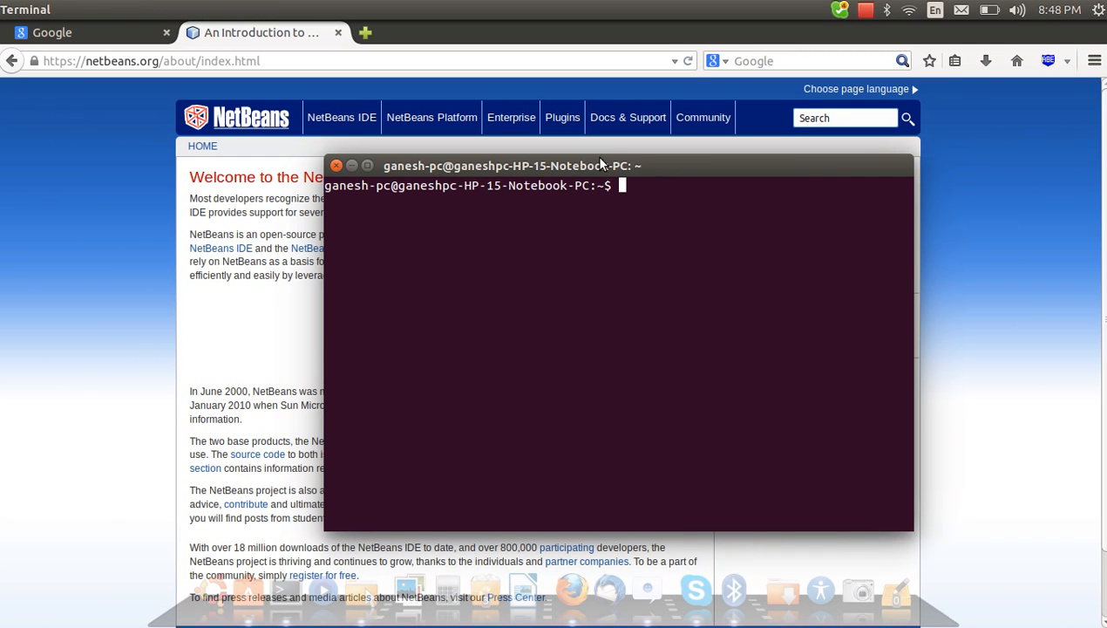
- Abandon a half-typed chmod, list the home folder and cd into Downloads
text(ch)
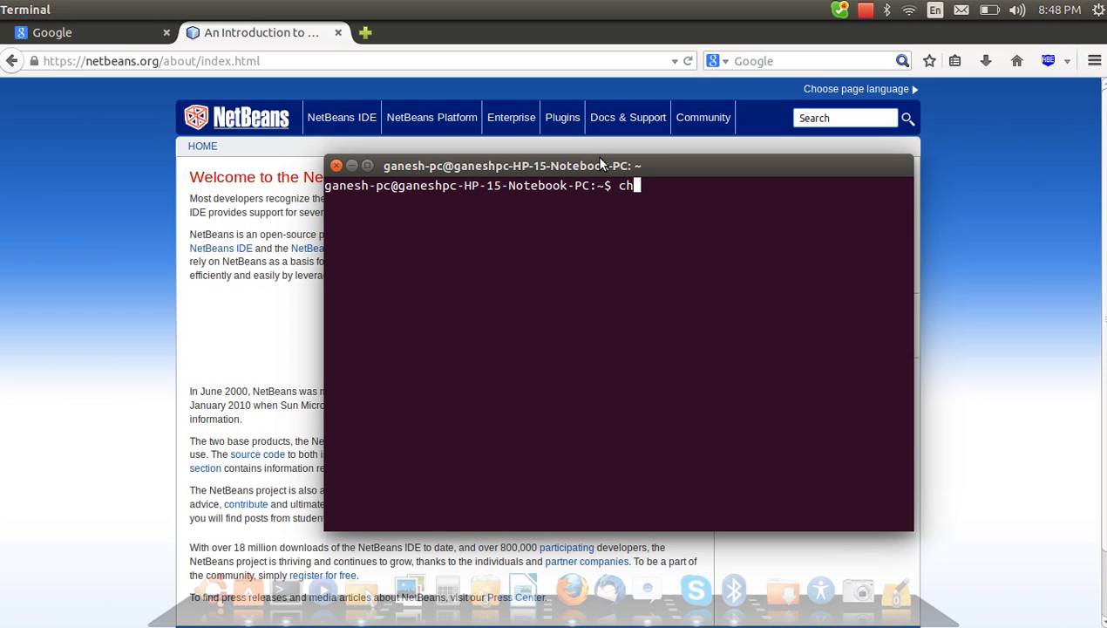
text(mod)
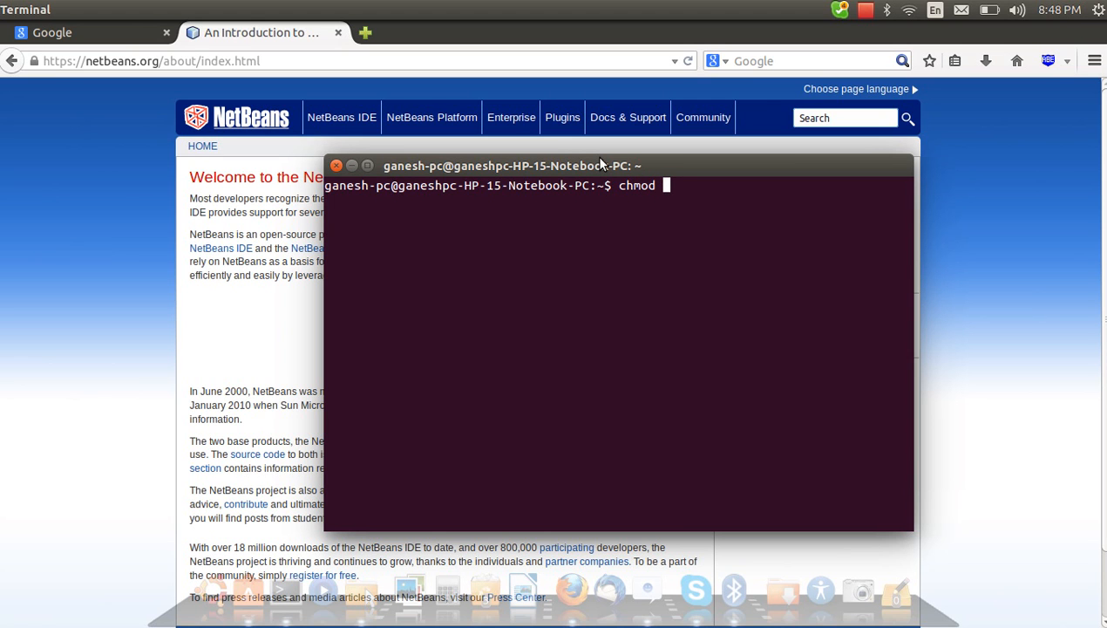
text(+)
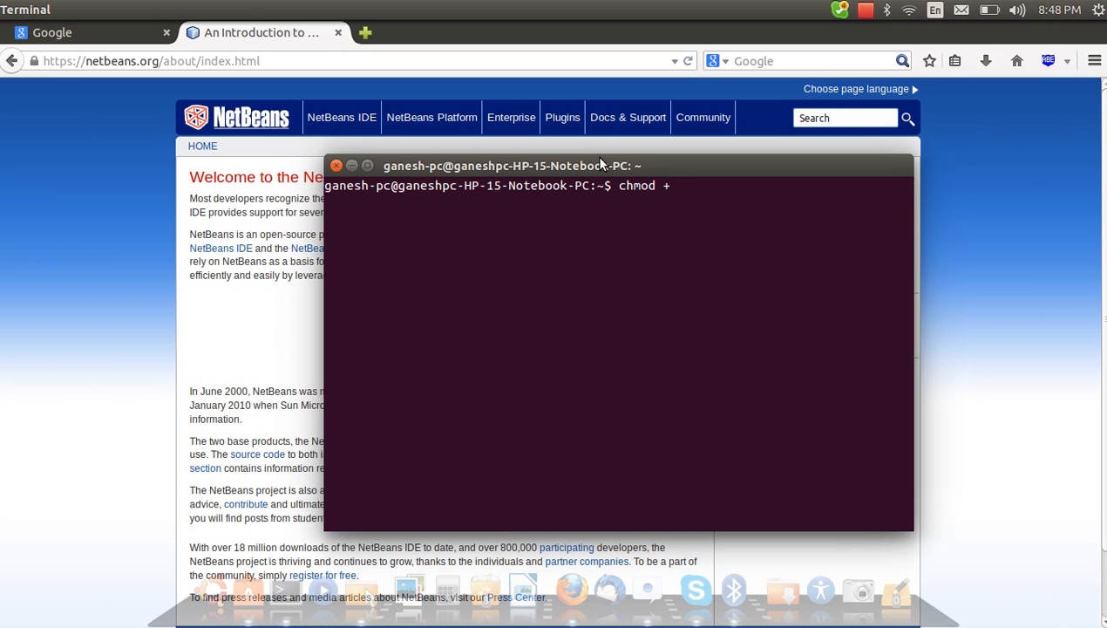
key(BackSpace)
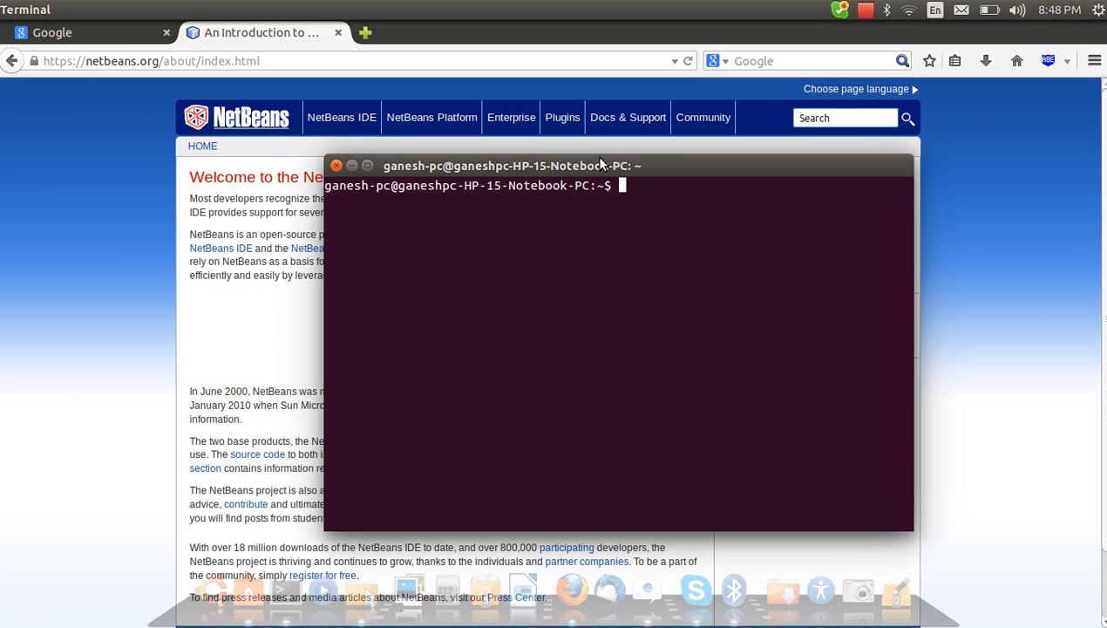
text(ls)
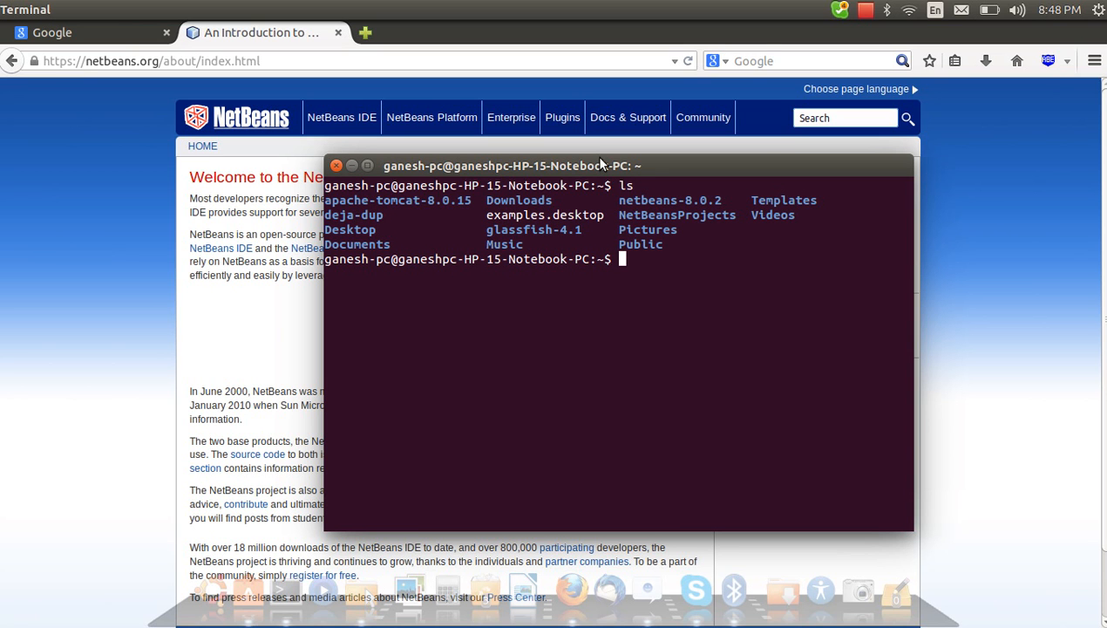
text(cd)
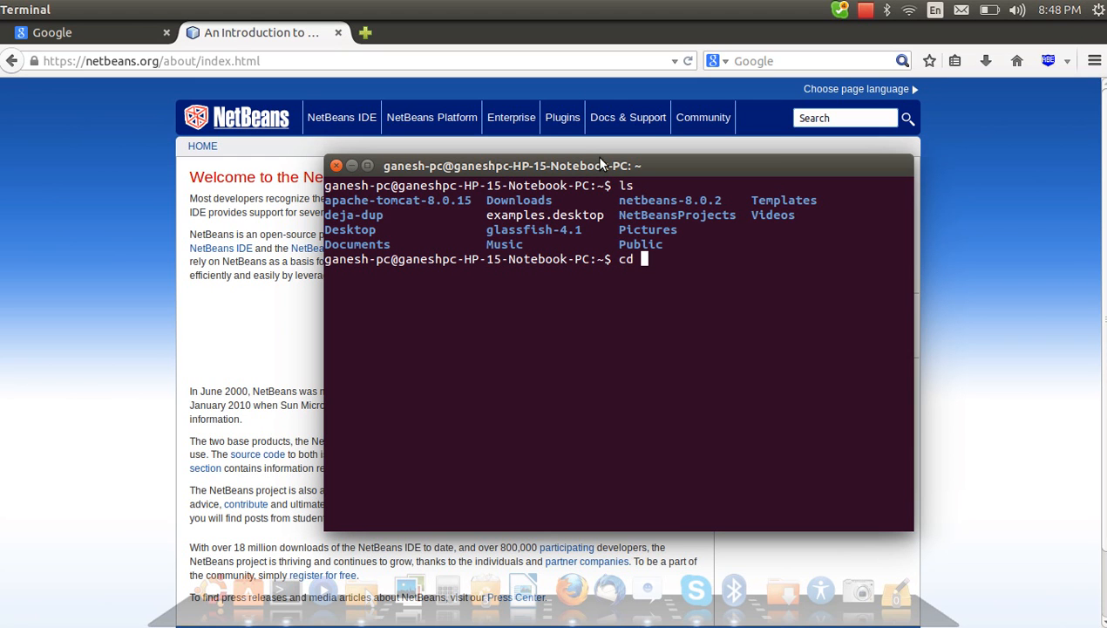
text(D)
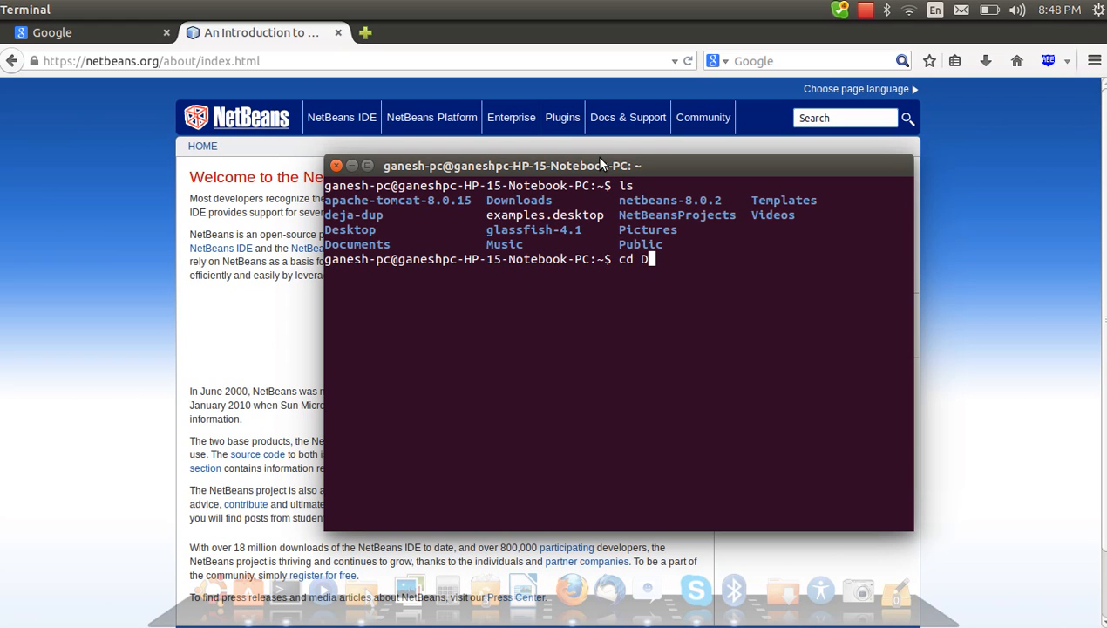
text(ownload)
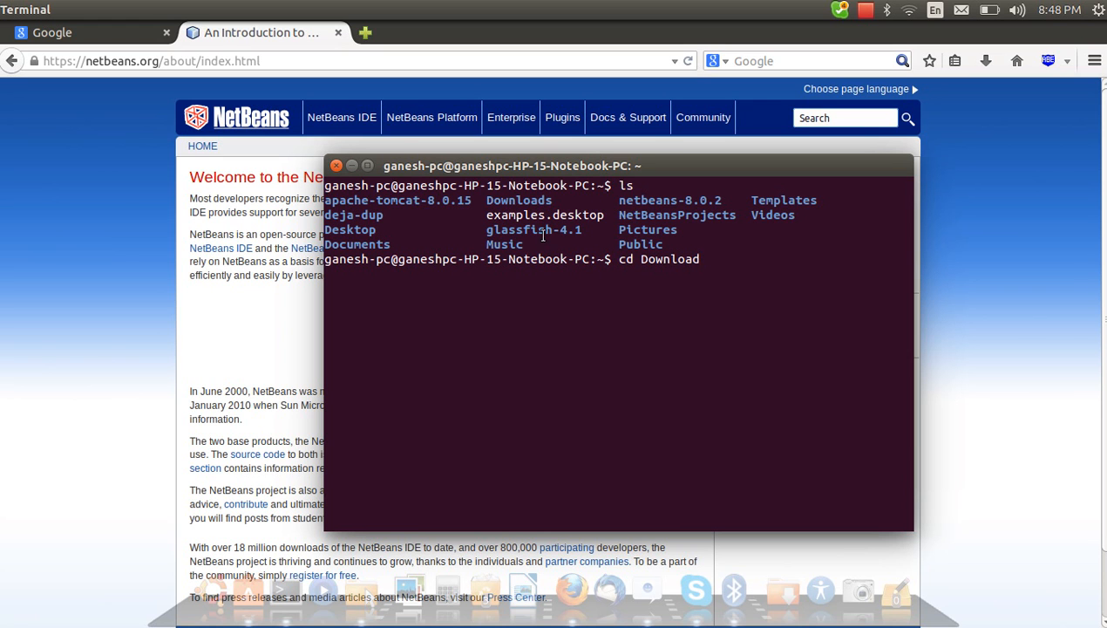
double_click(518, 199)
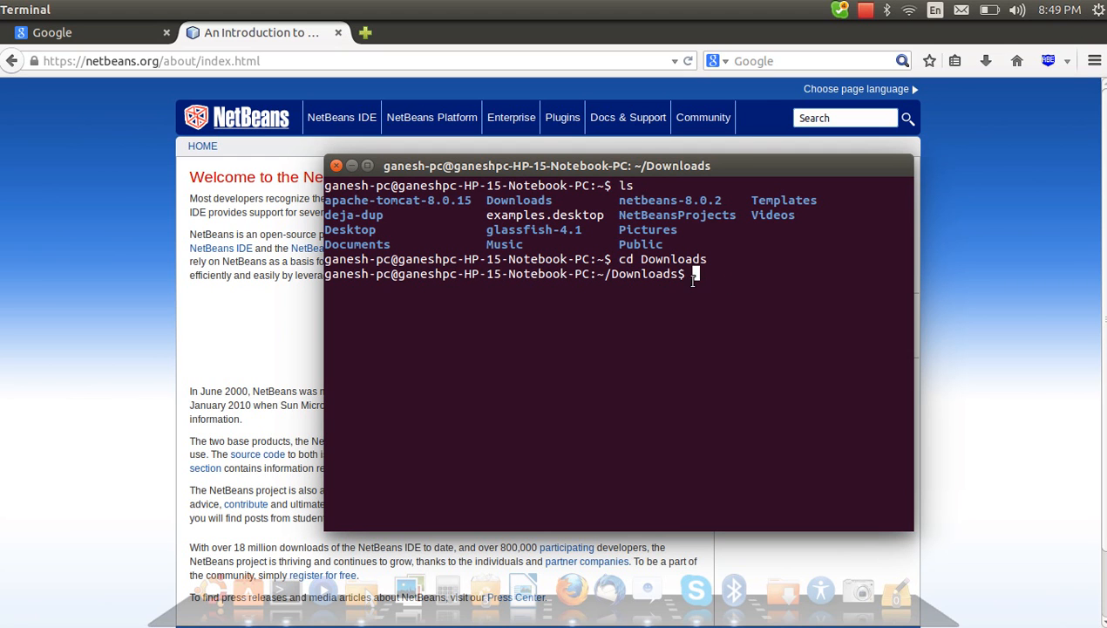
- Recall and run 'chmod +x netbeans-8.0.2-linux.sh' to make the installer executable
text(ch)
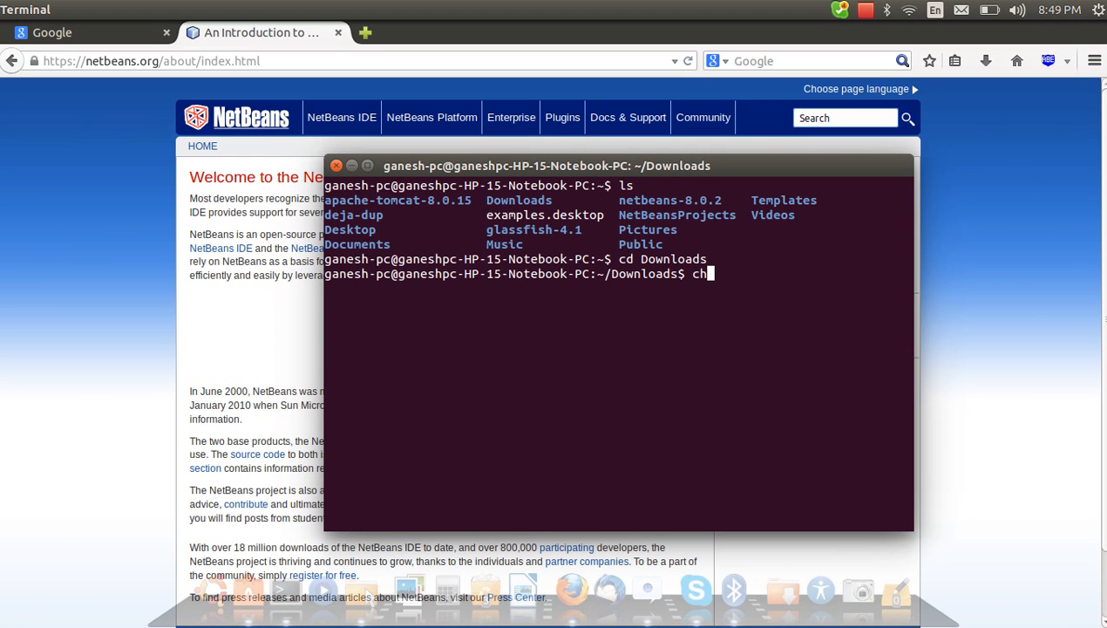
text(mod)
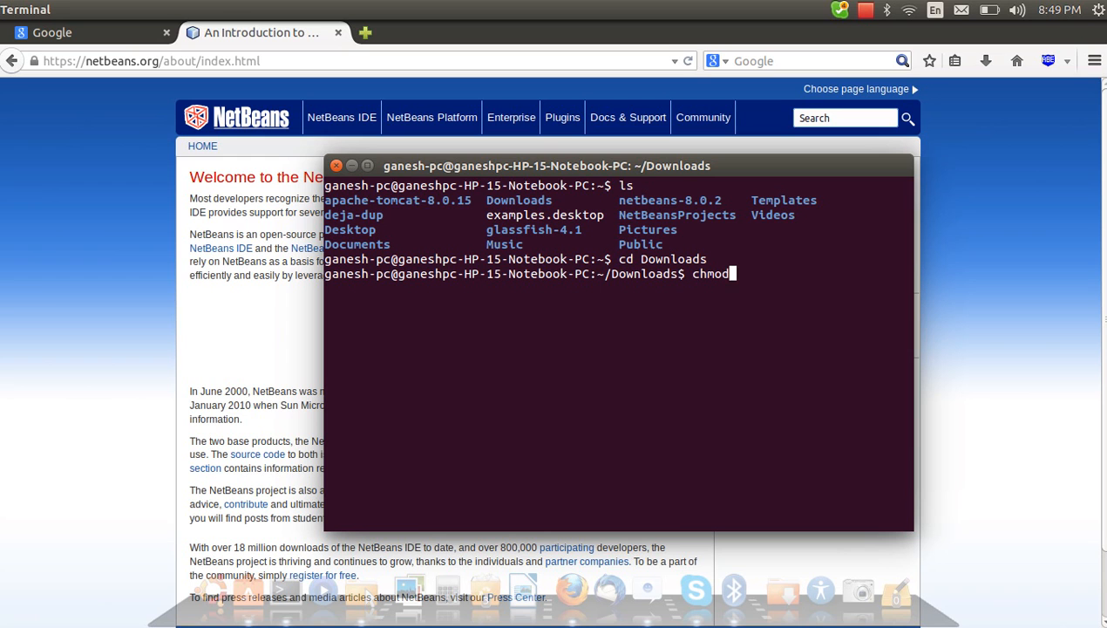
text(+)
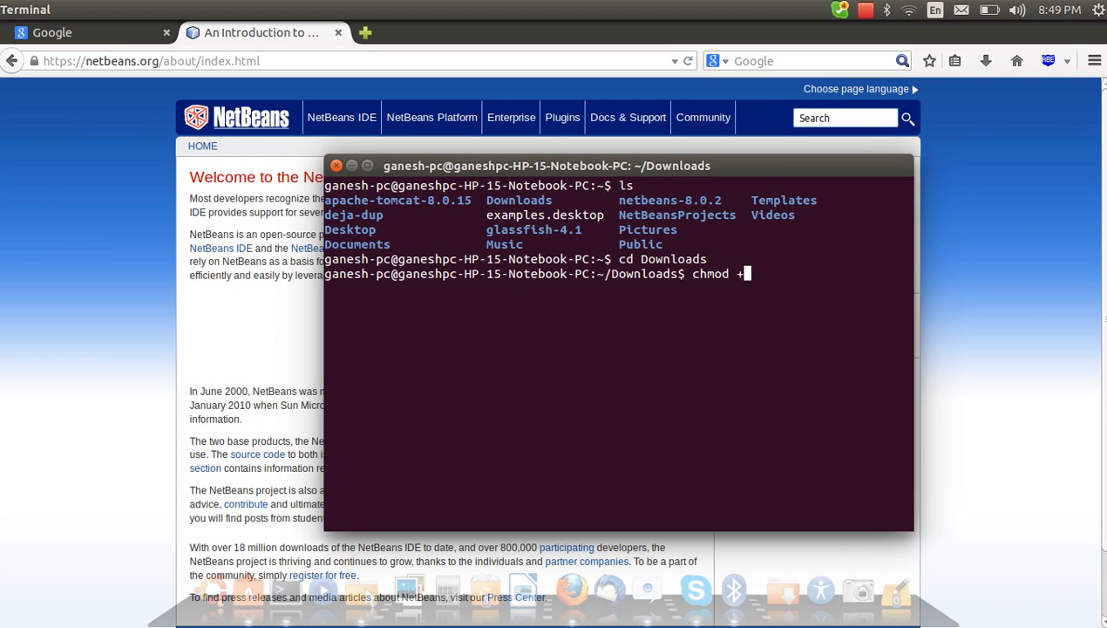
text(x)
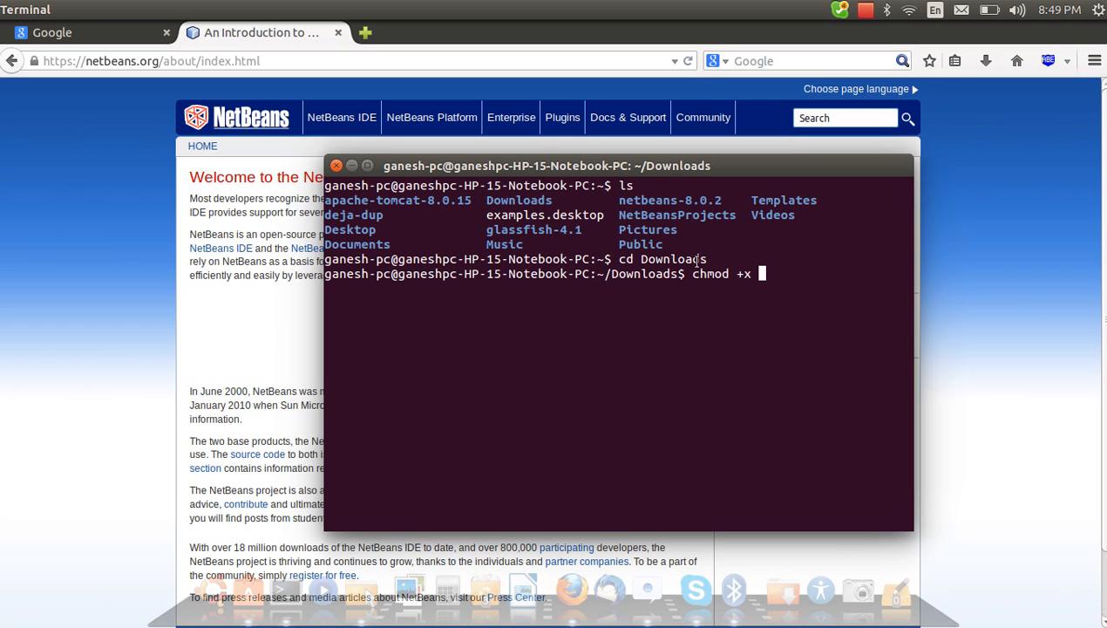
mouse_move(225, 155)
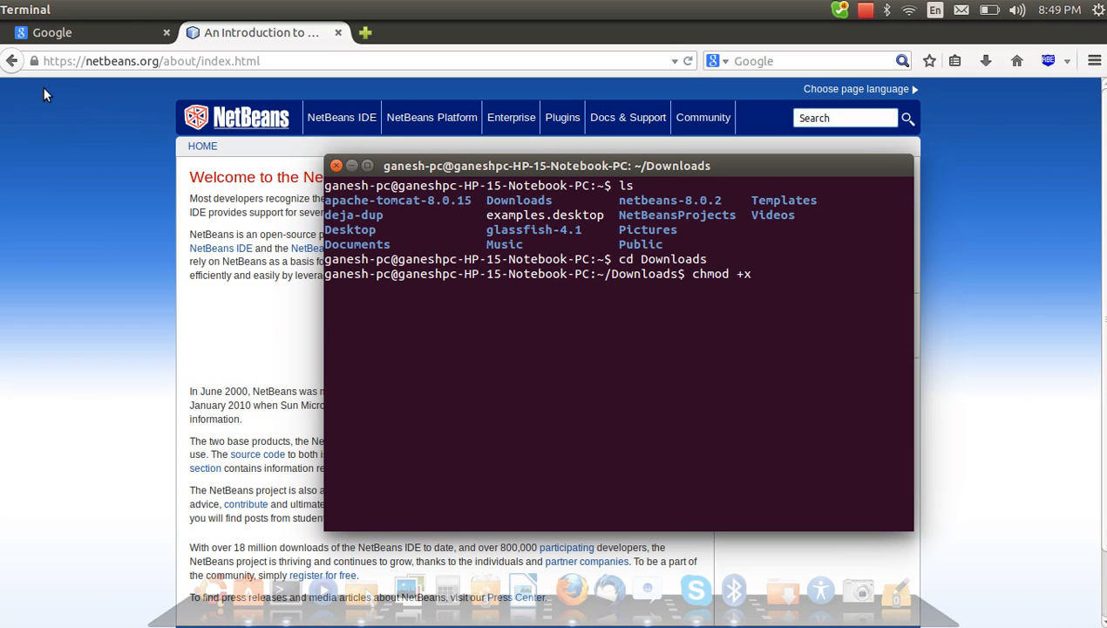
text(apt-get install gdb)
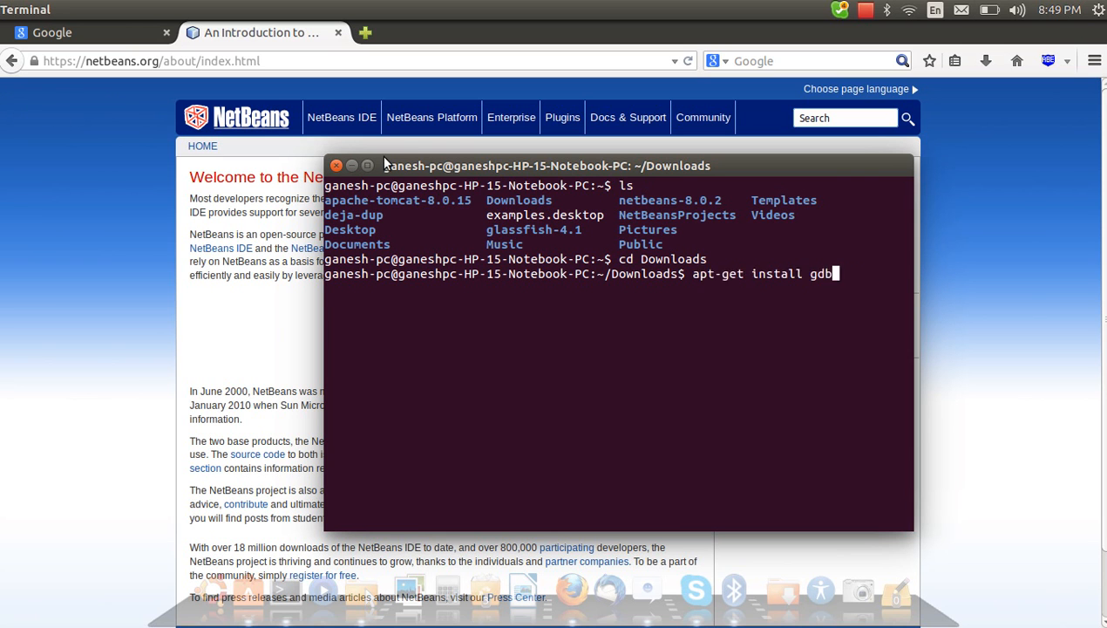
text(sudo dpkg -i mysql-apt-config_0.3.4-2ubuntu14.10_all.deb)
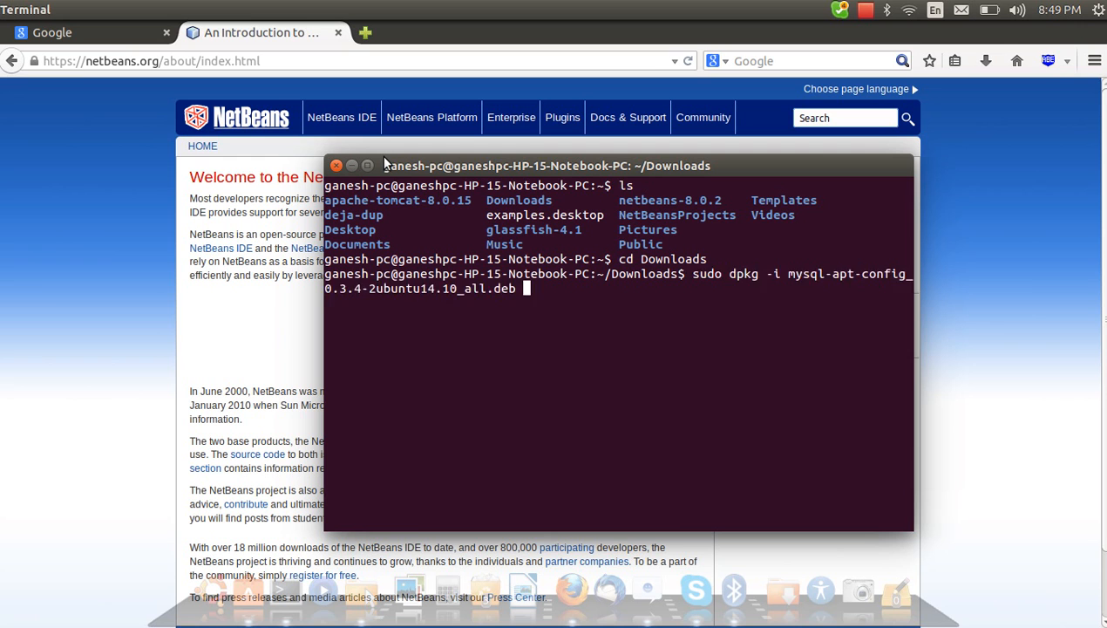
text(service mysql stop)
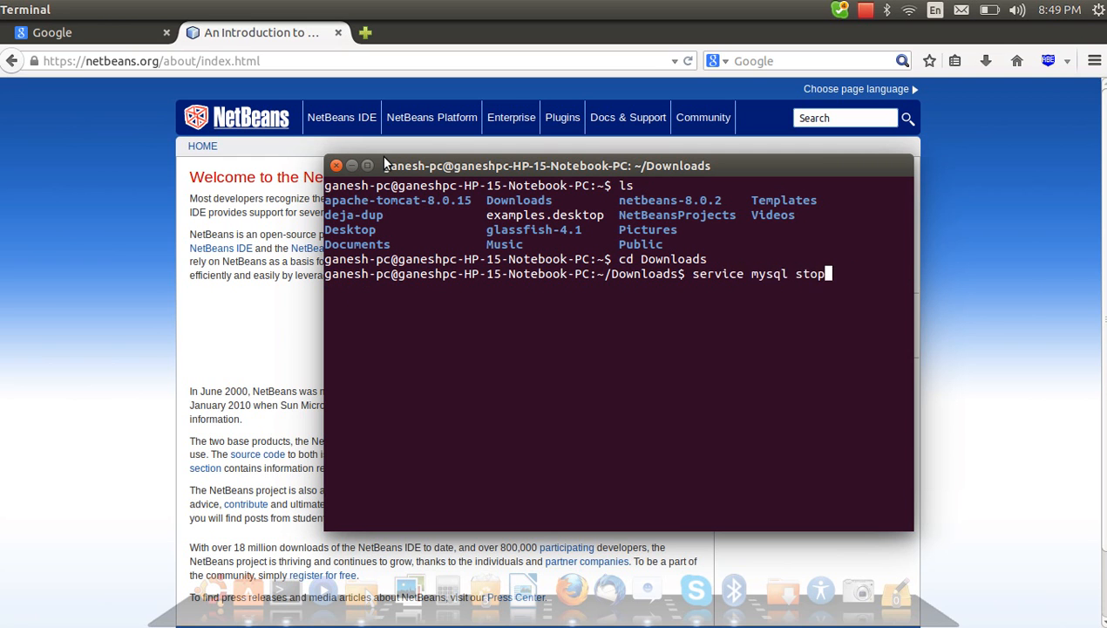
text(mysql -u root mysql)
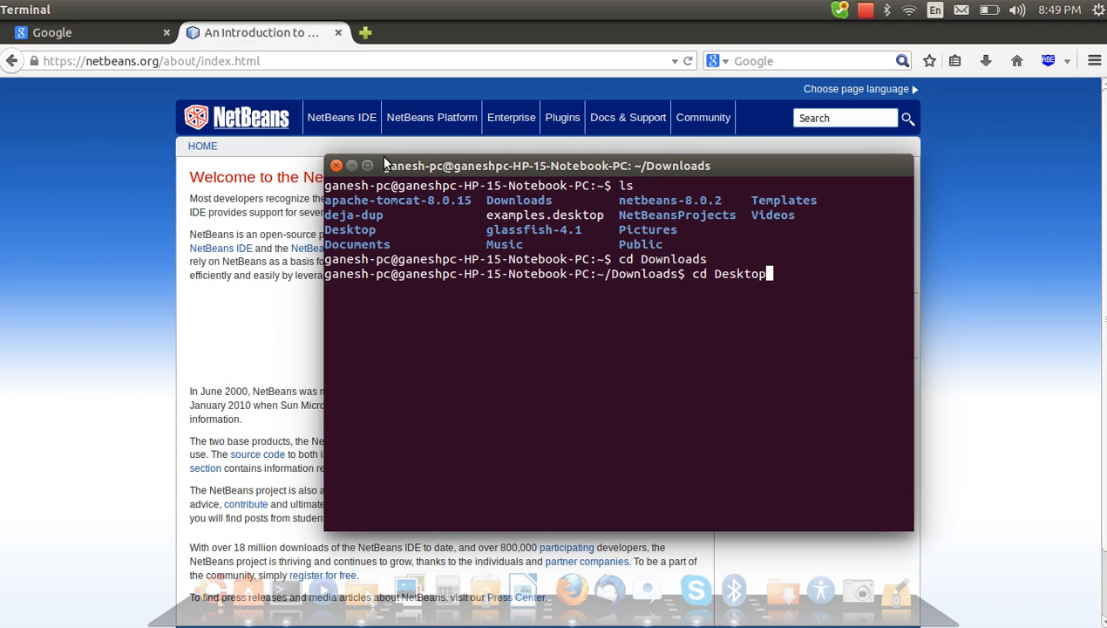
text(chmod +x netbeans-8.0.2-linux.sh)
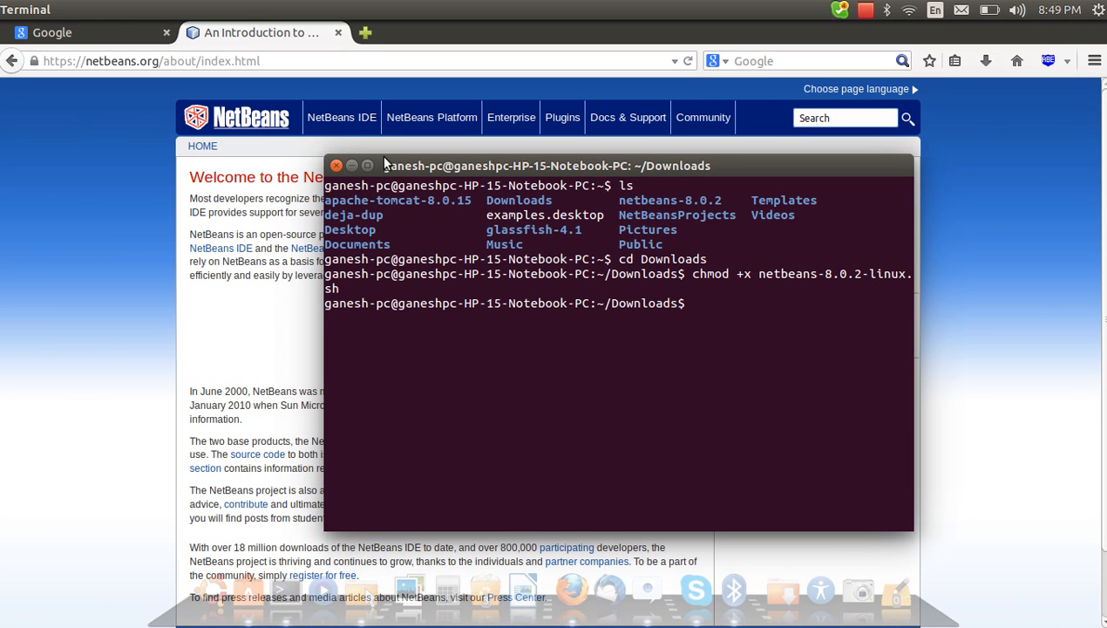
- Recall 'sh ./netbeans-8.0.2-linux.sh' from history and run the NetBeans installer
text(sudo apt-get install mysql-server)
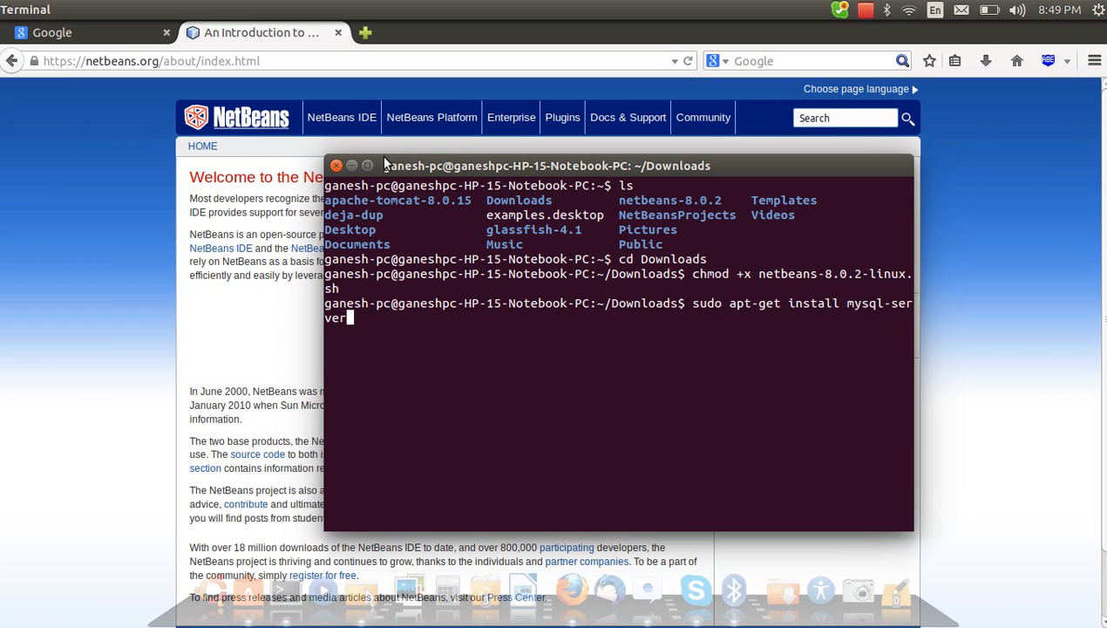
text(mysql -u root)
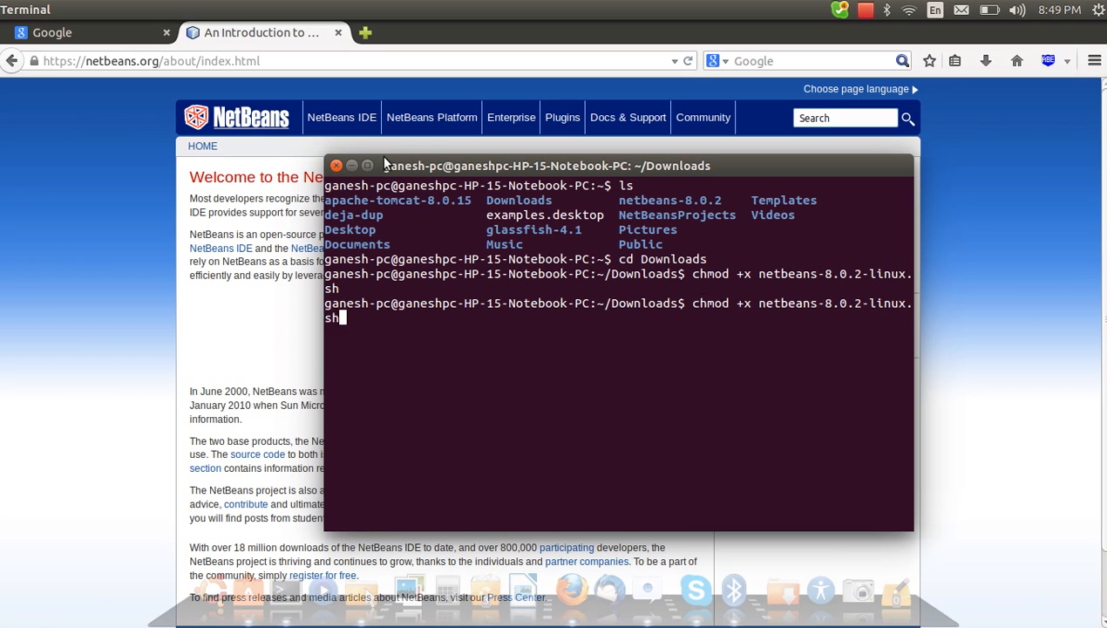
text(sh ./netbeans-8.0.2-linux.sh)
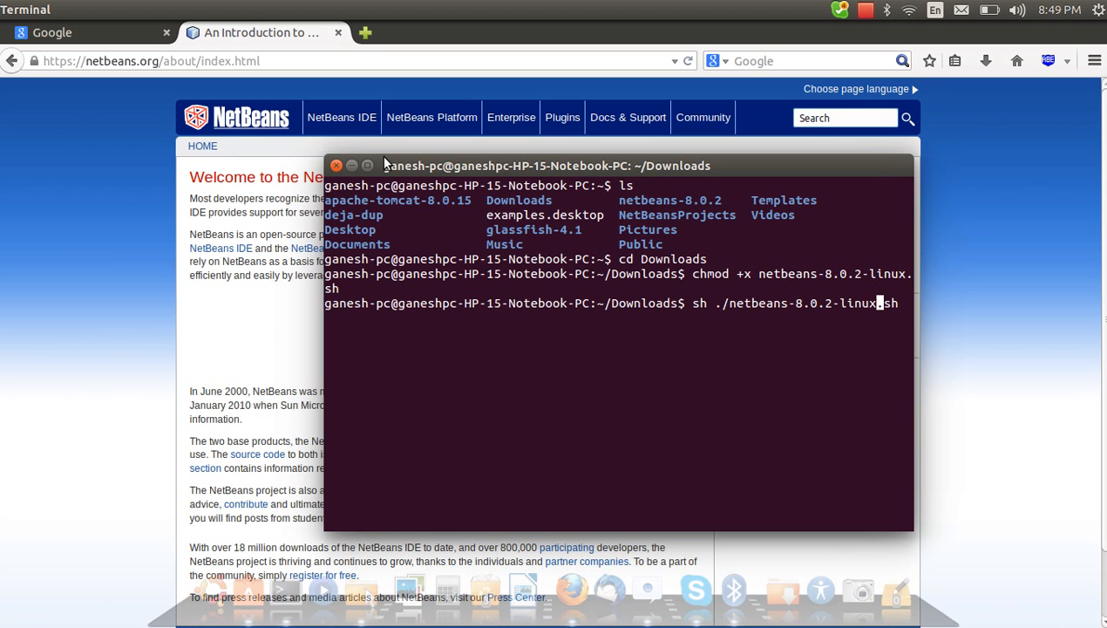
key(Return)
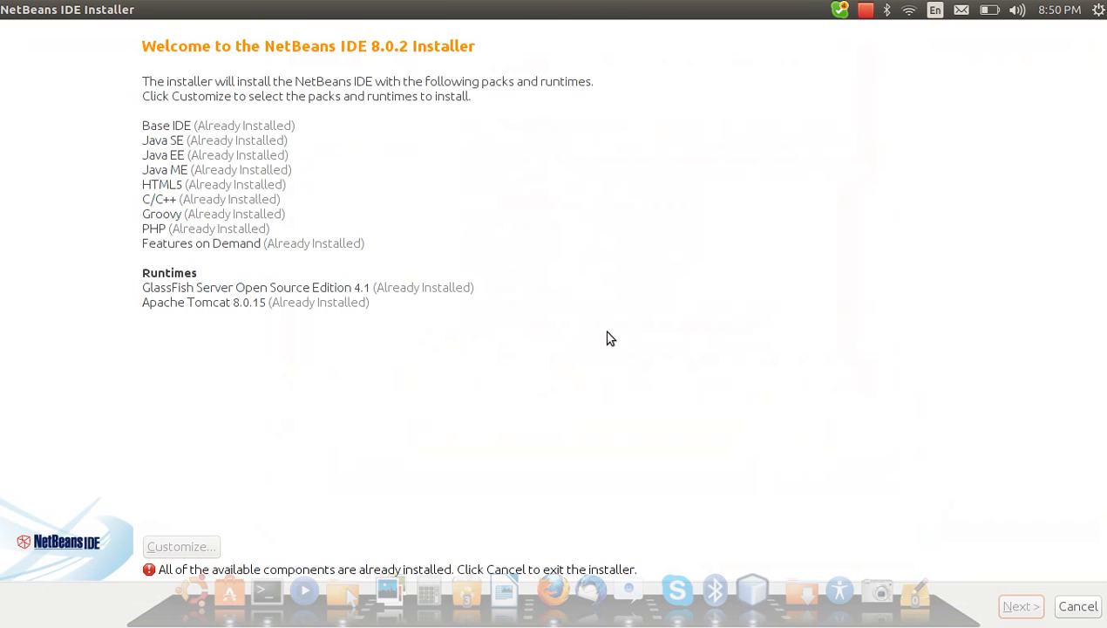
mouse_move(213, 342)
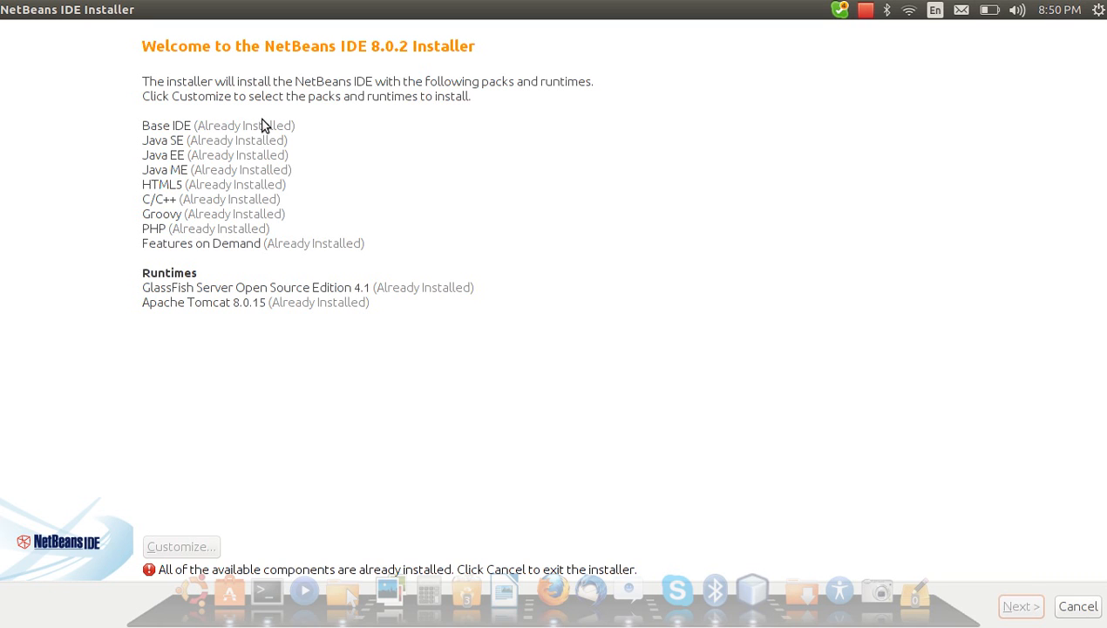
mouse_move(445, 366)
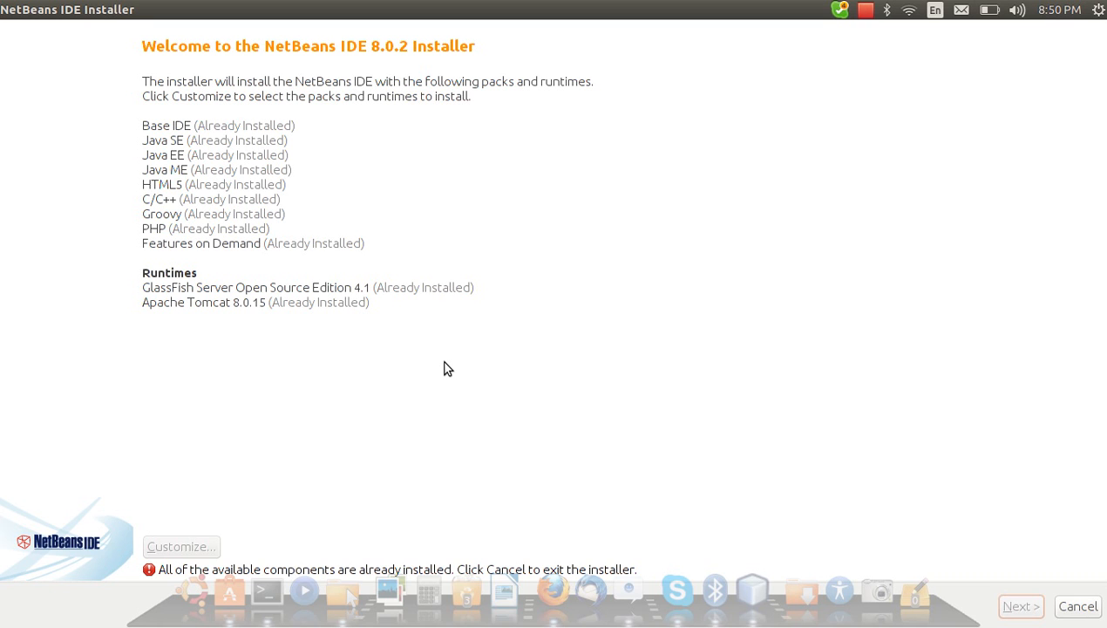
mouse_move(209, 213)
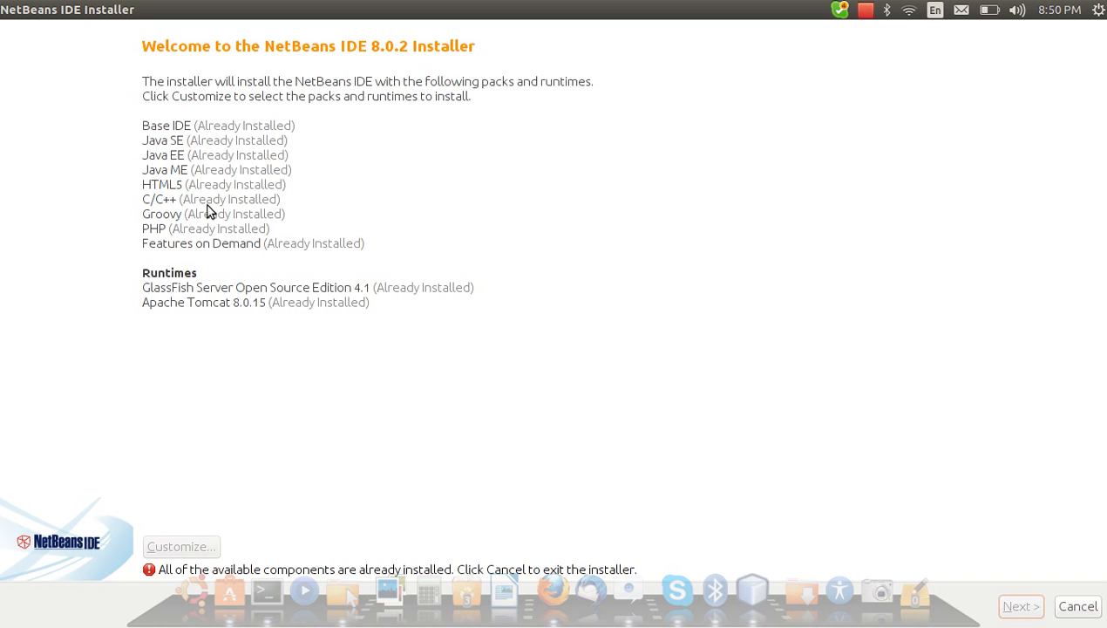
mouse_move(867, 509)
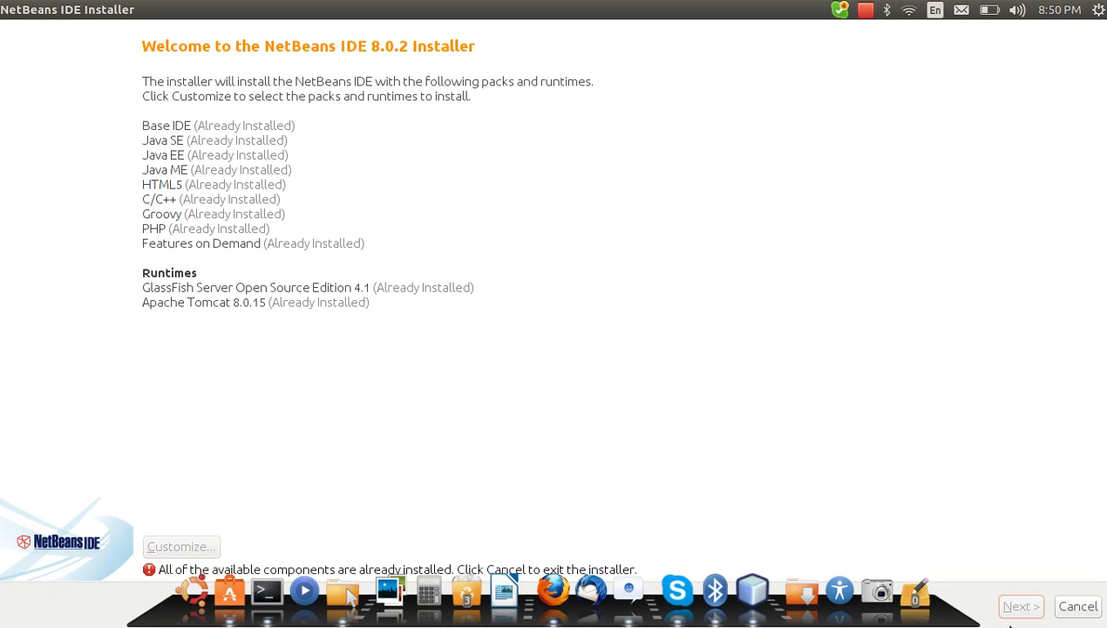
mouse_move(875, 485)
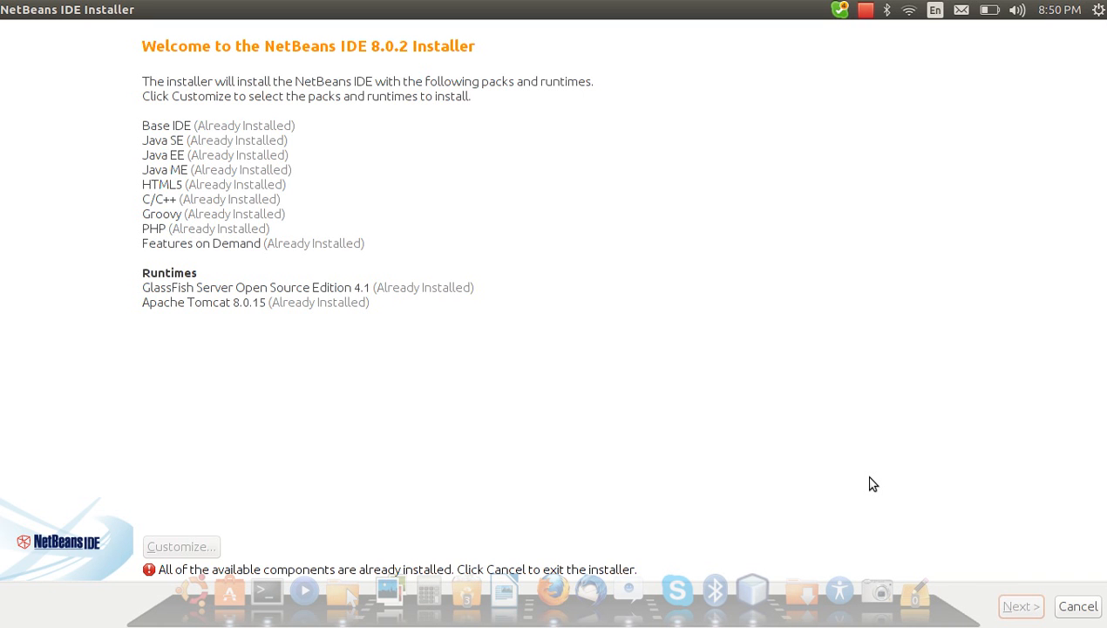
mouse_move(1078, 606)
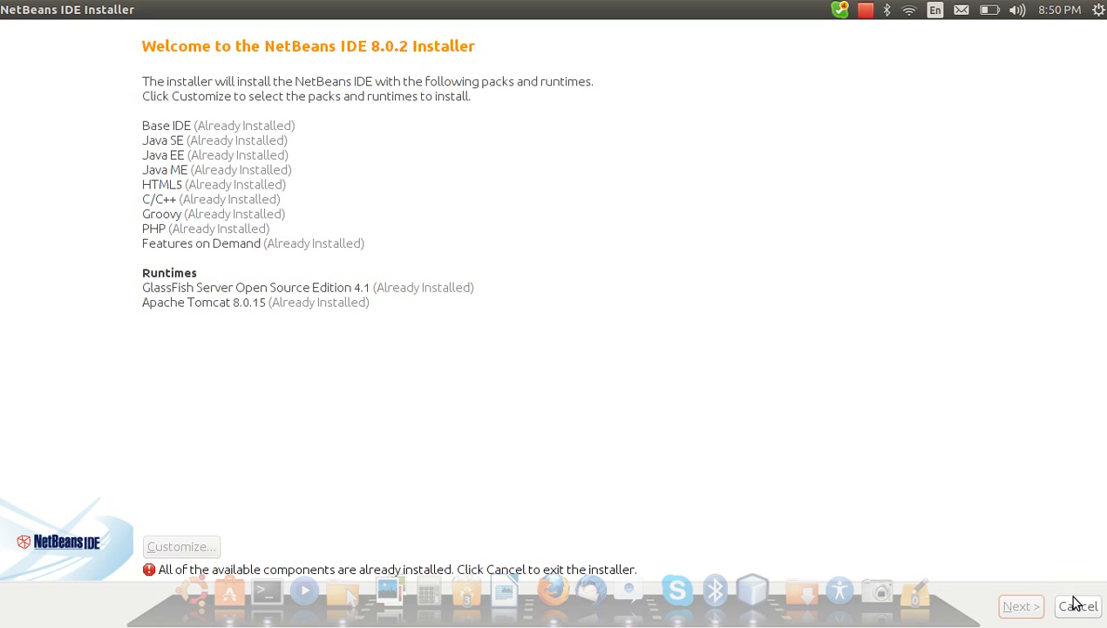
- Cancel the NetBeans IDE 8.0.2 Installer and confirm quitting since everything is installed
click(1078, 606)
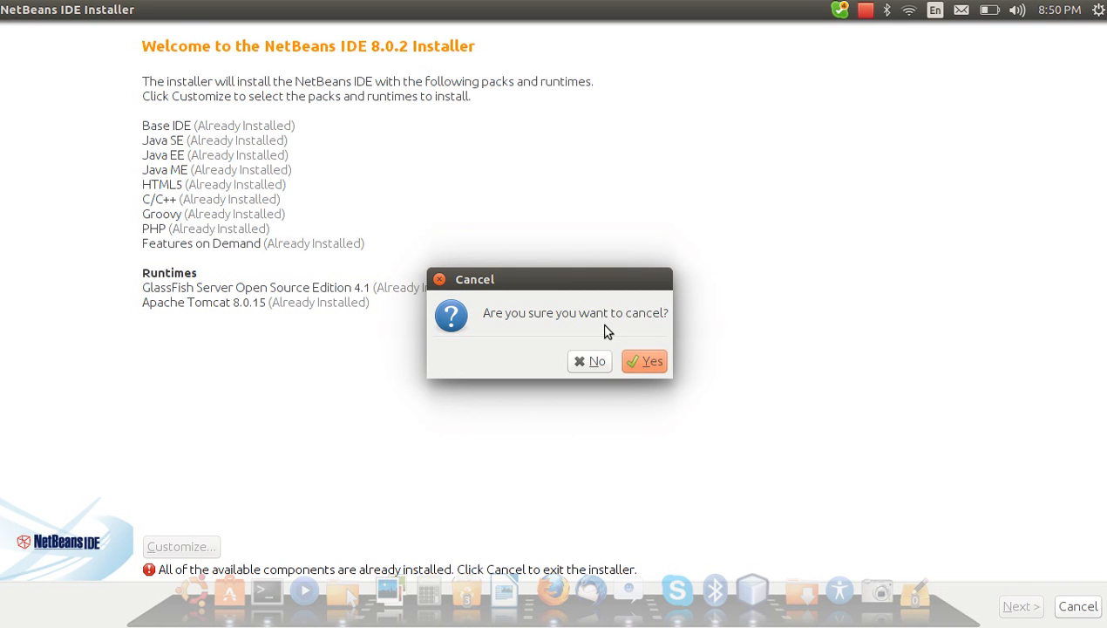
click(643, 362)
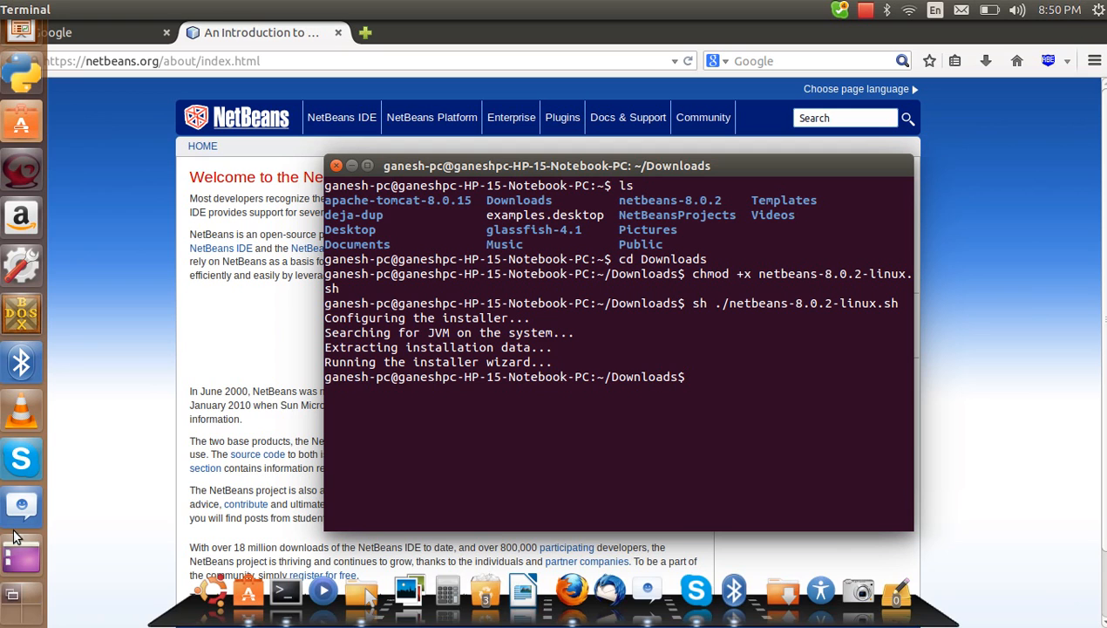
mouse_move(19, 555)
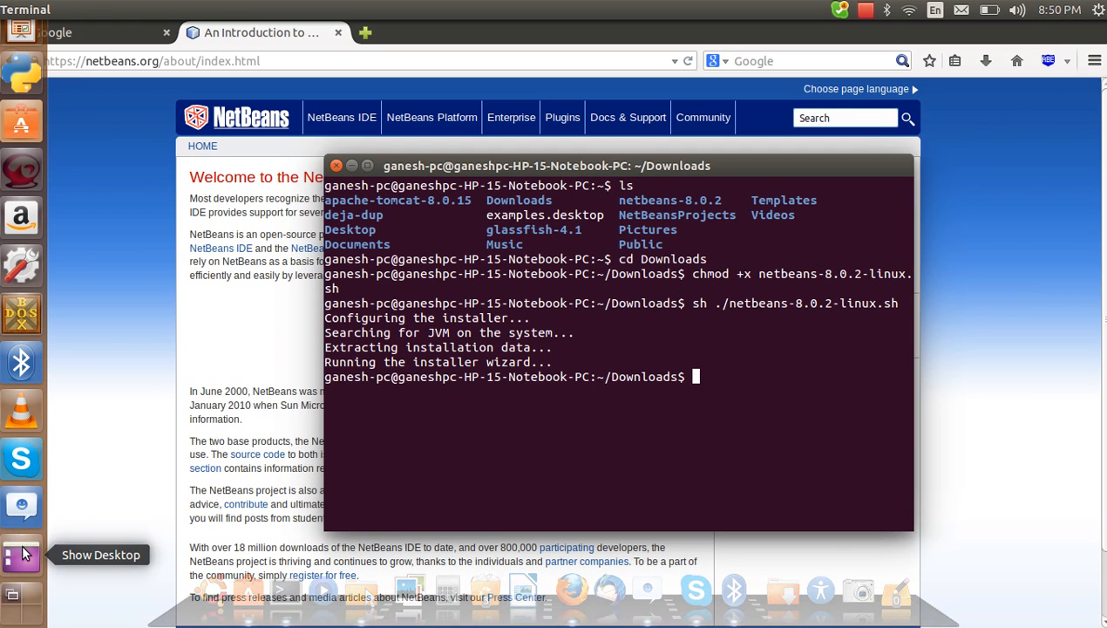
- Reveal the desktop and launch NetBeans IDE 8.0.2 from its desktop icon
click(21, 554)
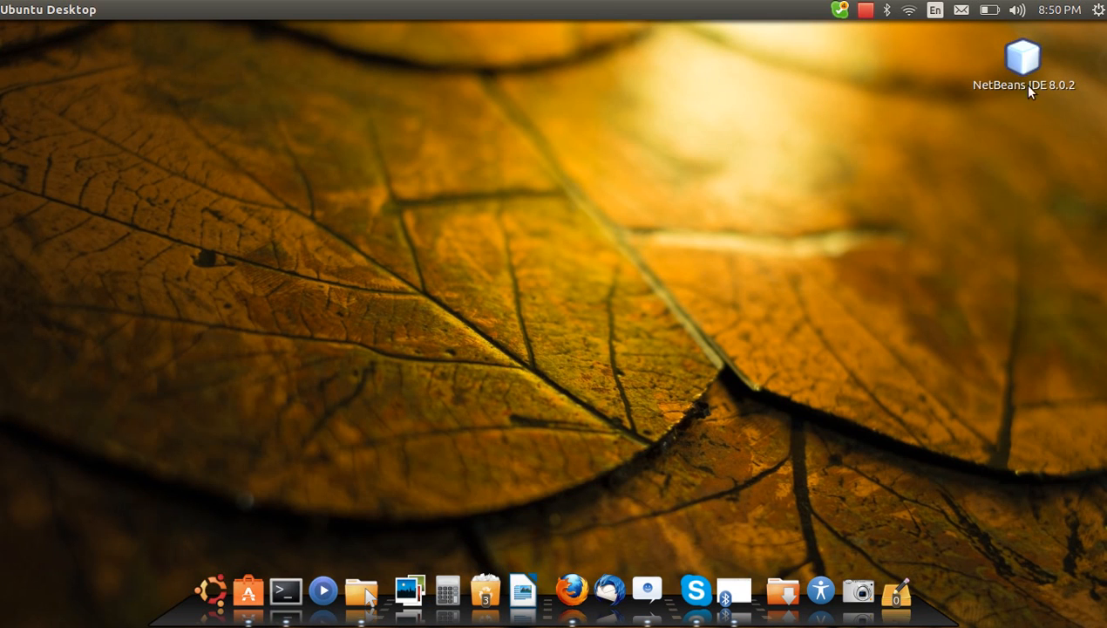
right_click(1022, 56)
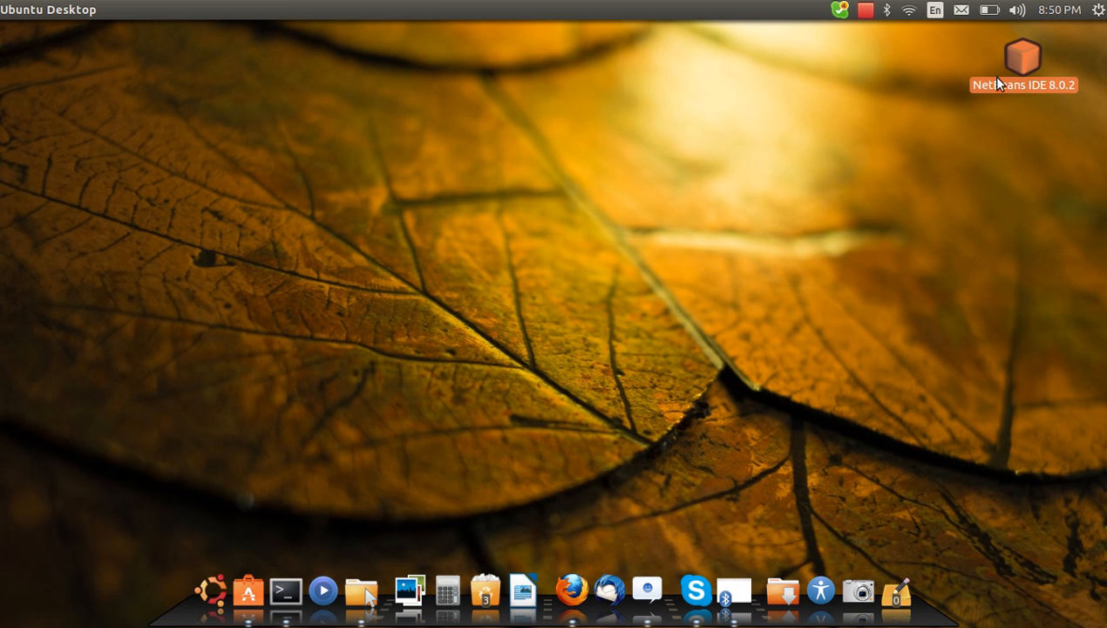
double_click(1022, 54)
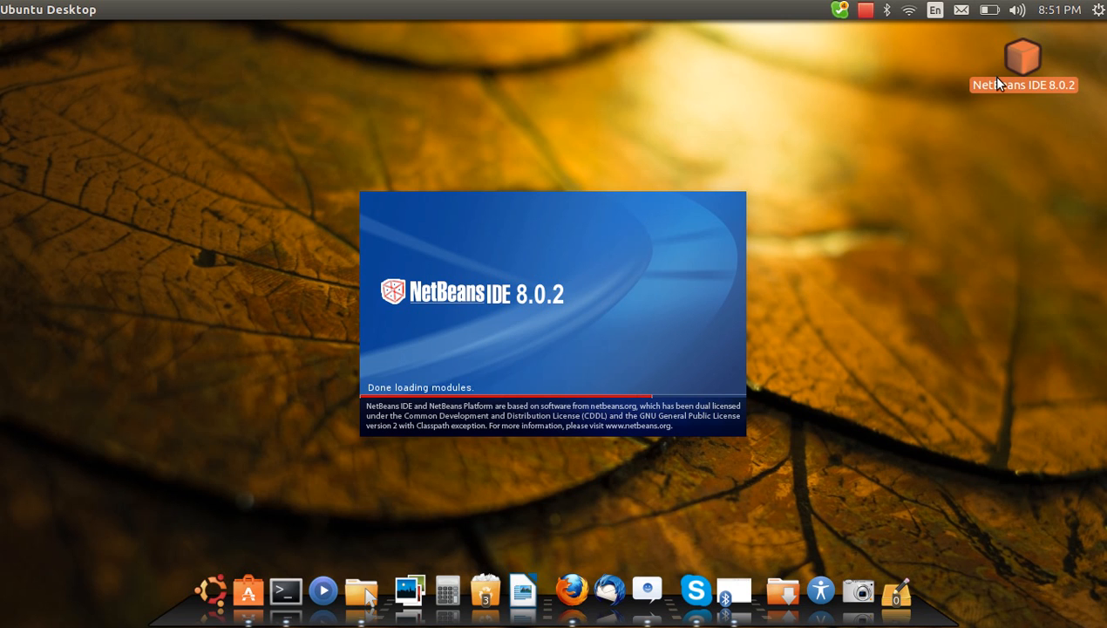
mouse_move(754, 323)
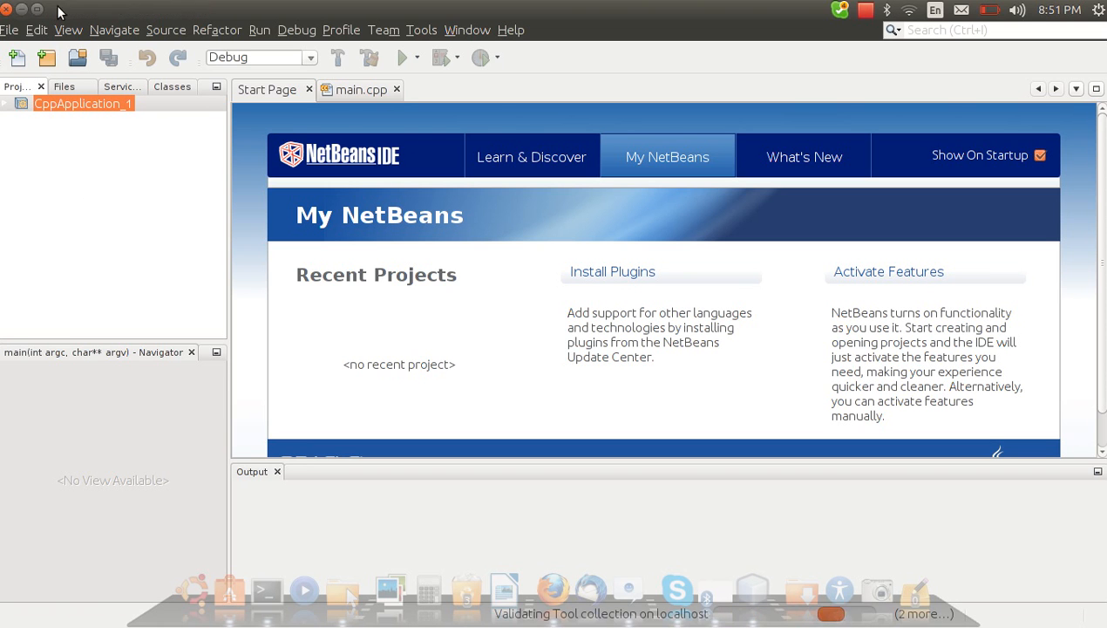
- Create the C/C++ Welcome sample project as Welcome_1 in the default NetBeansProjects location
click(11, 28)
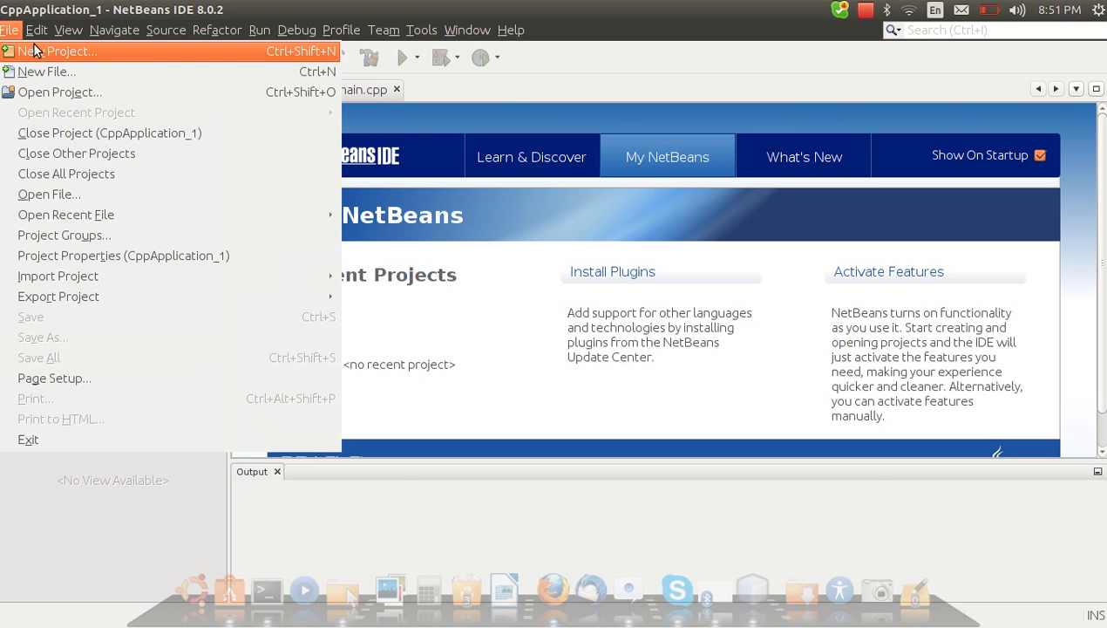
click(52, 51)
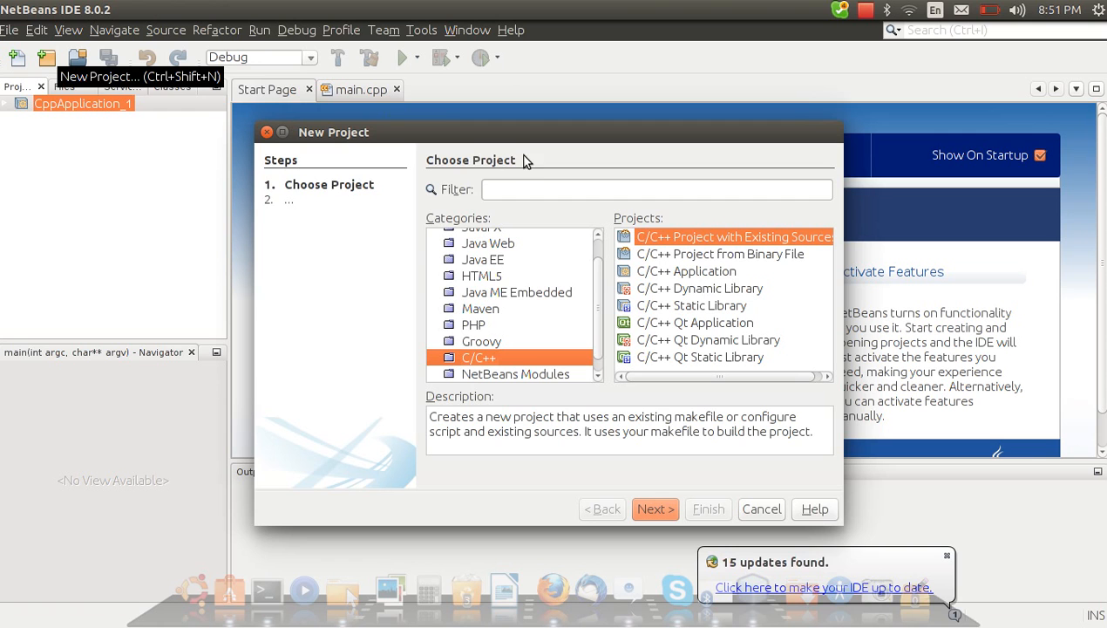
mouse_move(584, 173)
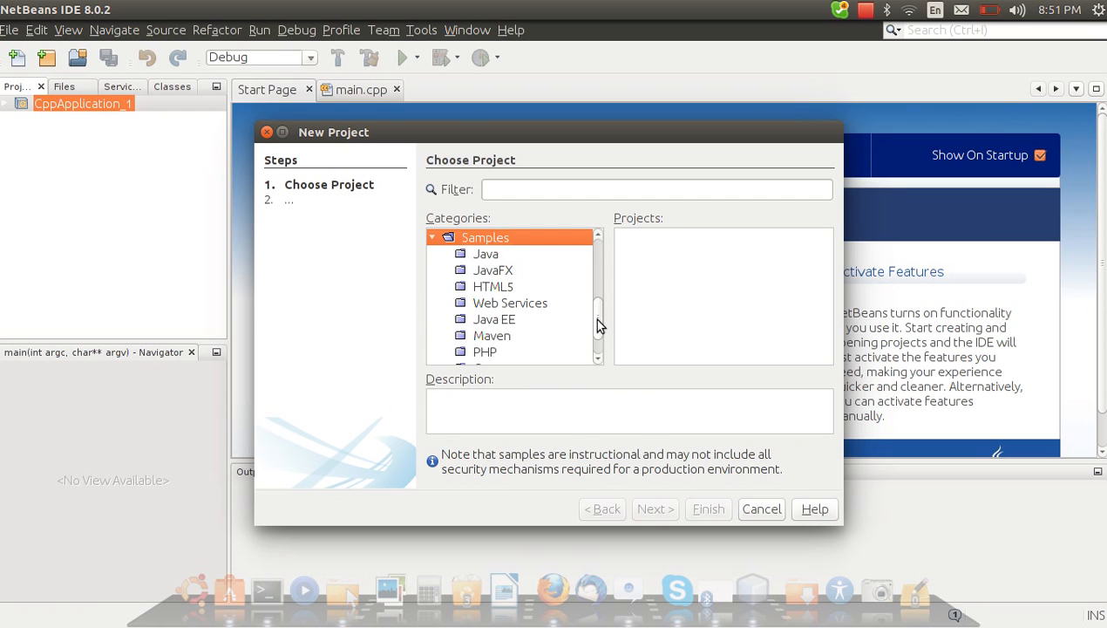
scroll(down, 3)
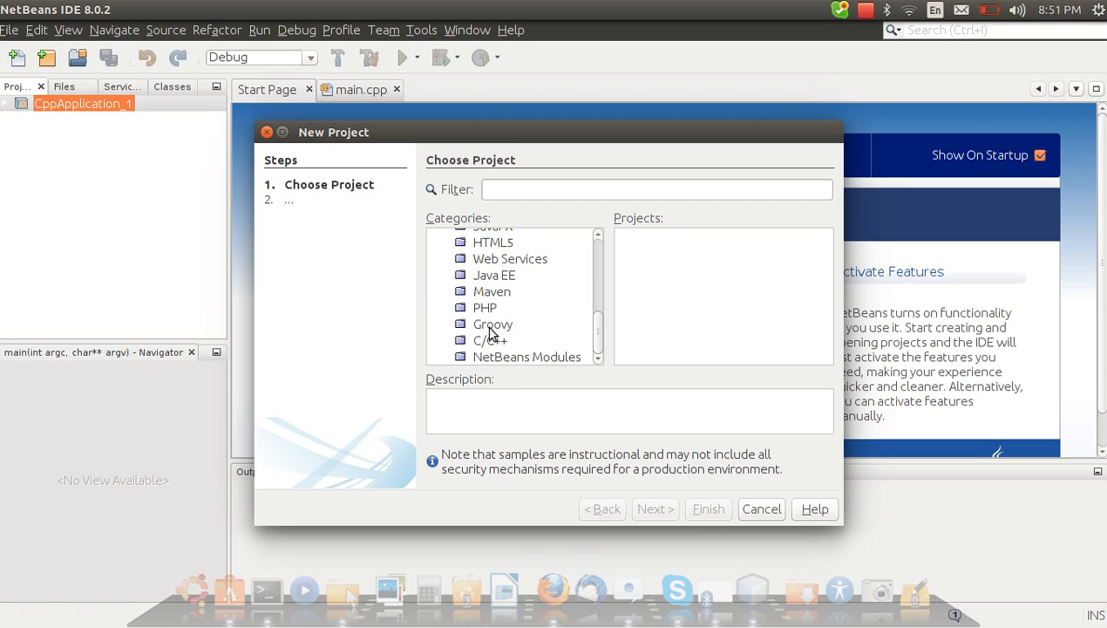
click(490, 340)
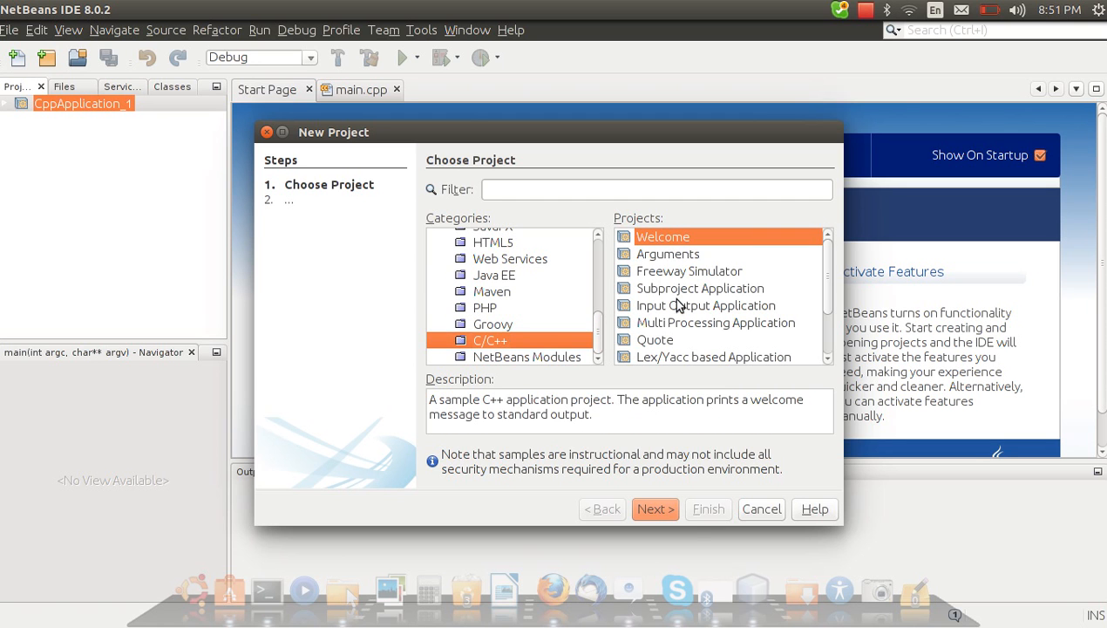
click(656, 510)
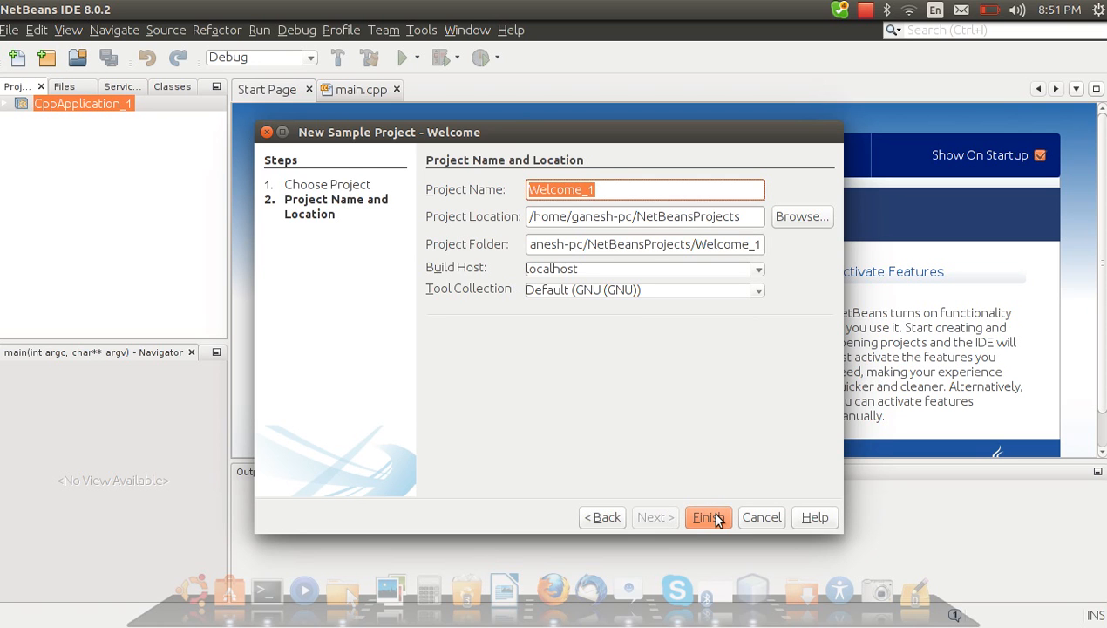
click(708, 517)
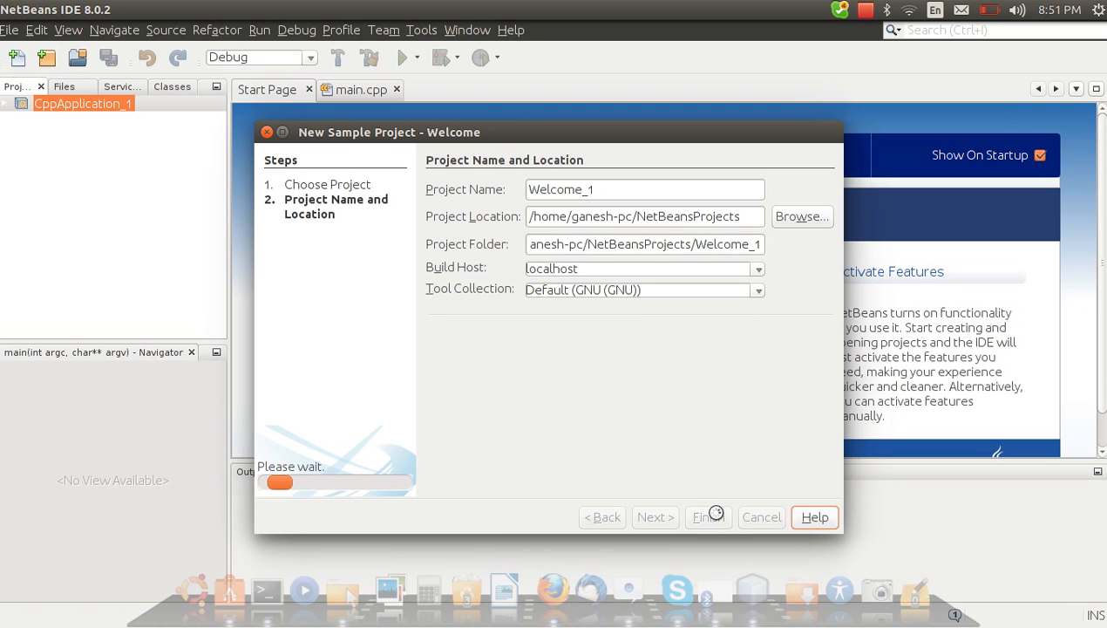
click(708, 516)
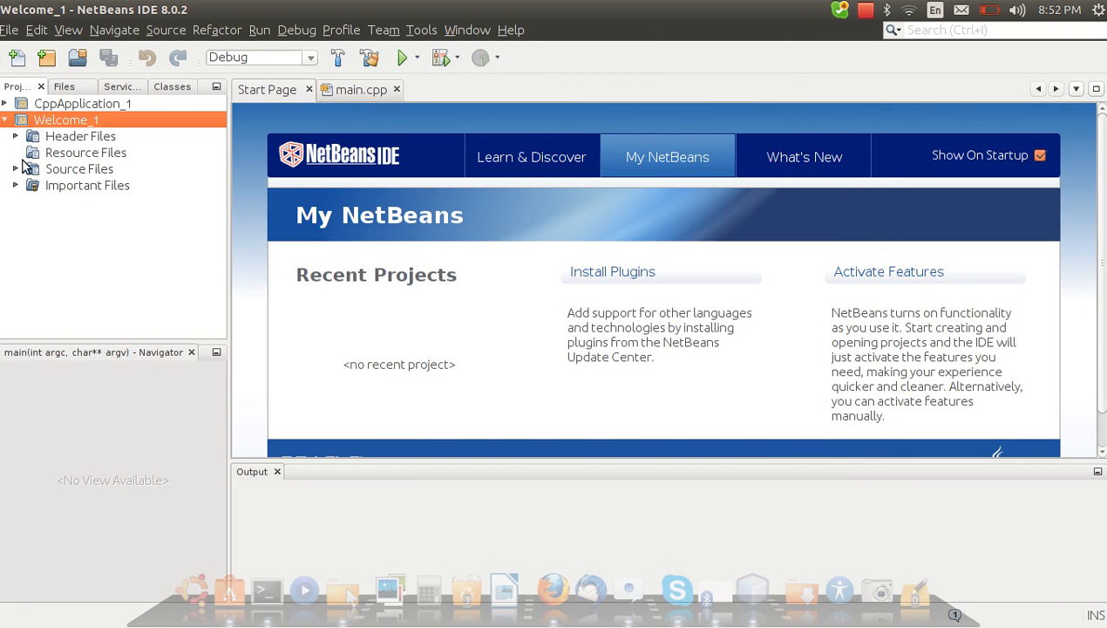
- Expand Source Files, open welcome.cc in the editor and scroll to main()
click(15, 167)
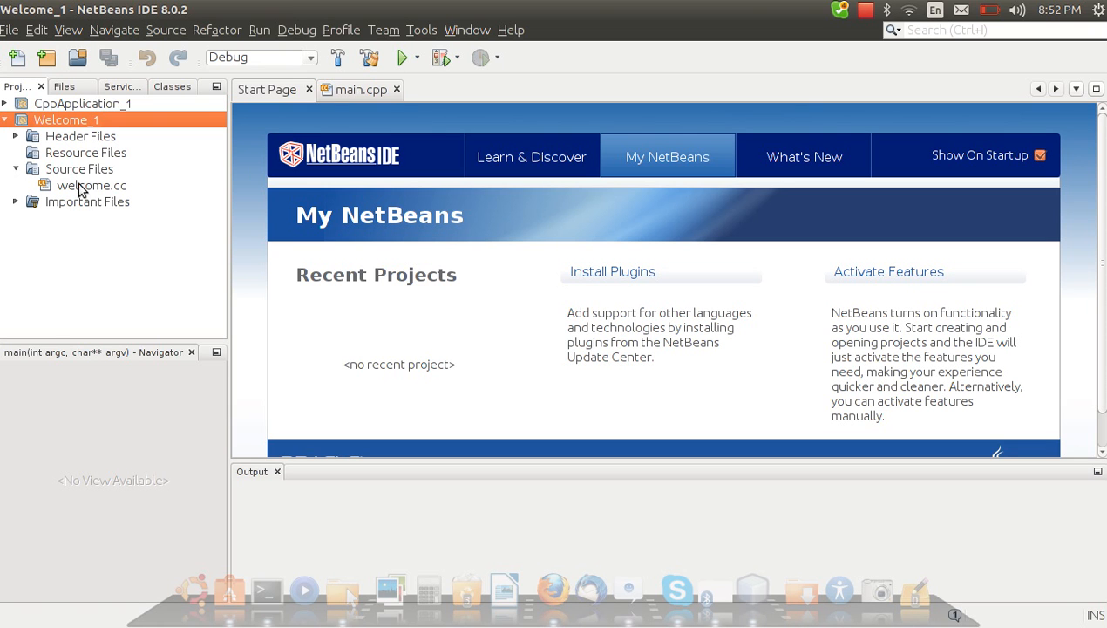
click(91, 185)
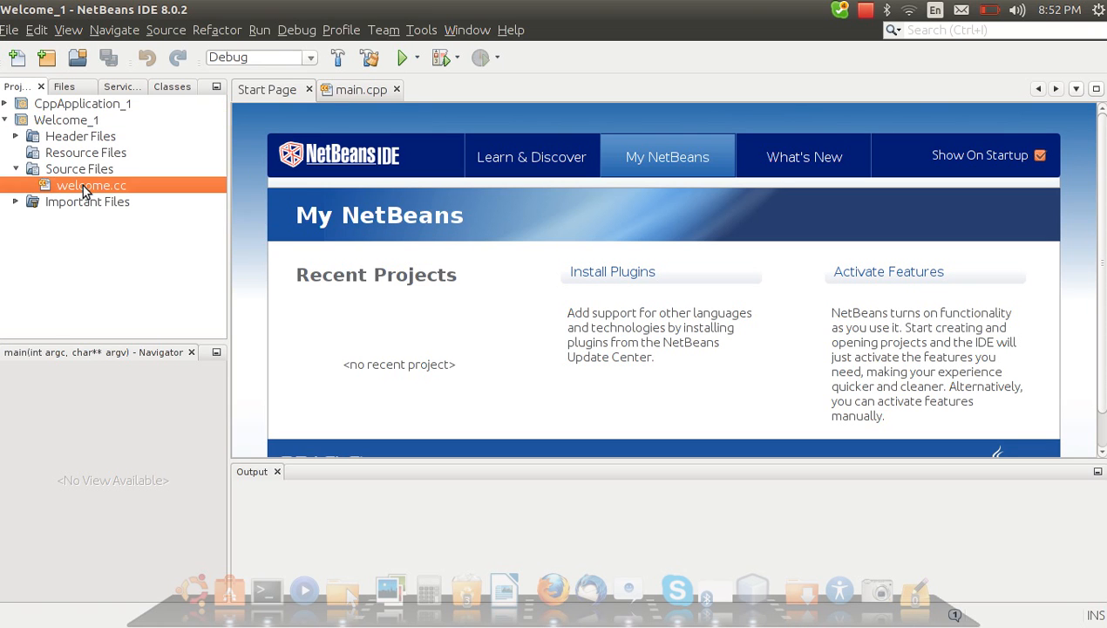
double_click(90, 185)
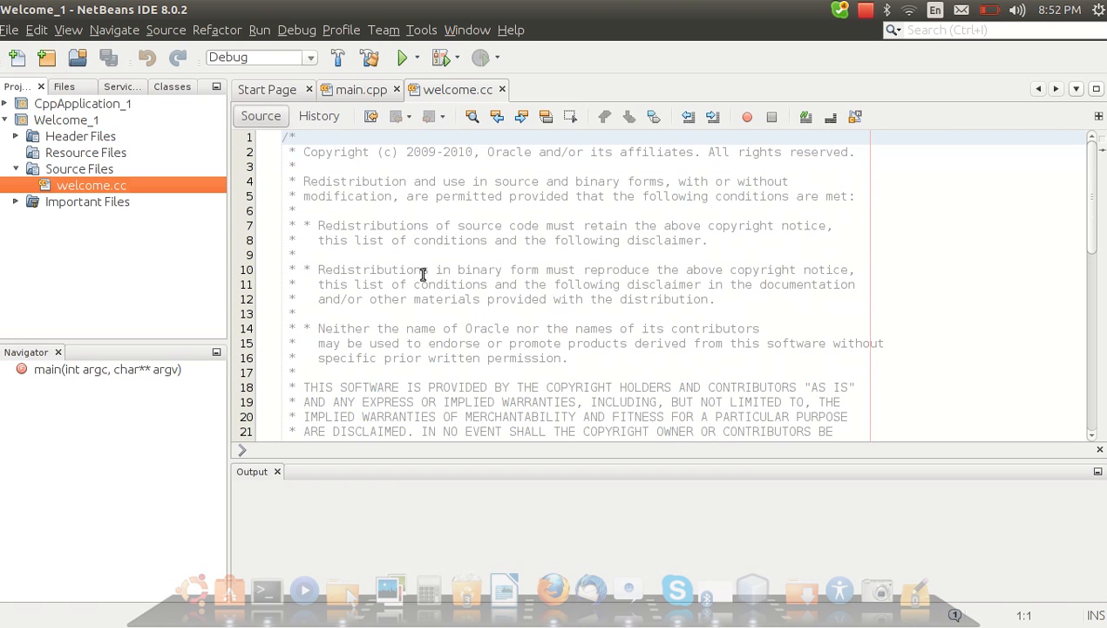
scroll(down, 3)
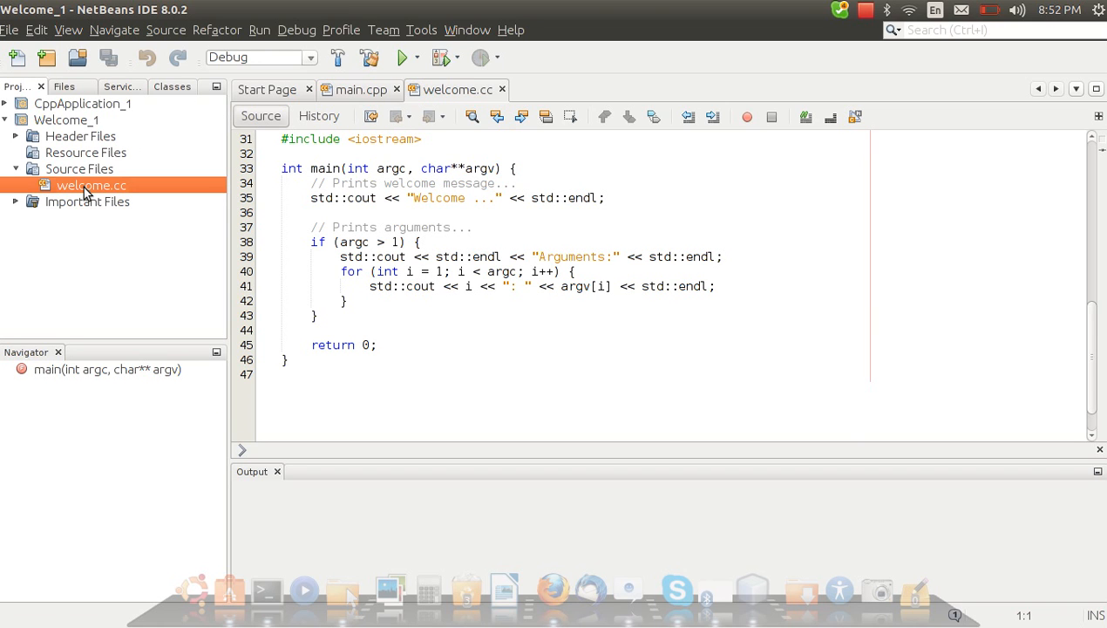
mouse_move(91, 185)
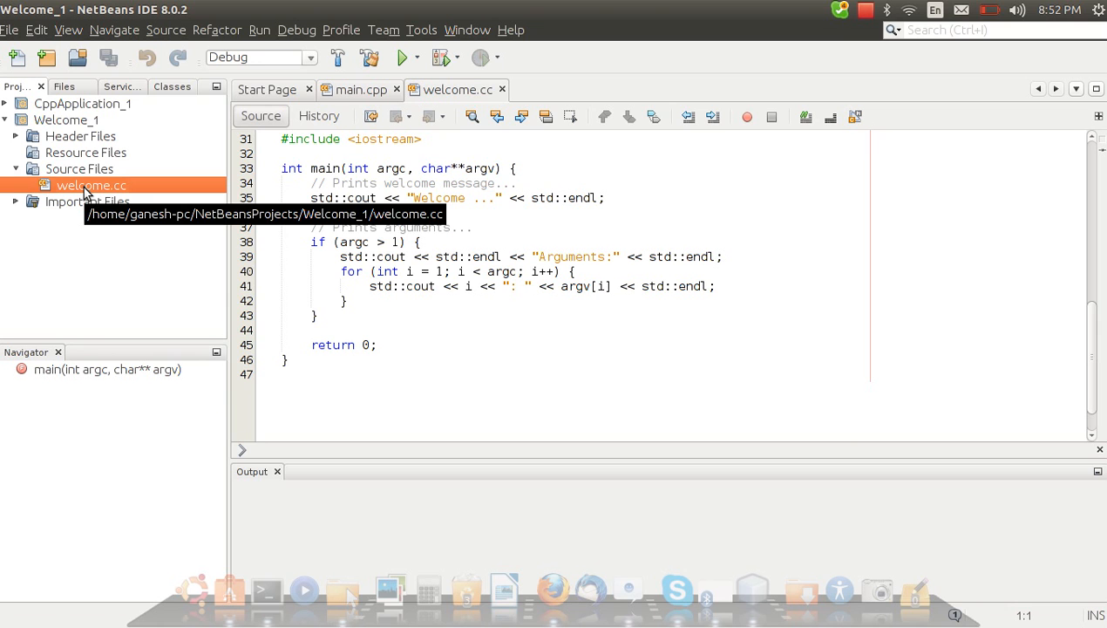
- Set a breakpoint on line 39 of welcome.cc, the "Arguments:" output line
right_click(90, 185)
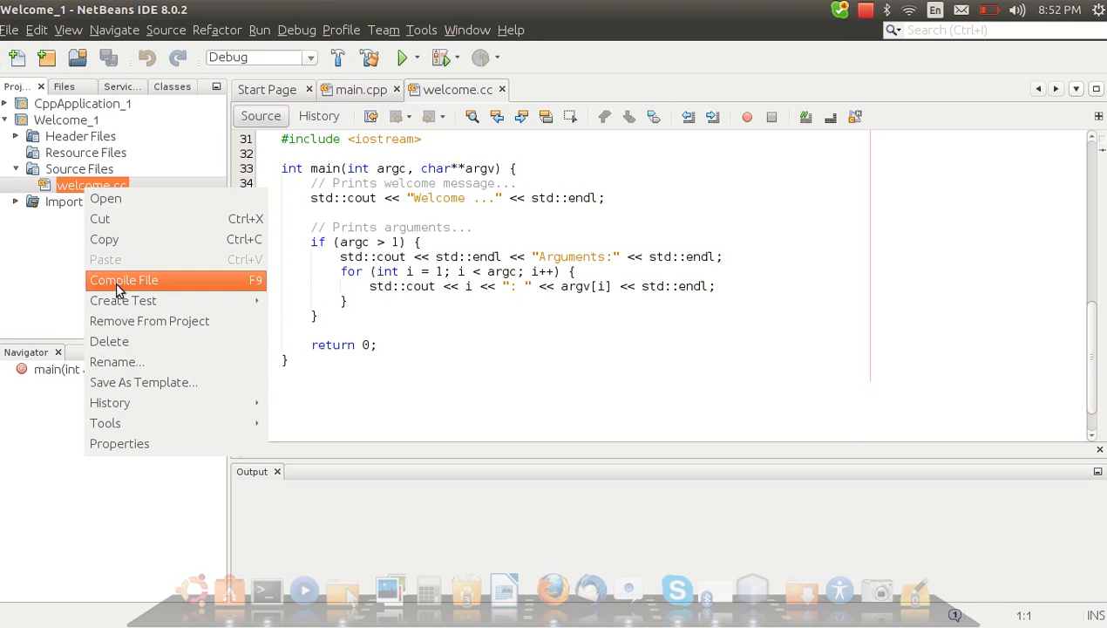
mouse_move(70, 290)
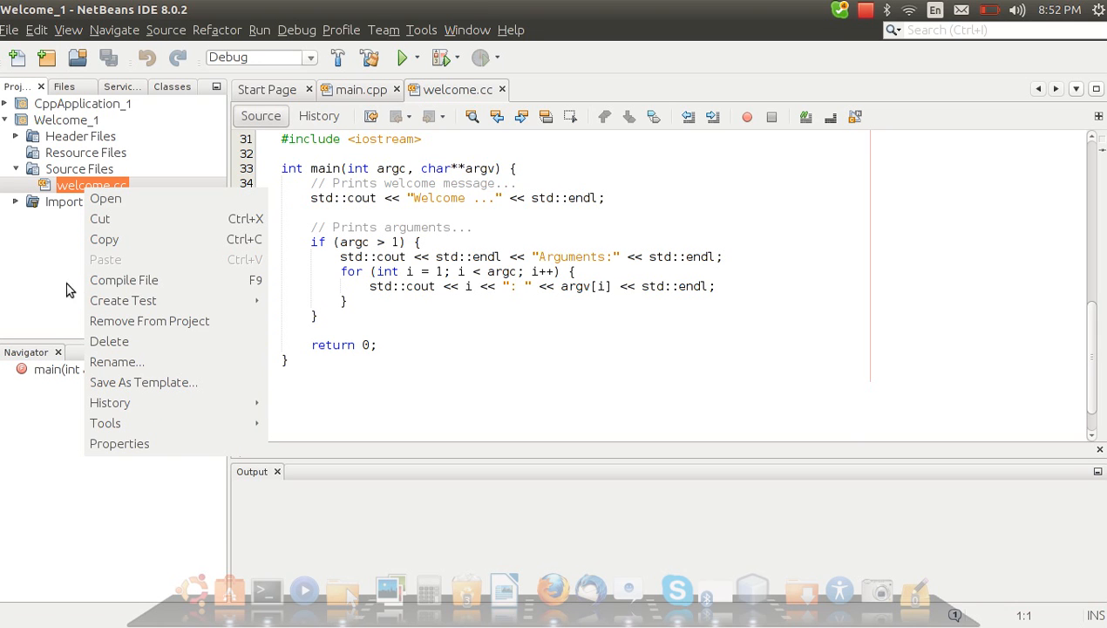
mouse_move(70, 180)
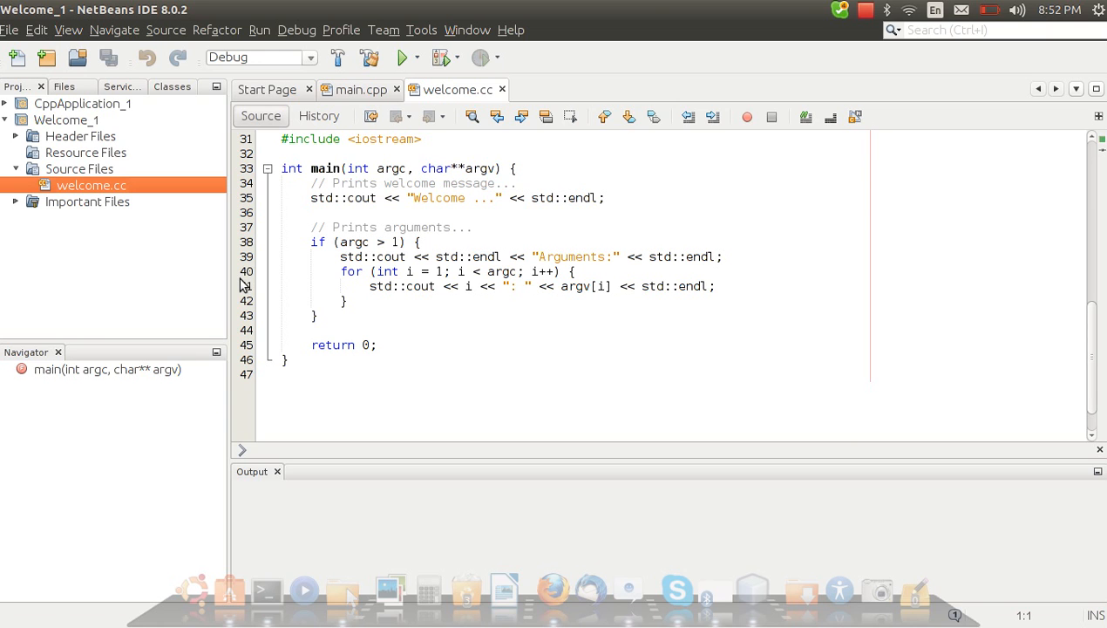
mouse_move(242, 286)
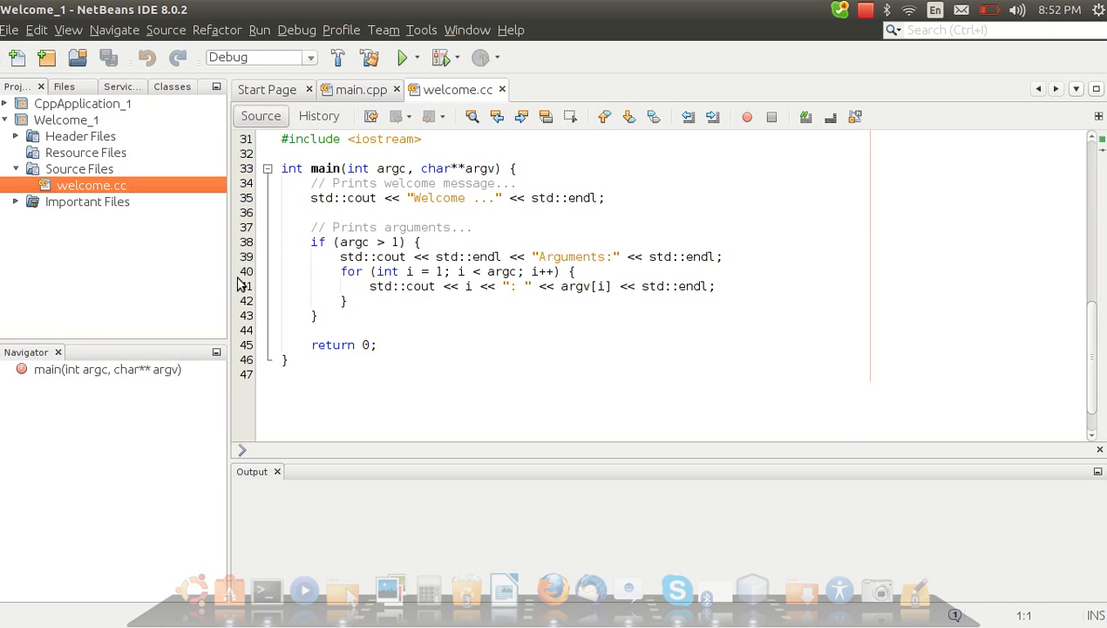
click(865, 11)
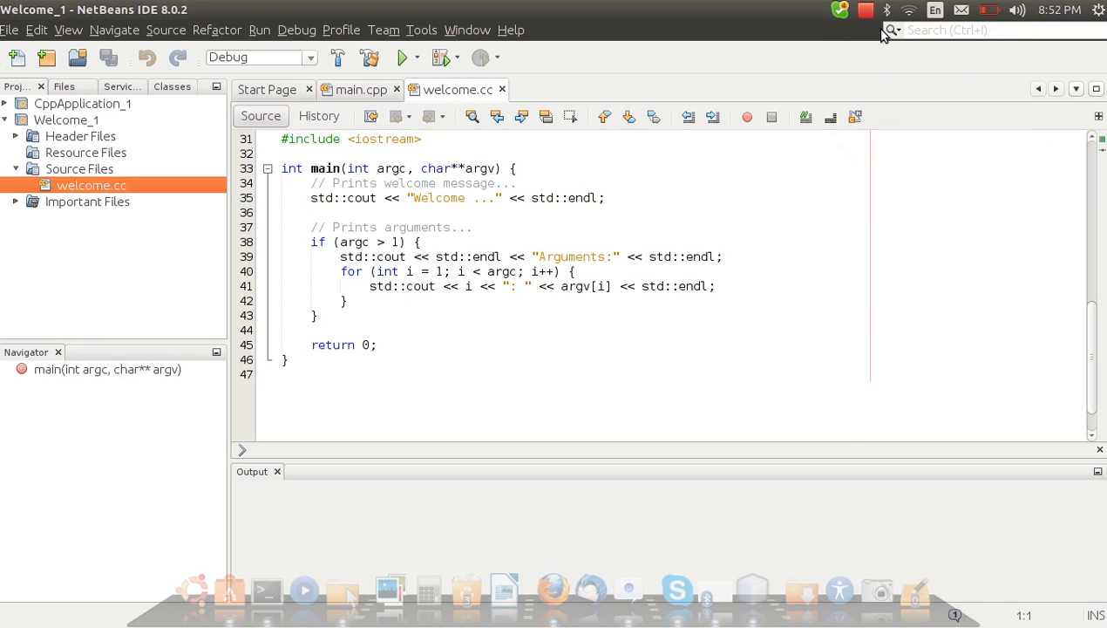
mouse_move(245, 268)
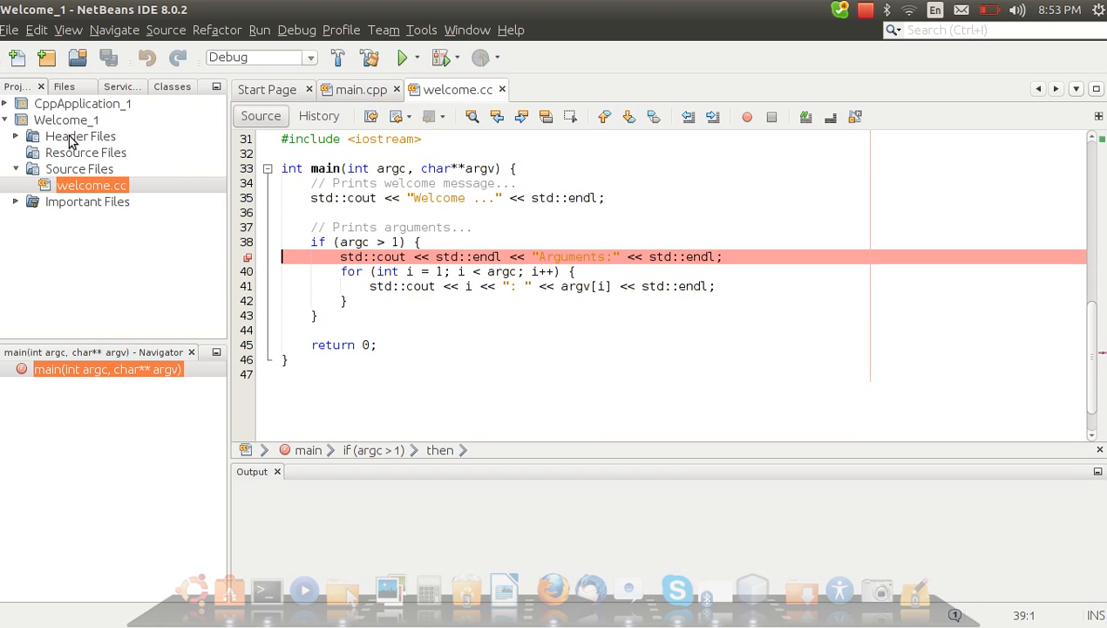
- Debug Welcome_1 to the line-39 breakpoint, then run and build it so it prints arg 1 to arg 4
right_click(67, 118)
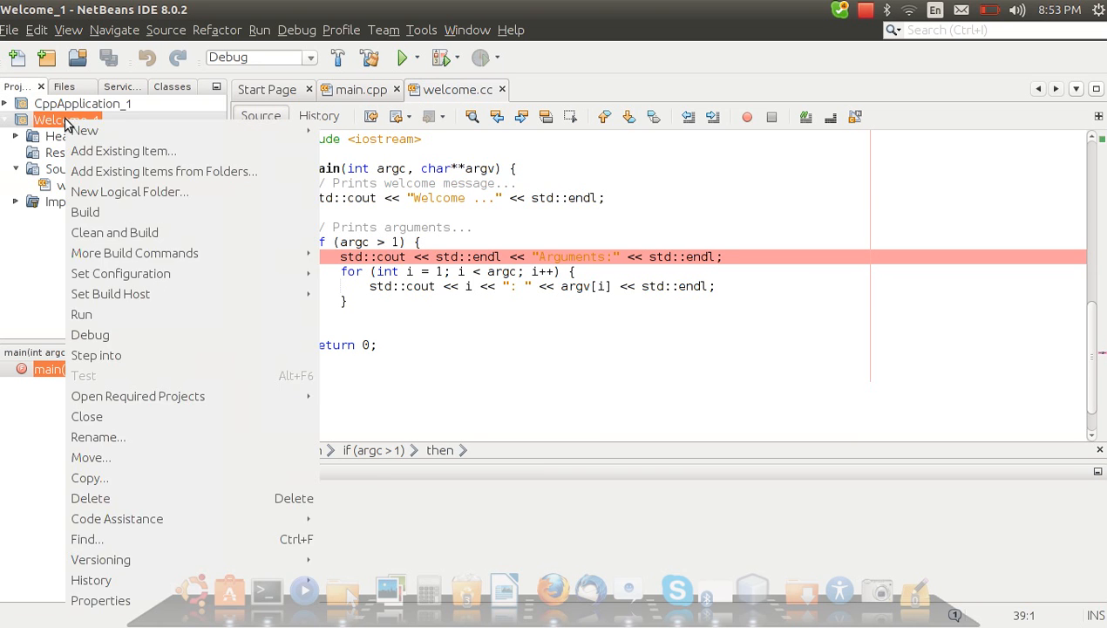
mouse_move(129, 336)
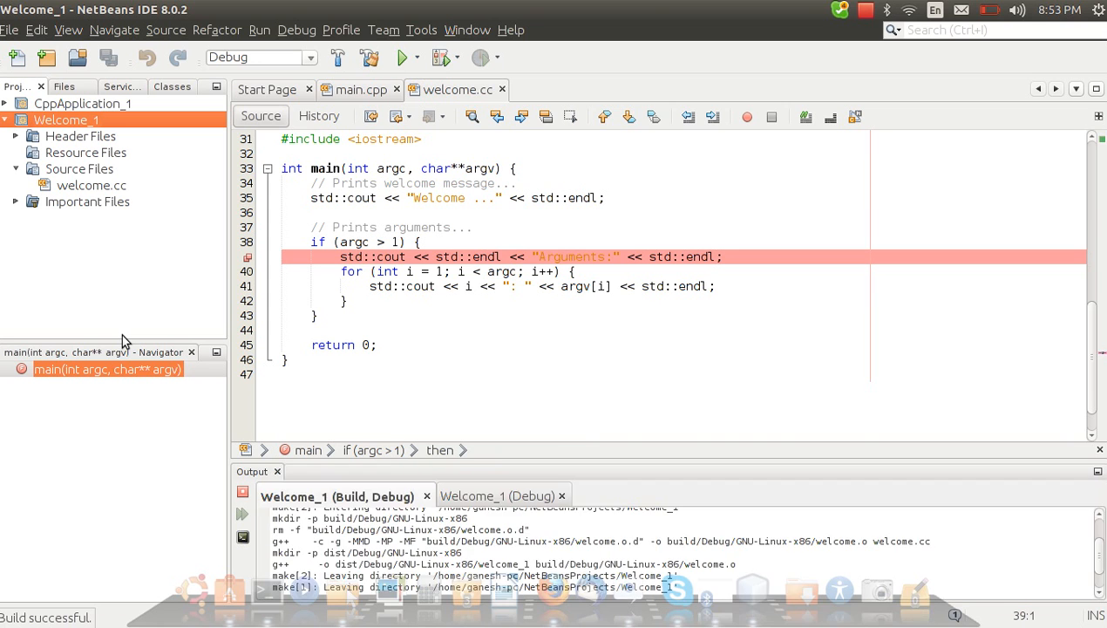
click(403, 57)
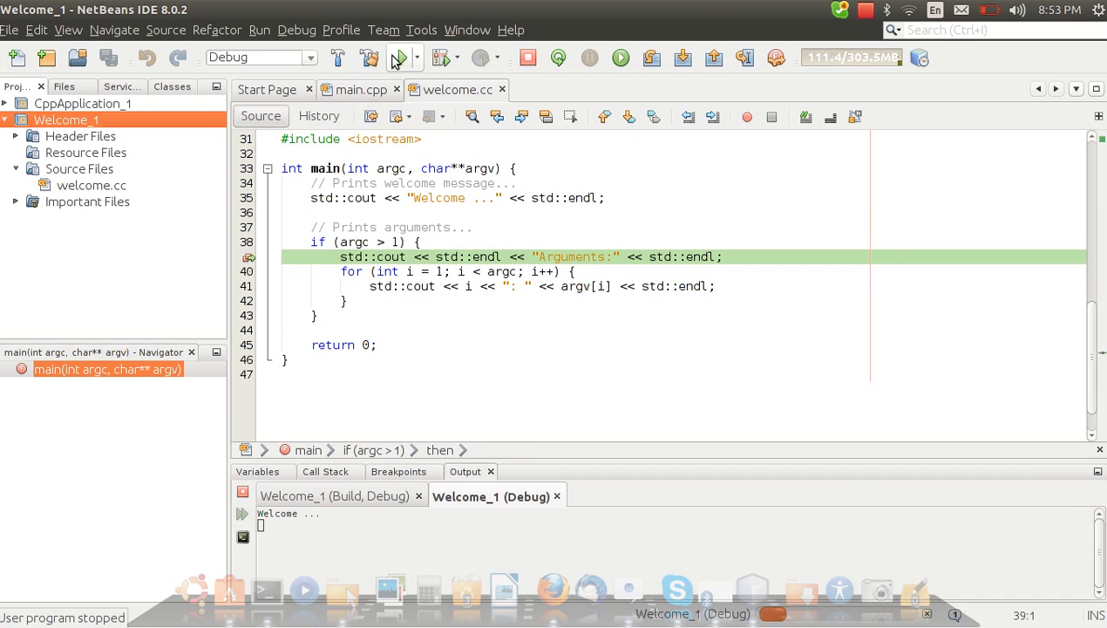
click(402, 57)
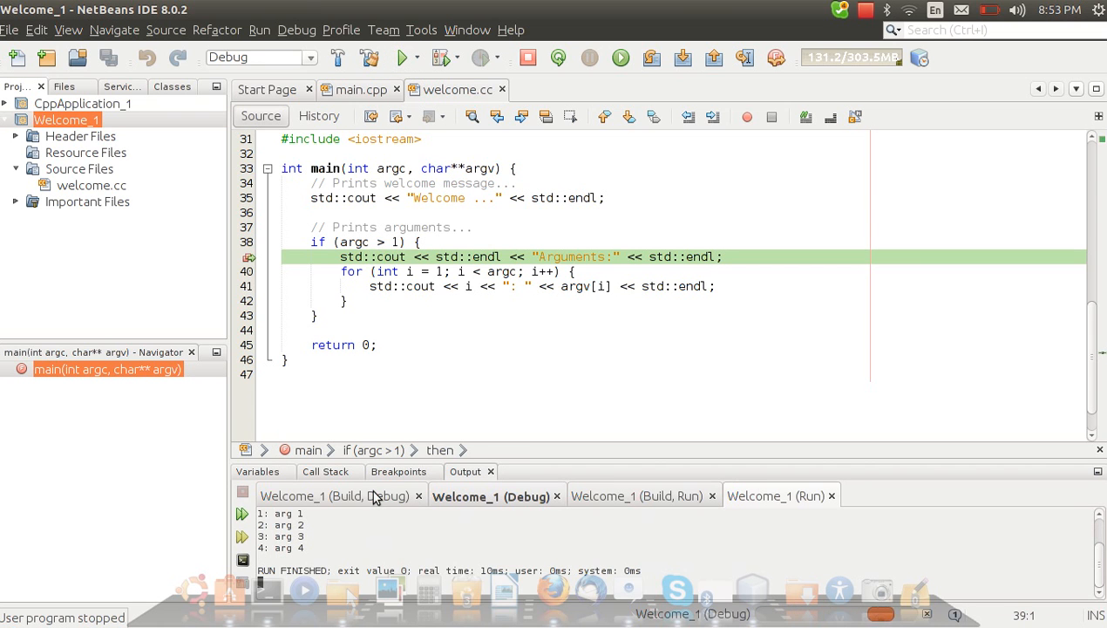
mouse_move(361, 484)
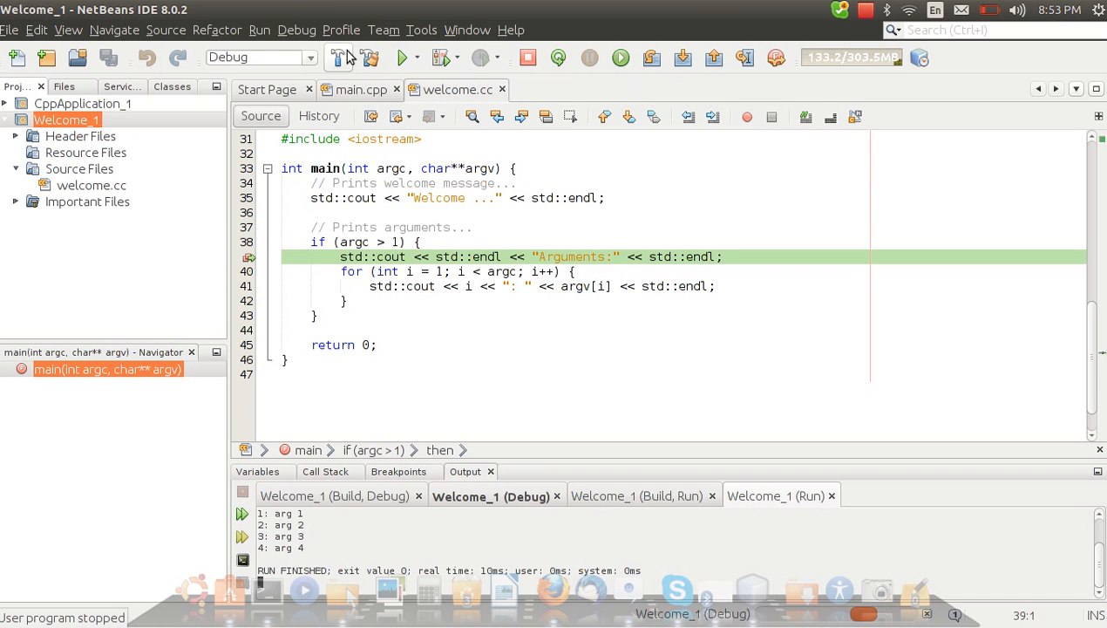
click(338, 58)
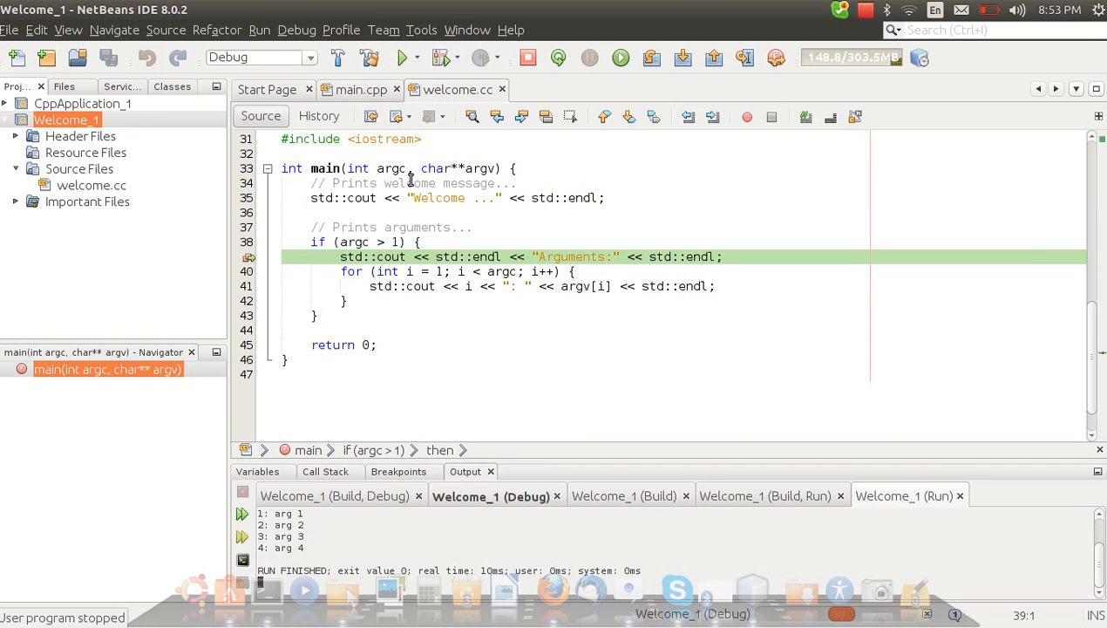
click(66, 119)
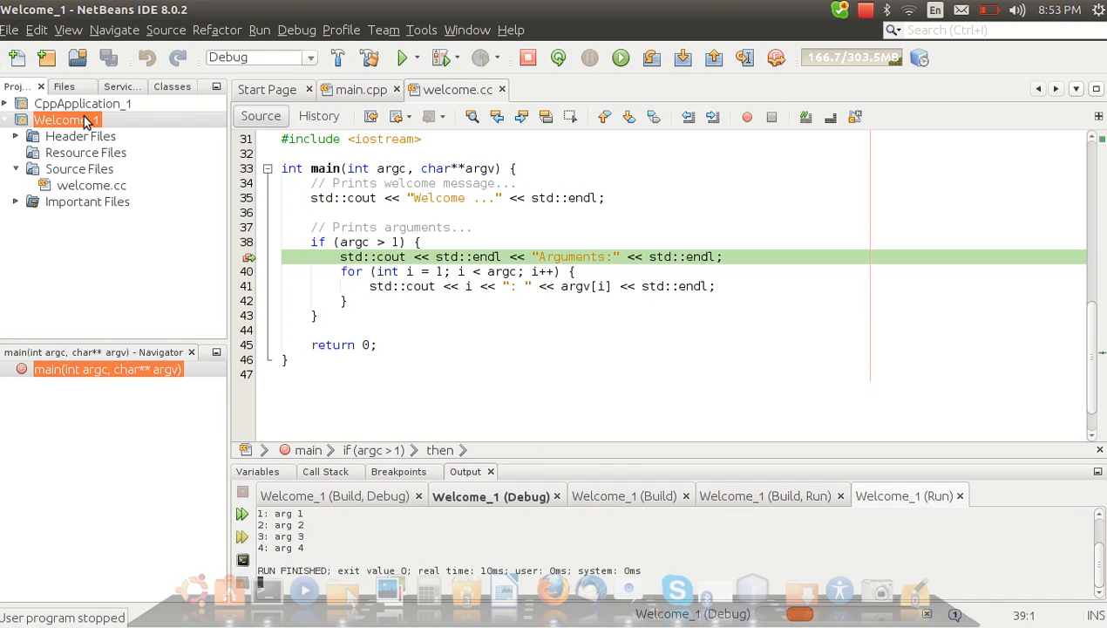
mouse_move(79, 119)
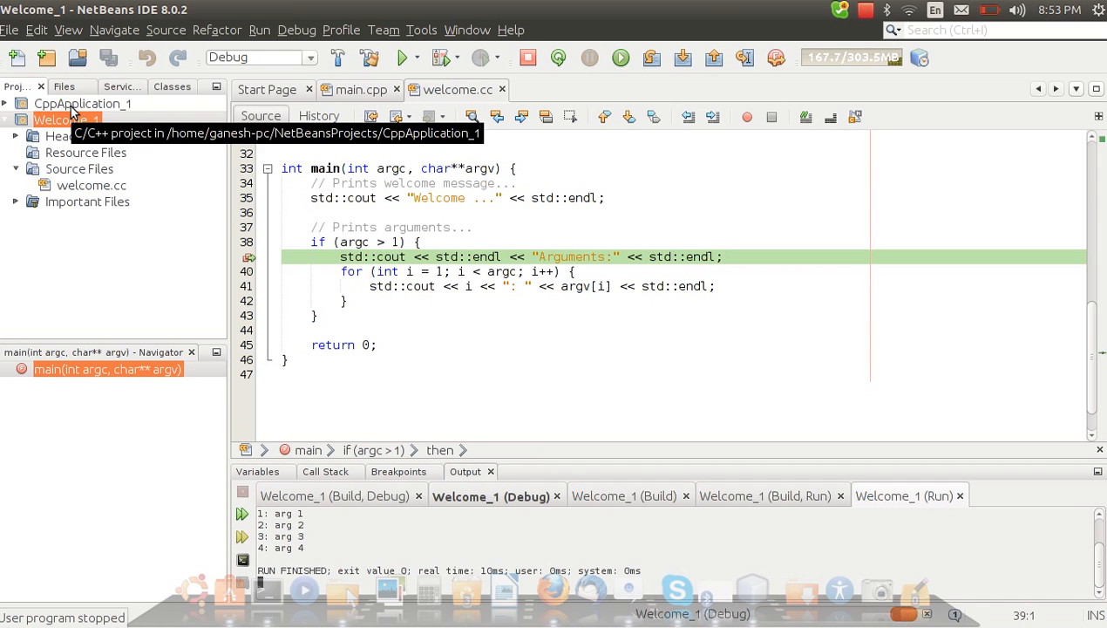
mouse_move(14, 35)
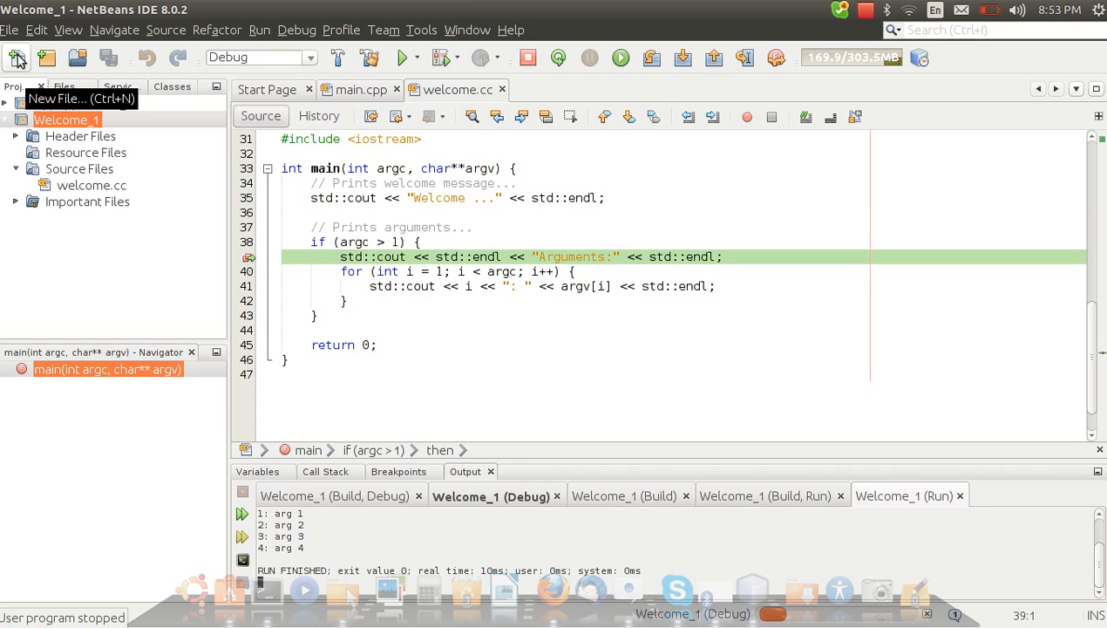
- Create a new Java project JavaApplication2 through the New Project wizard with its main class
click(17, 57)
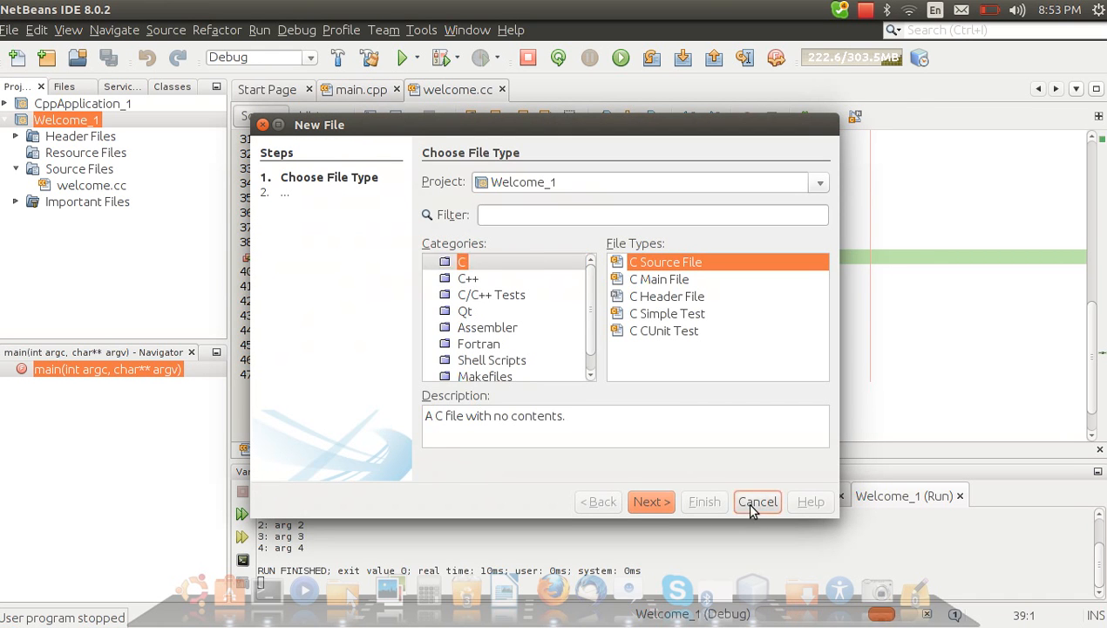
click(756, 502)
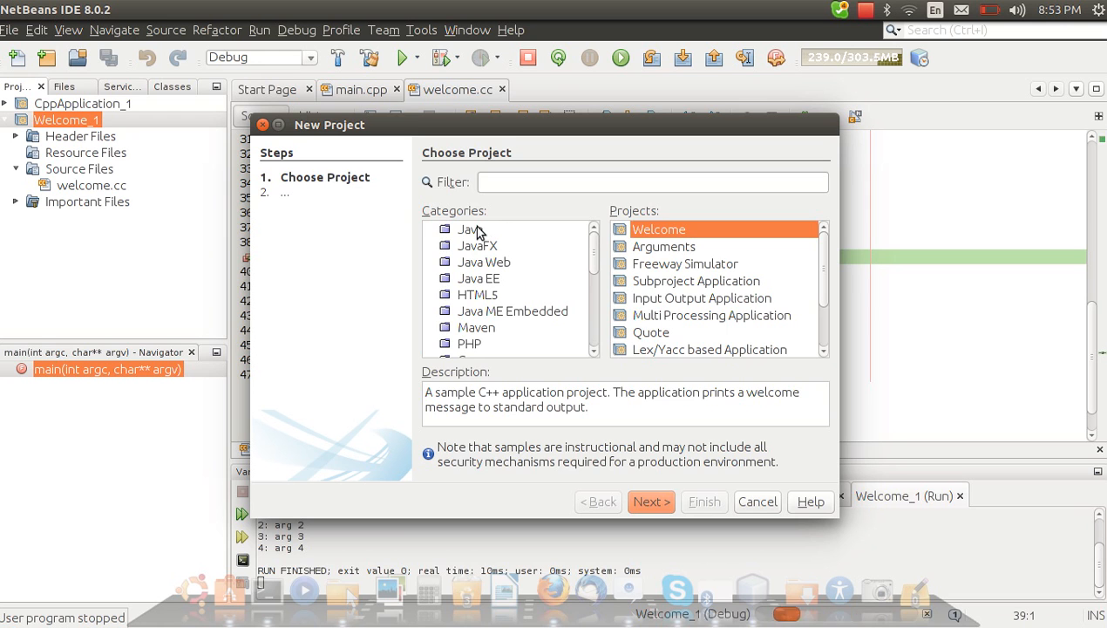
click(471, 228)
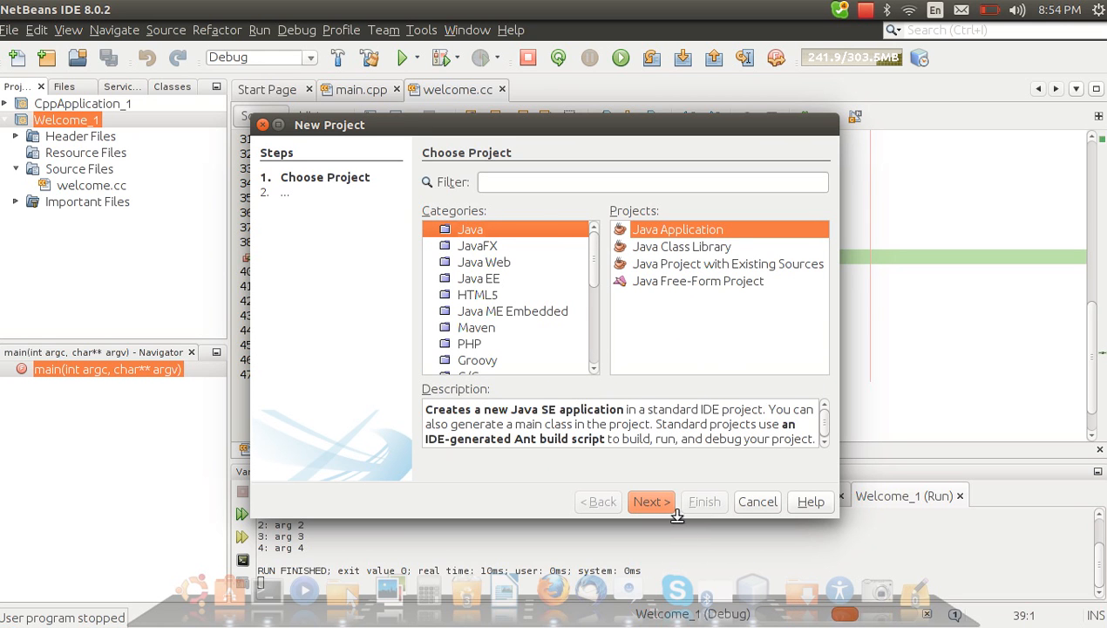
click(653, 502)
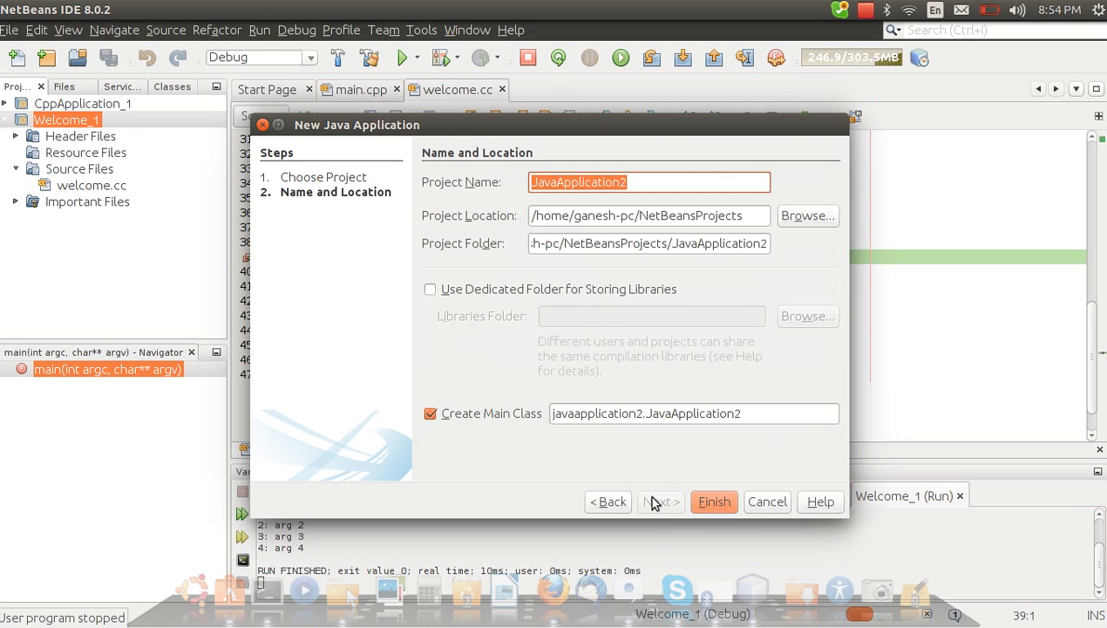
click(715, 502)
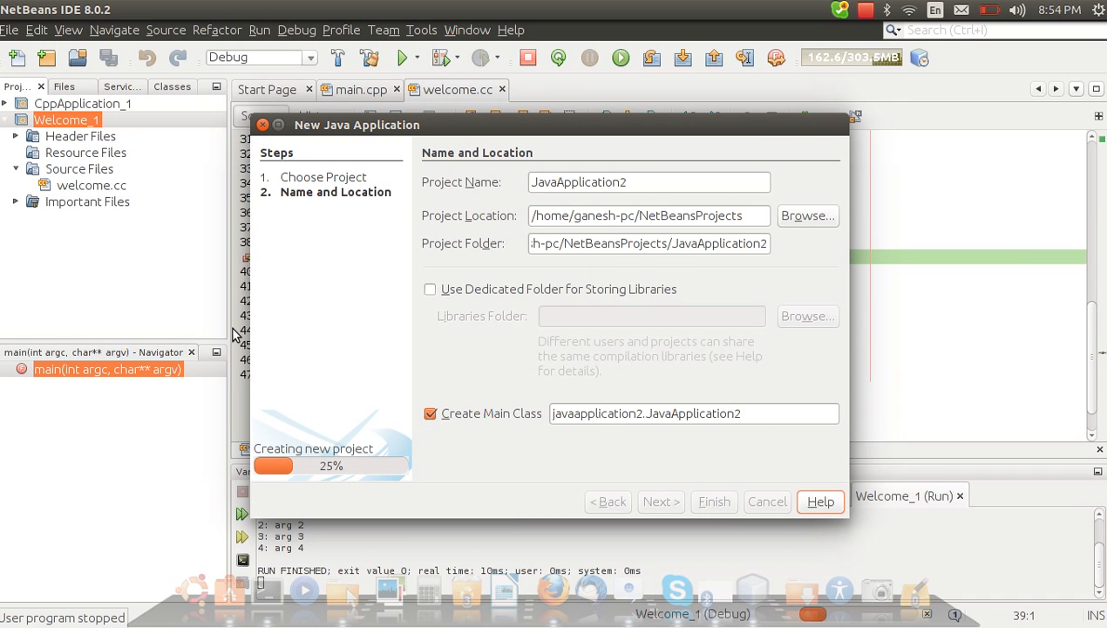
click(713, 503)
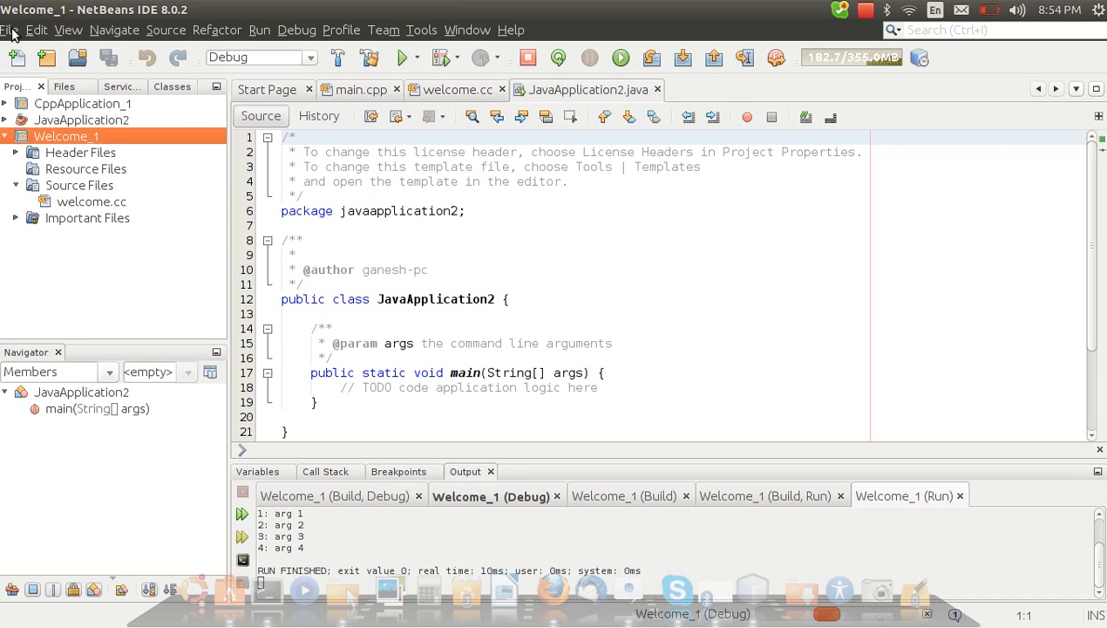
- Create a C/C++ Application project named CppApplication_2 with a main file and select Source Files
click(11, 28)
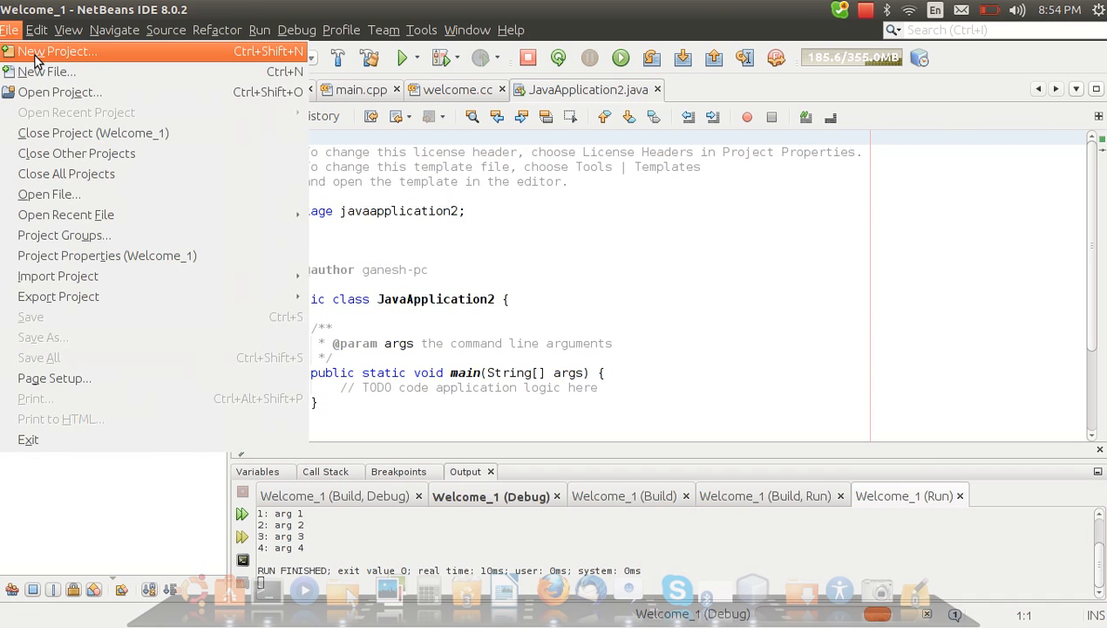
click(59, 51)
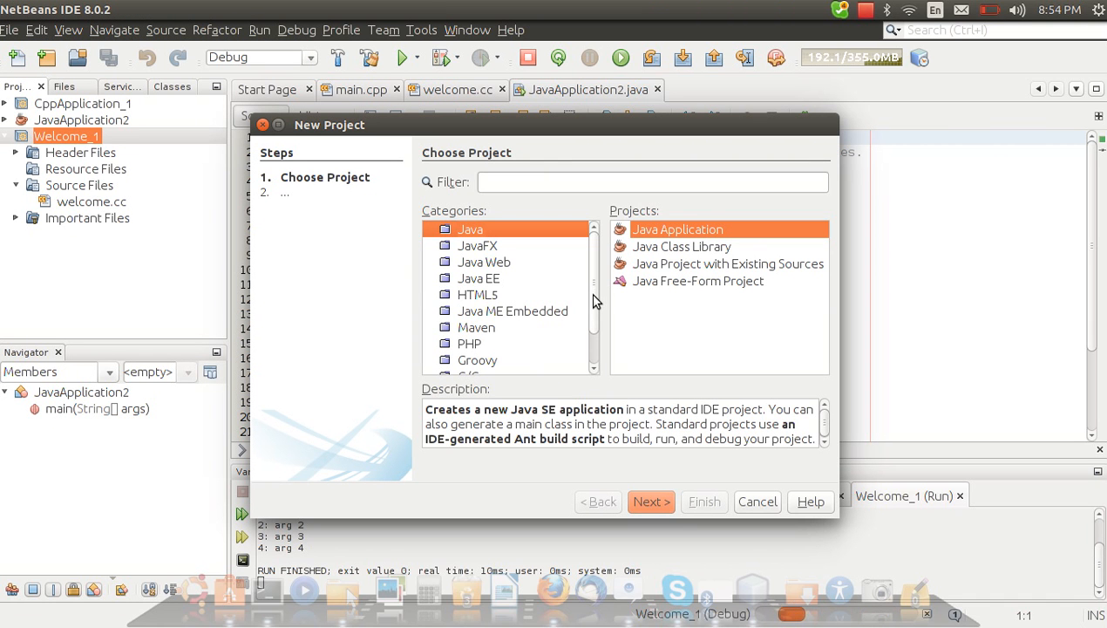
click(475, 333)
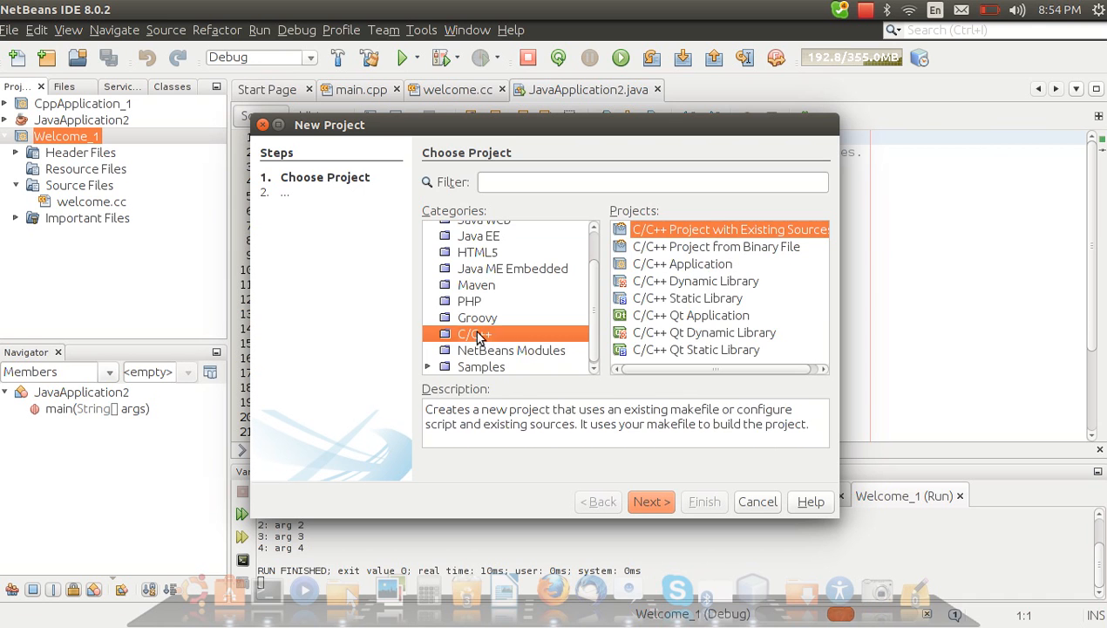
click(684, 263)
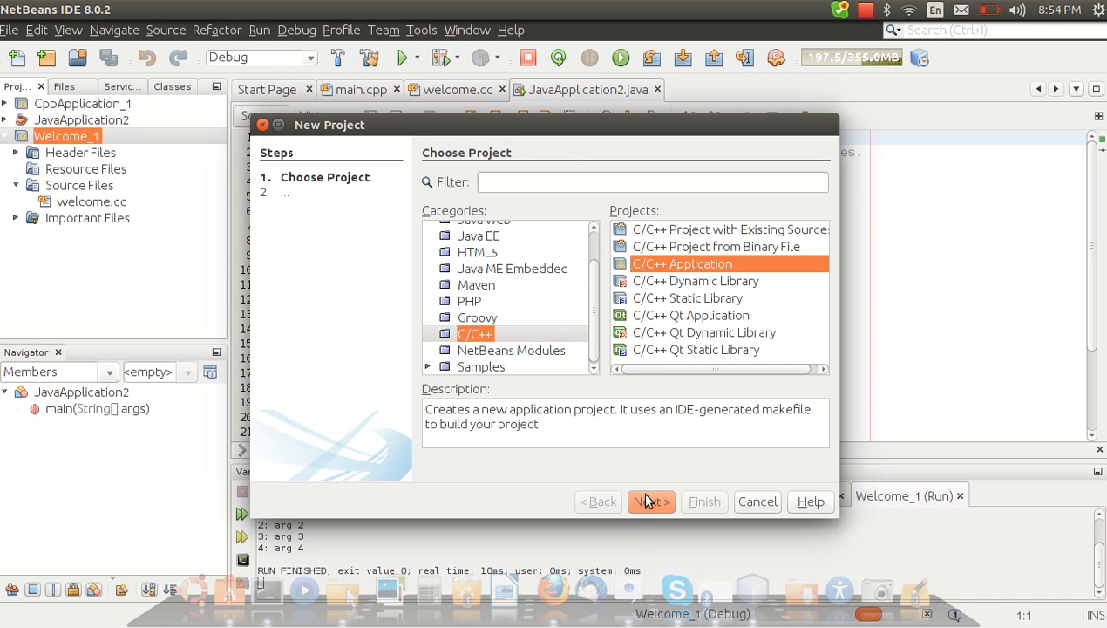
click(650, 503)
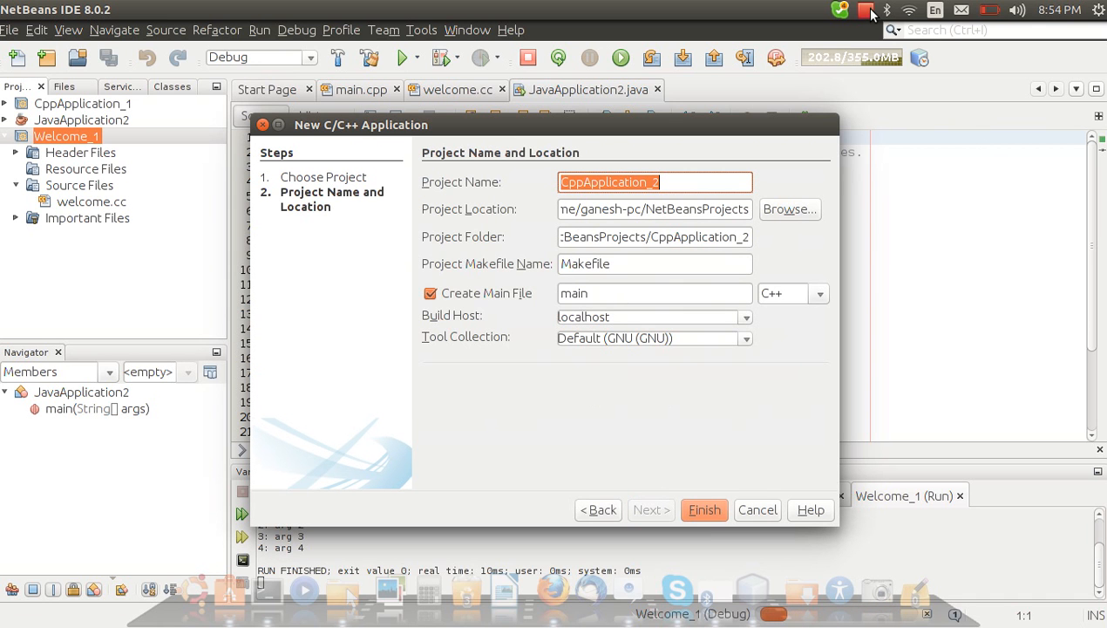
click(865, 10)
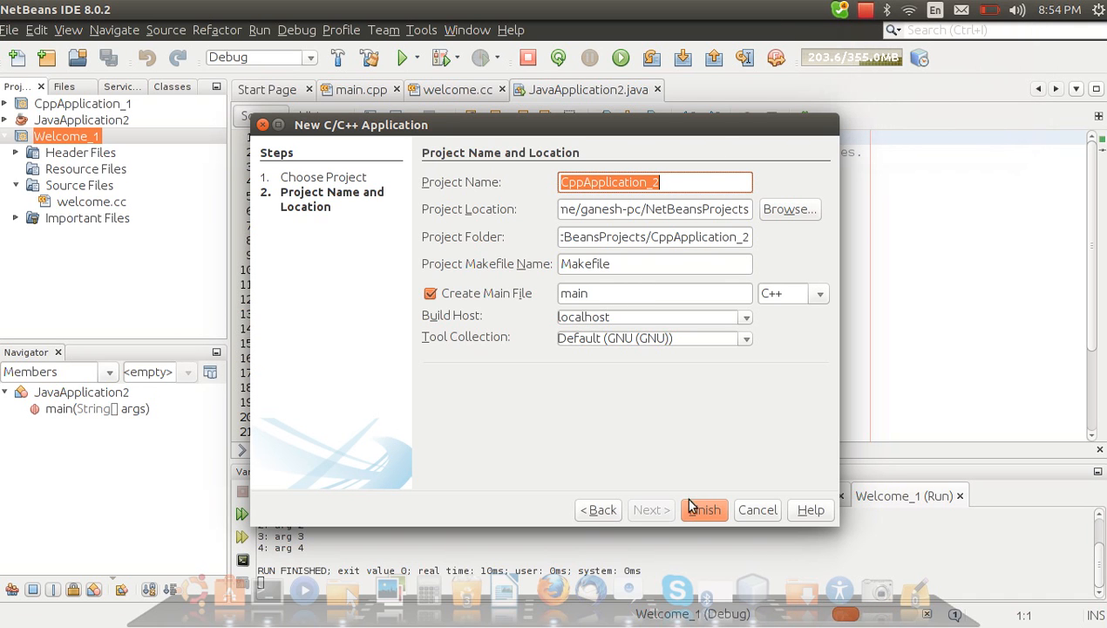
click(705, 510)
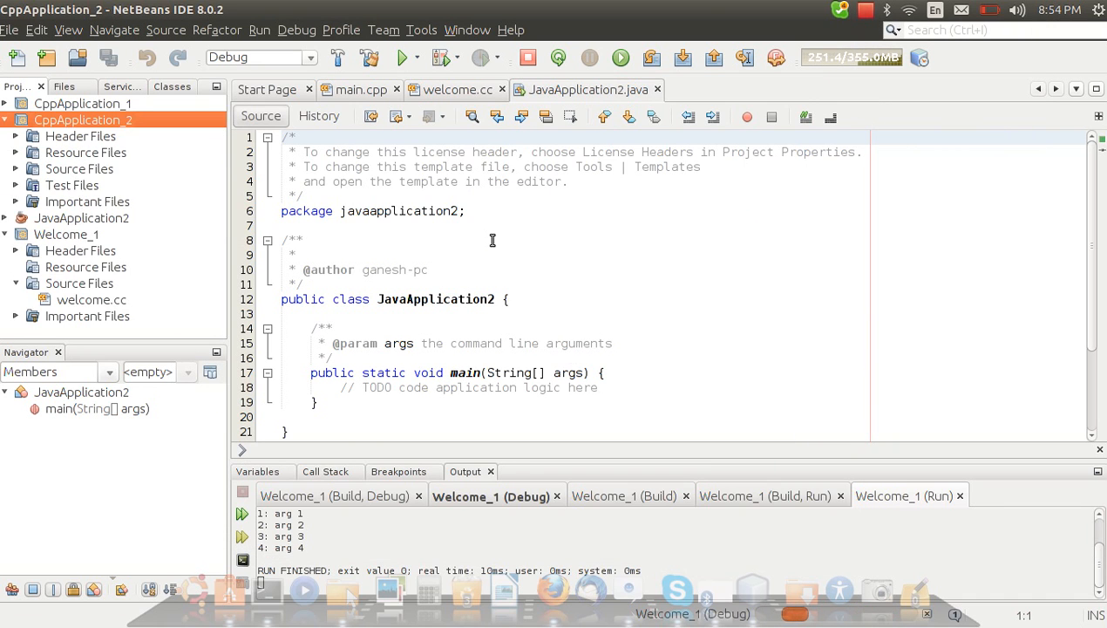
click(80, 167)
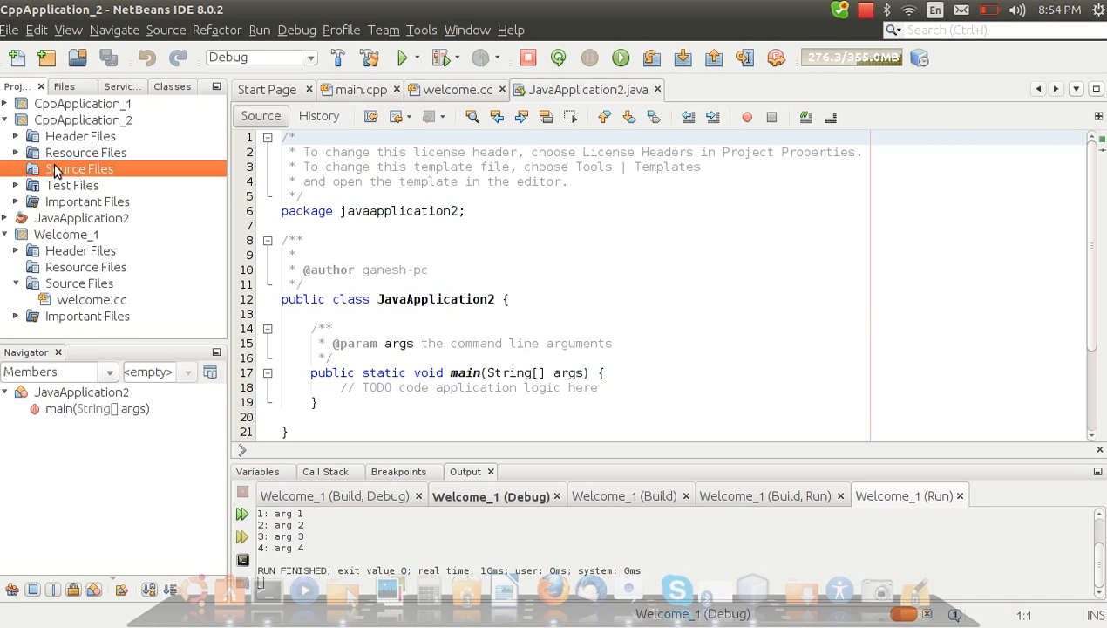
- Add #include<iostream> after the cstdlib include in CppApplication_2's main.cpp
double_click(84, 185)
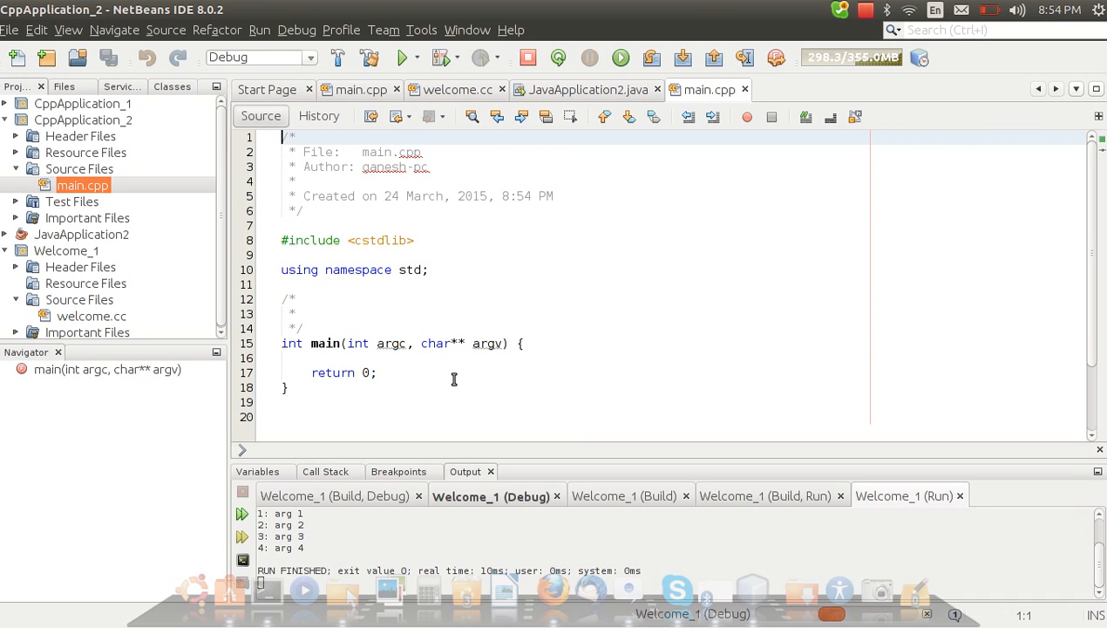
click(524, 341)
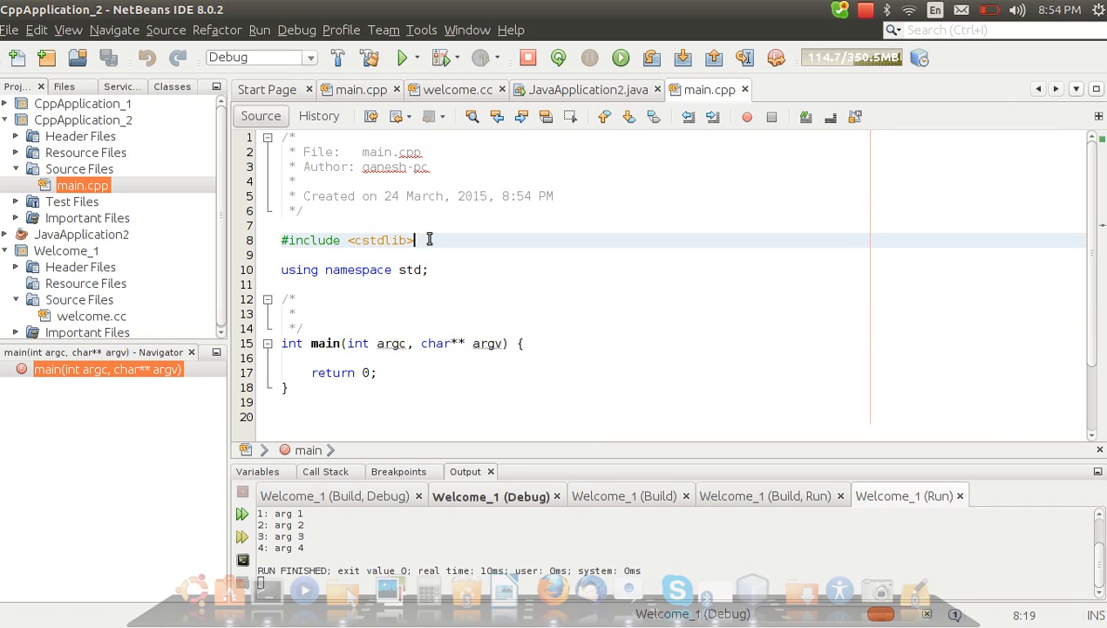
text(#)
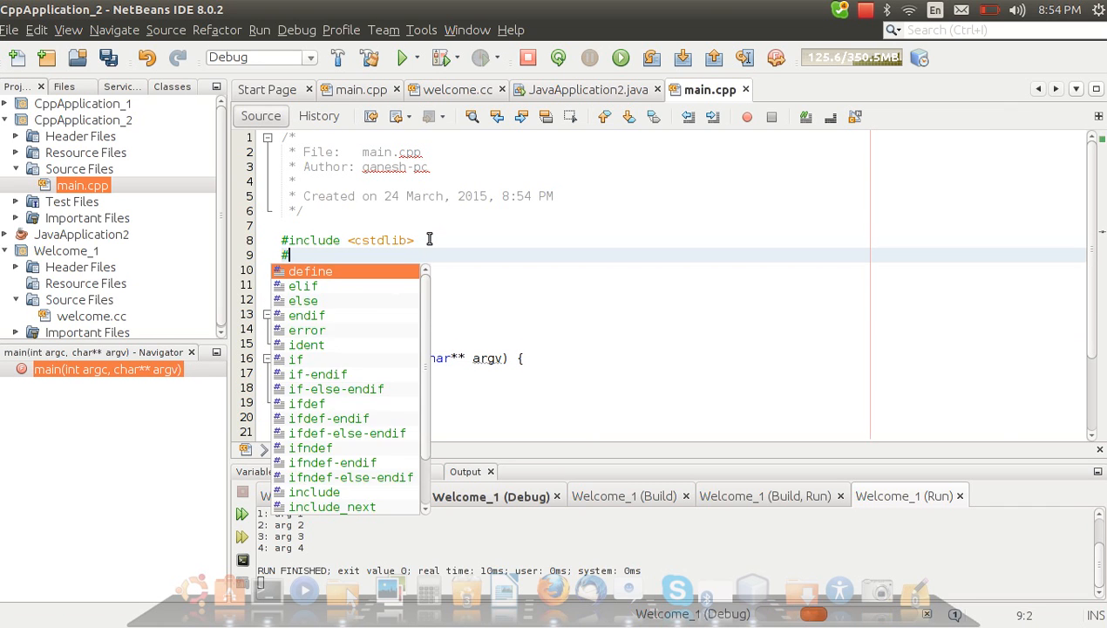
text(include<>)
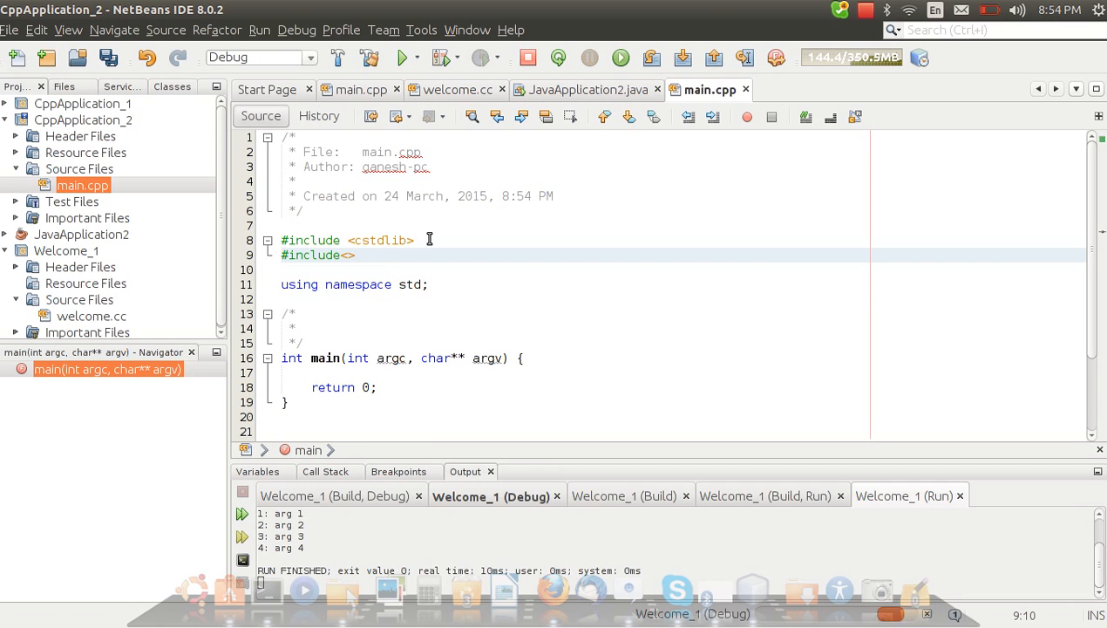
text(iostream)
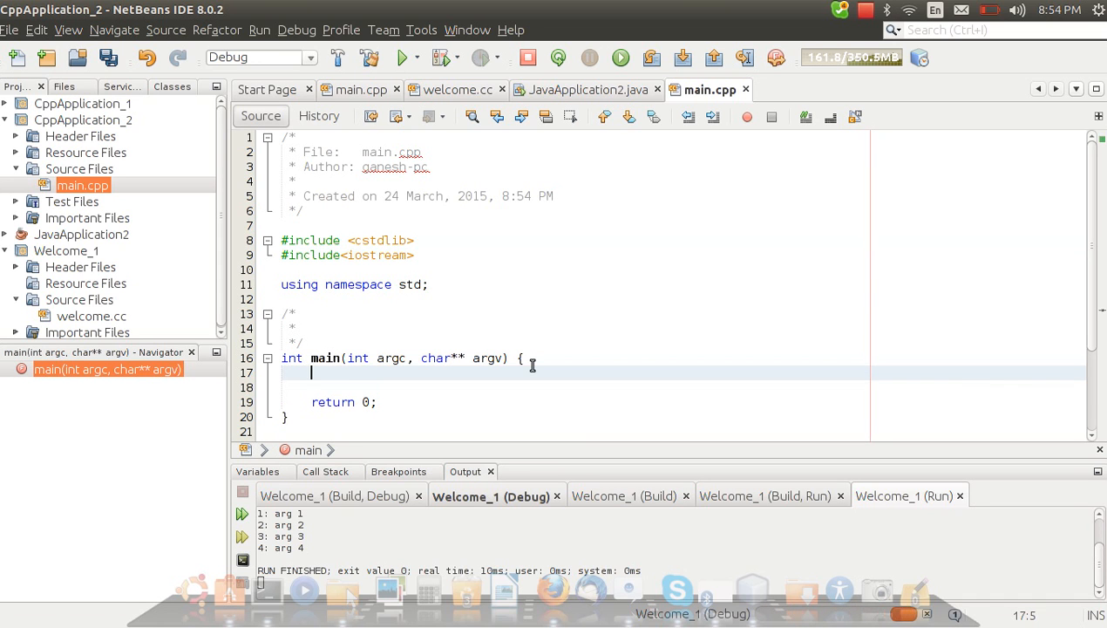
- Write cout<<"hello world" at the start of main
text(cou)
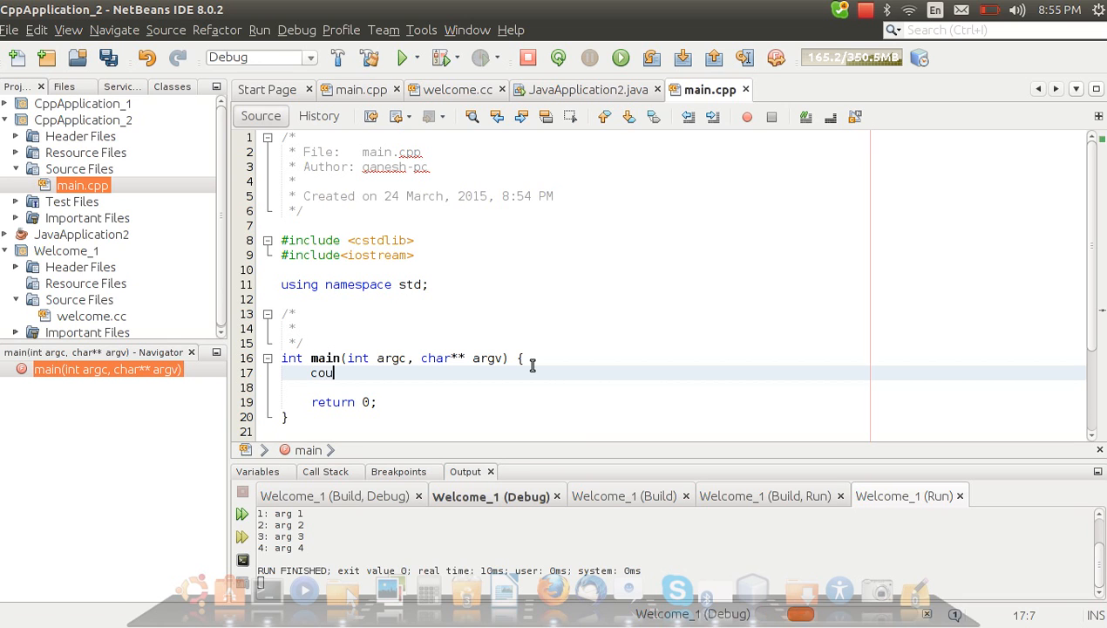
text(t<<")
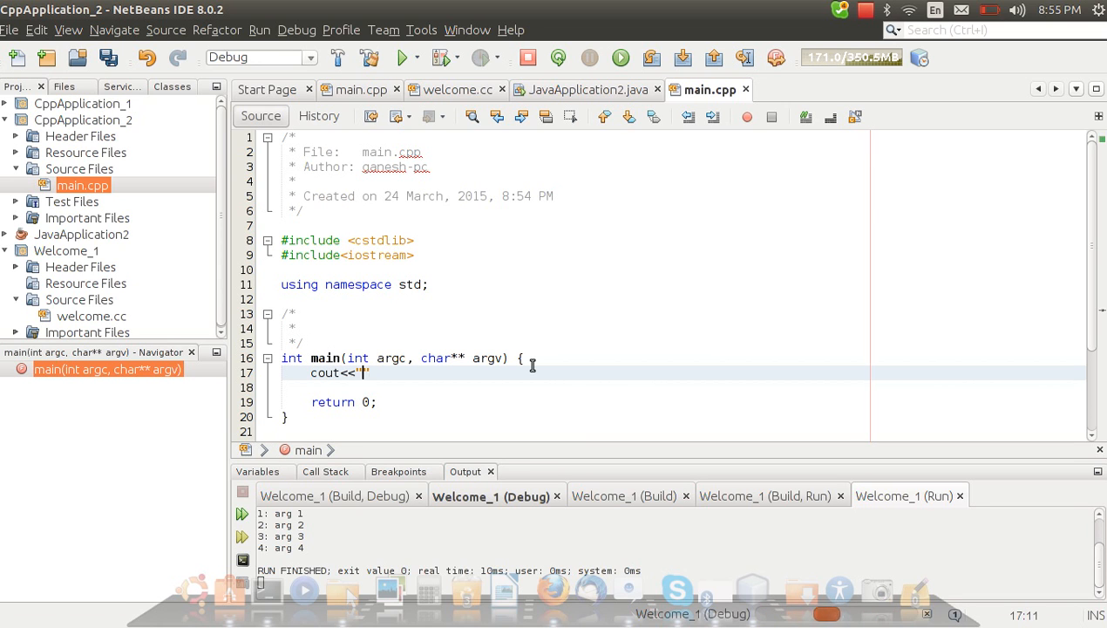
text(h)
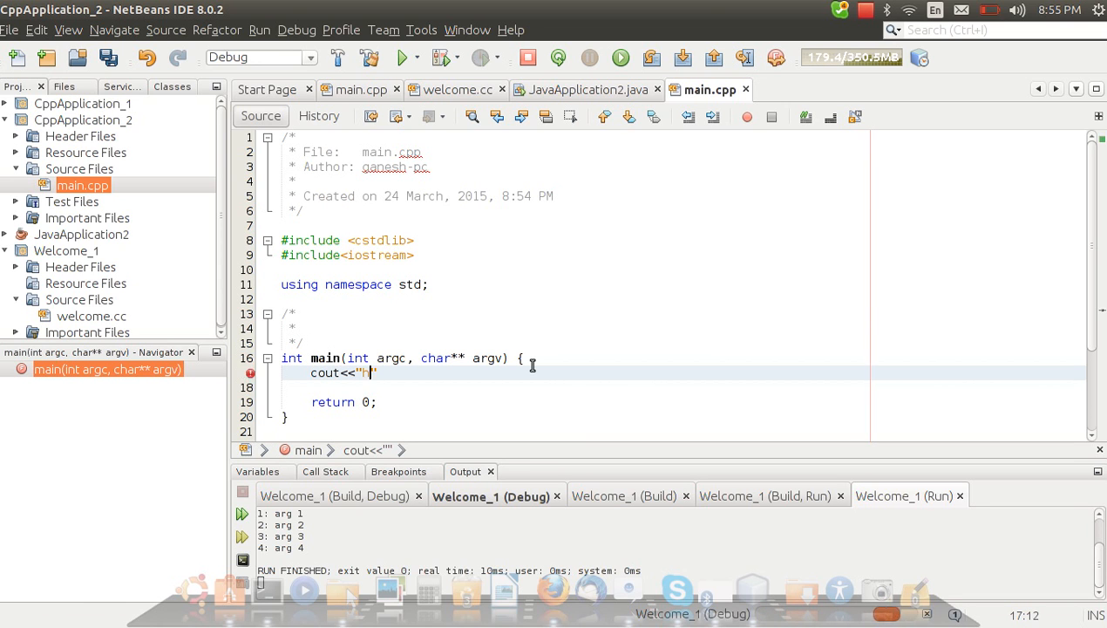
text(ello world)
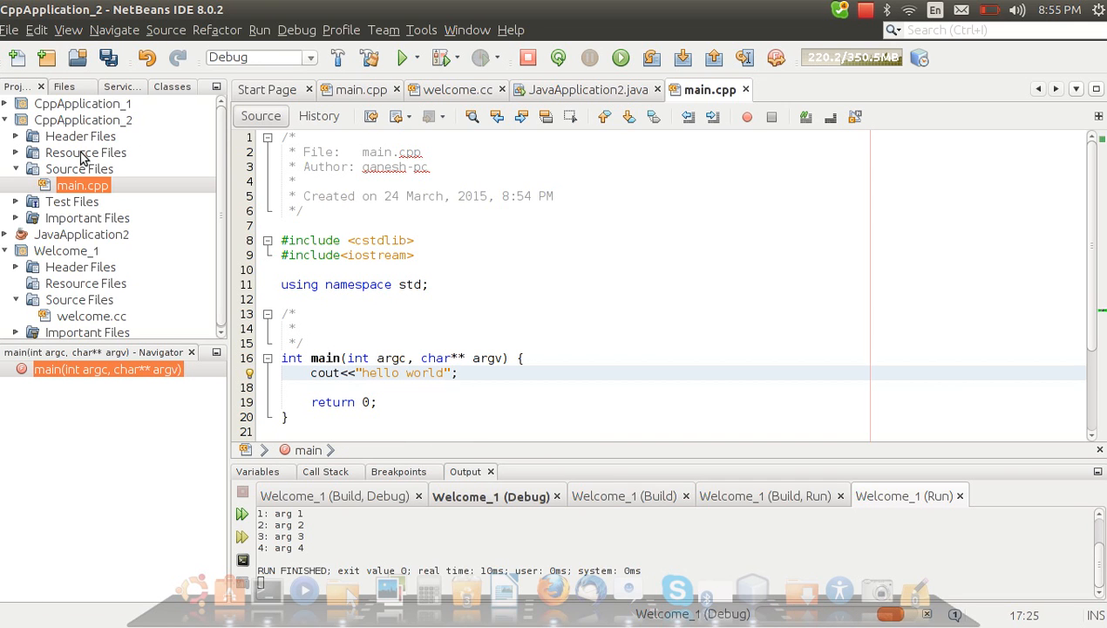
- Build and run CppApplication_2 so the Output window shows hello world with exit value 0
click(83, 118)
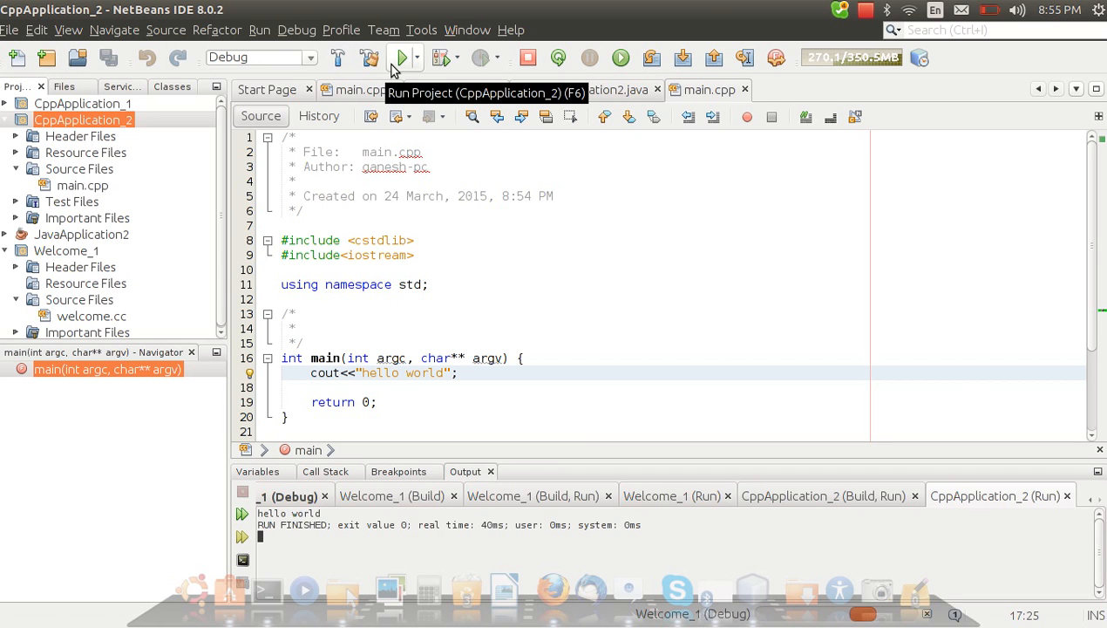
mouse_move(338, 58)
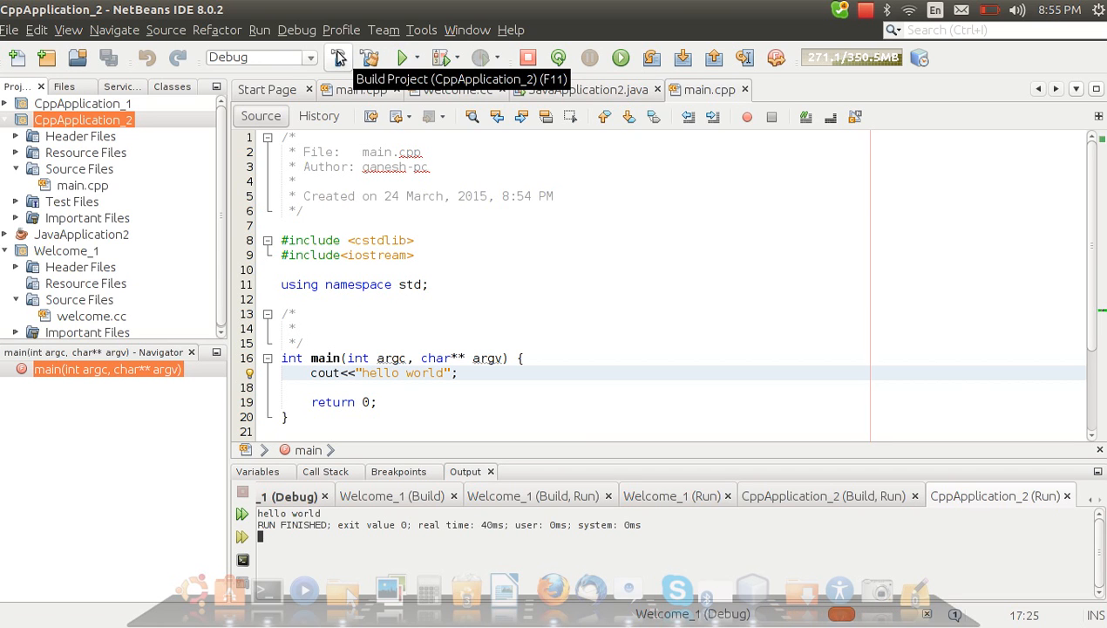
click(338, 58)
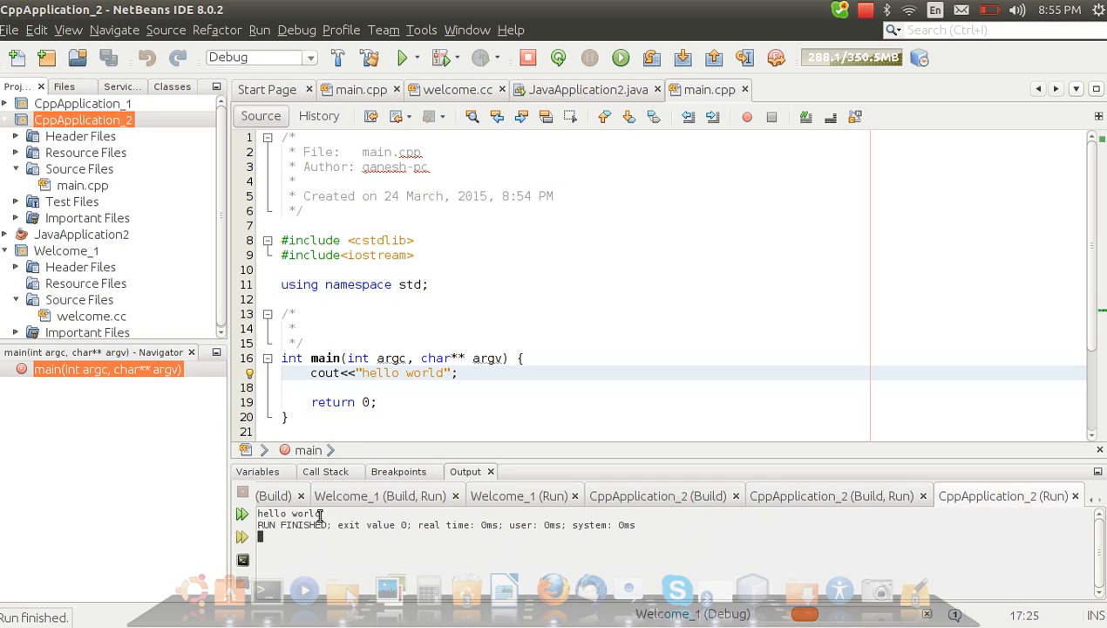
double_click(287, 513)
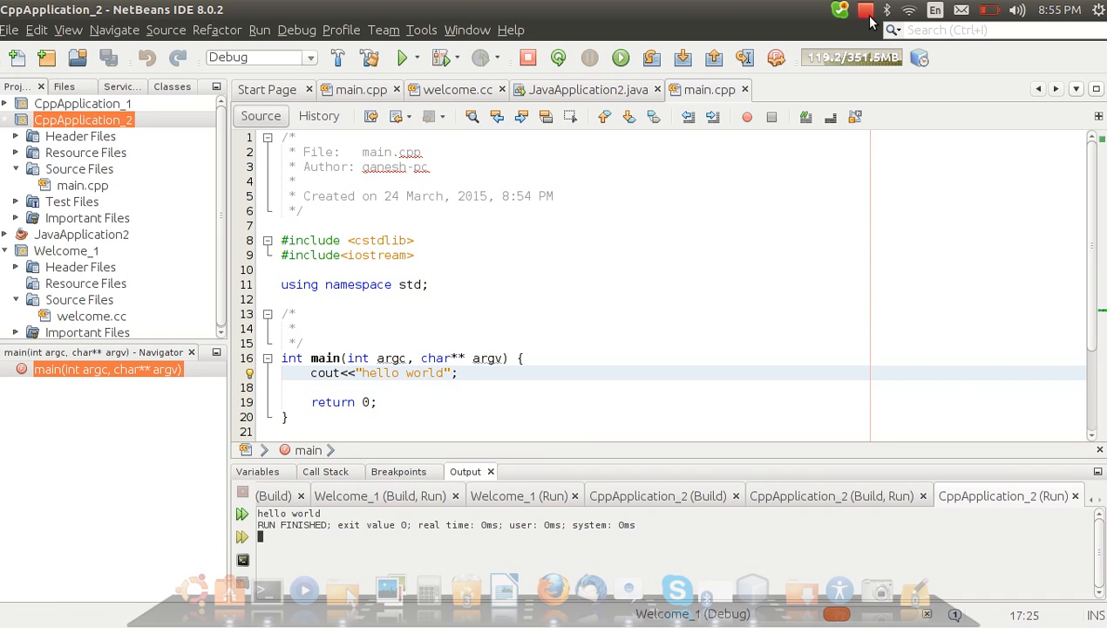
click(867, 11)
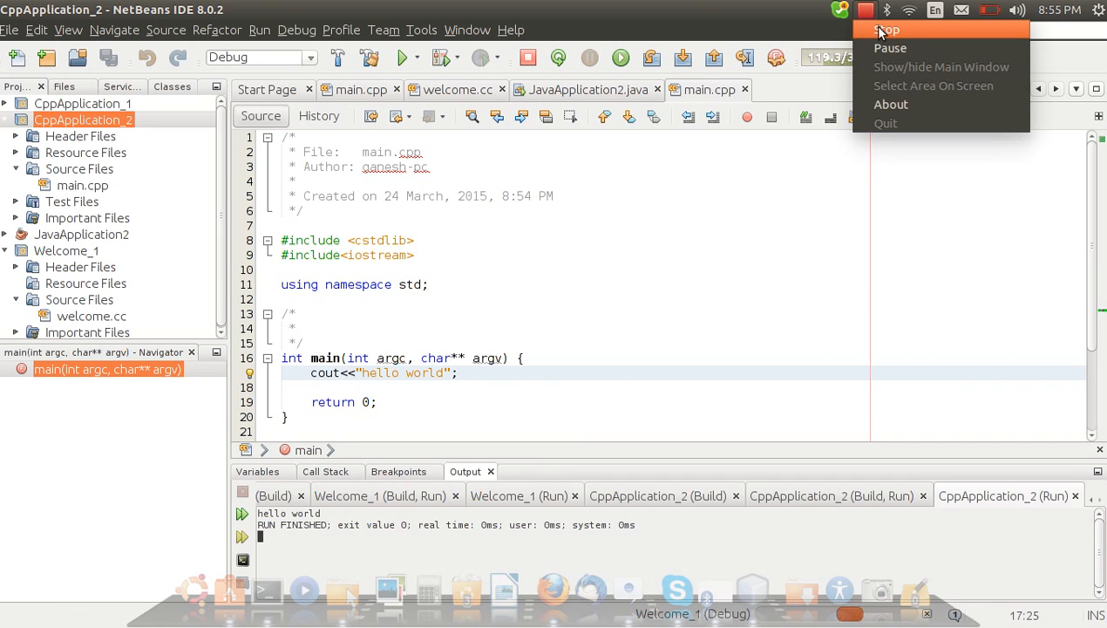